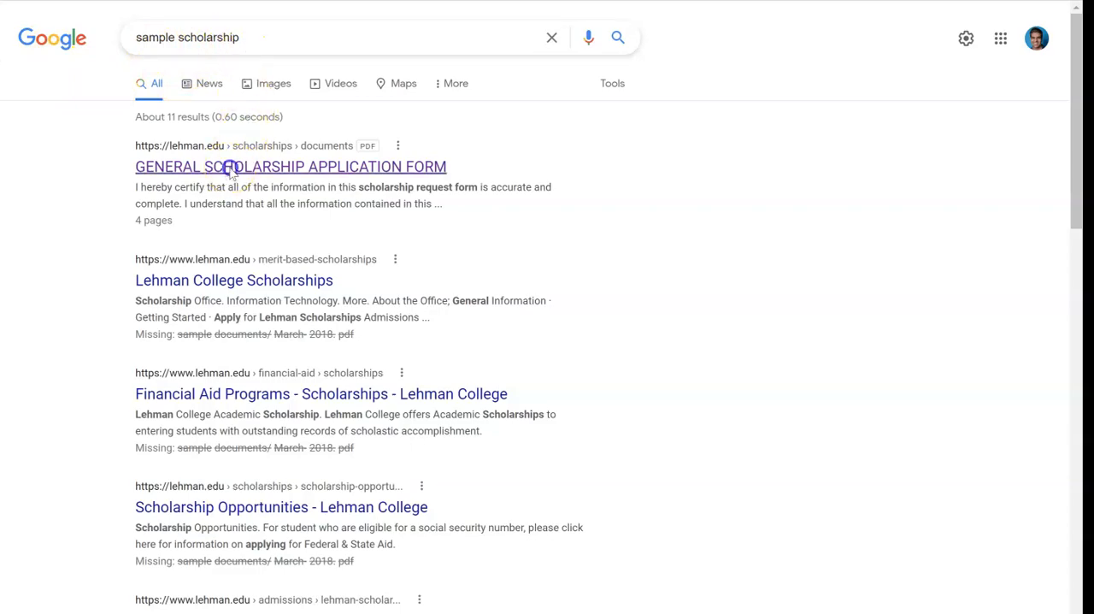
# - Open the Lehman College General Scholarship Application Form PDF and scroll through its four pages
pyautogui.click(291, 167)
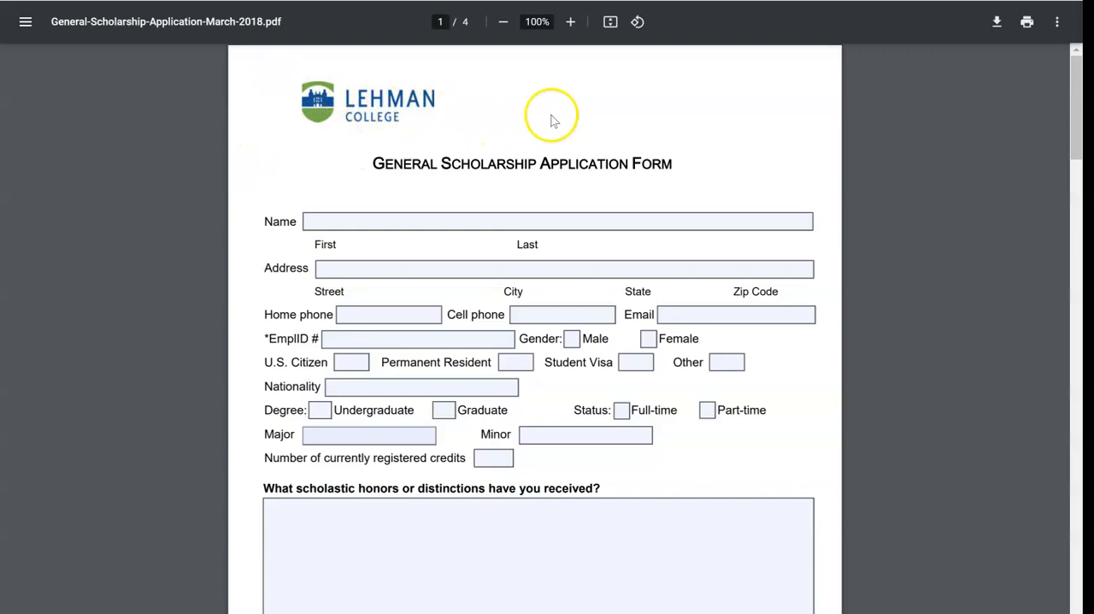
pyautogui.moveTo(371, 209)
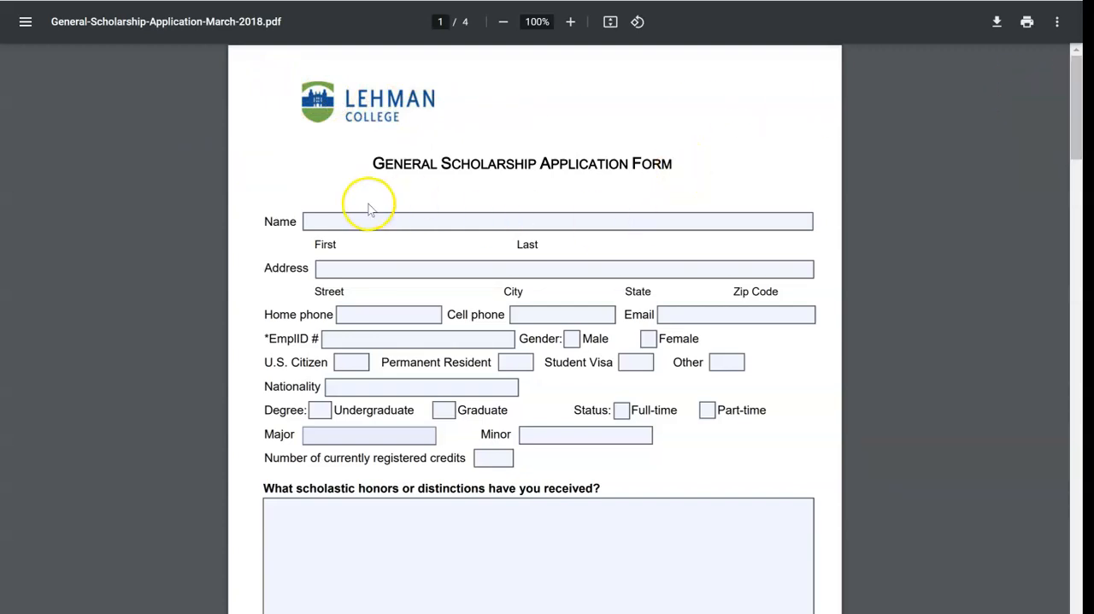
pyautogui.scroll(-3)
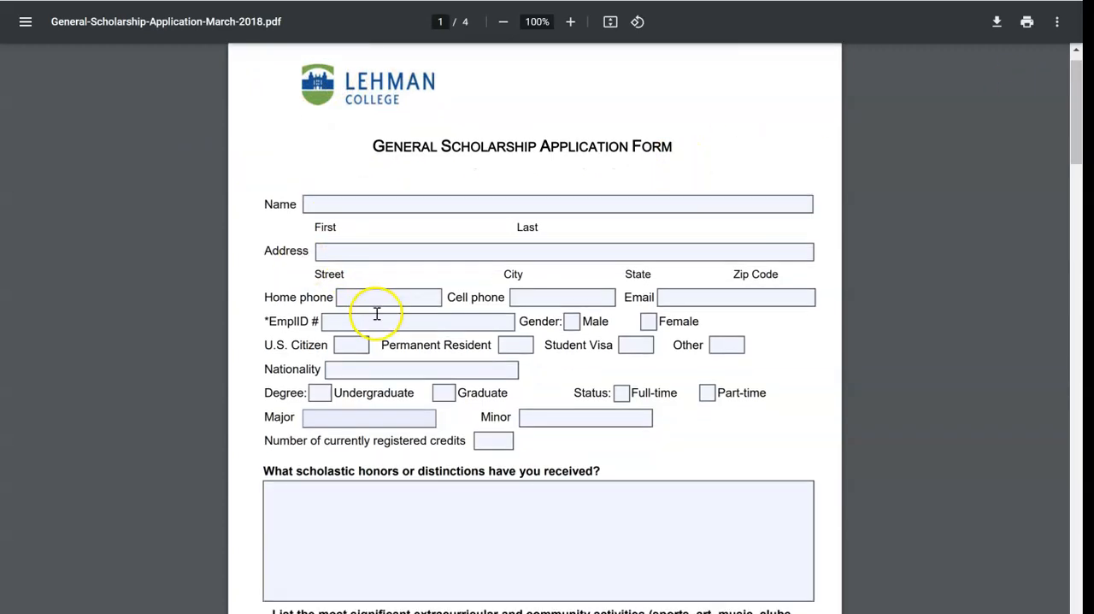
pyautogui.scroll(-3)
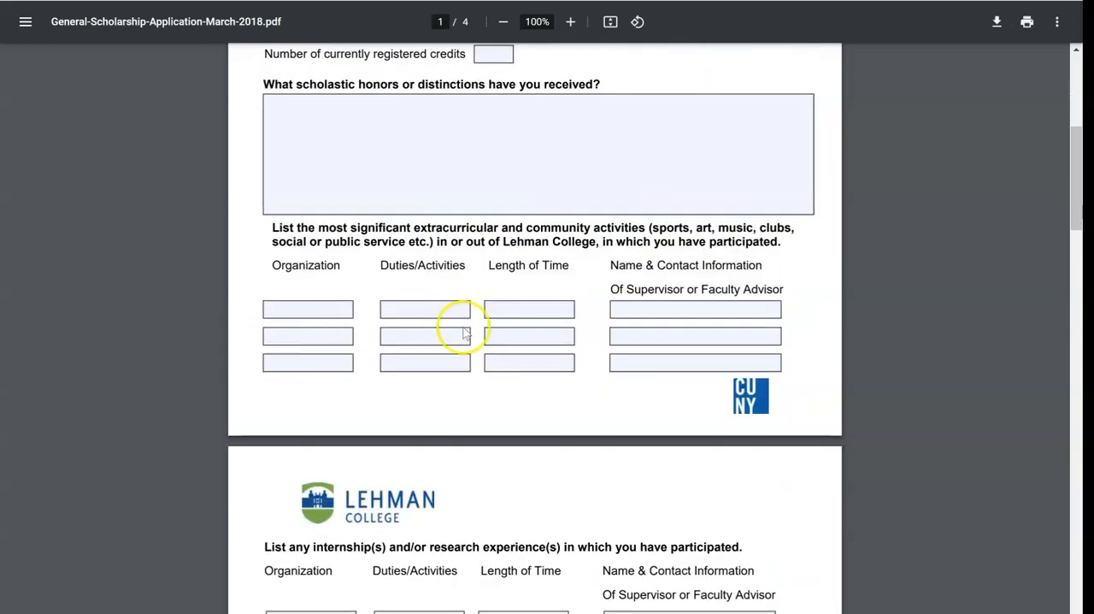
pyautogui.scroll(-3)
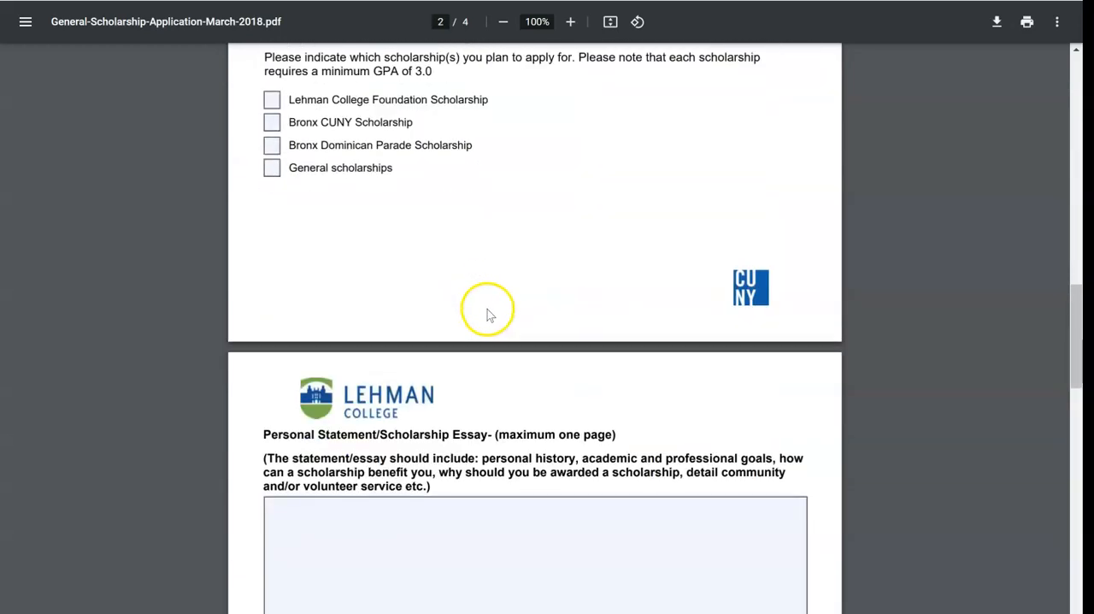
pyautogui.scroll(-3)
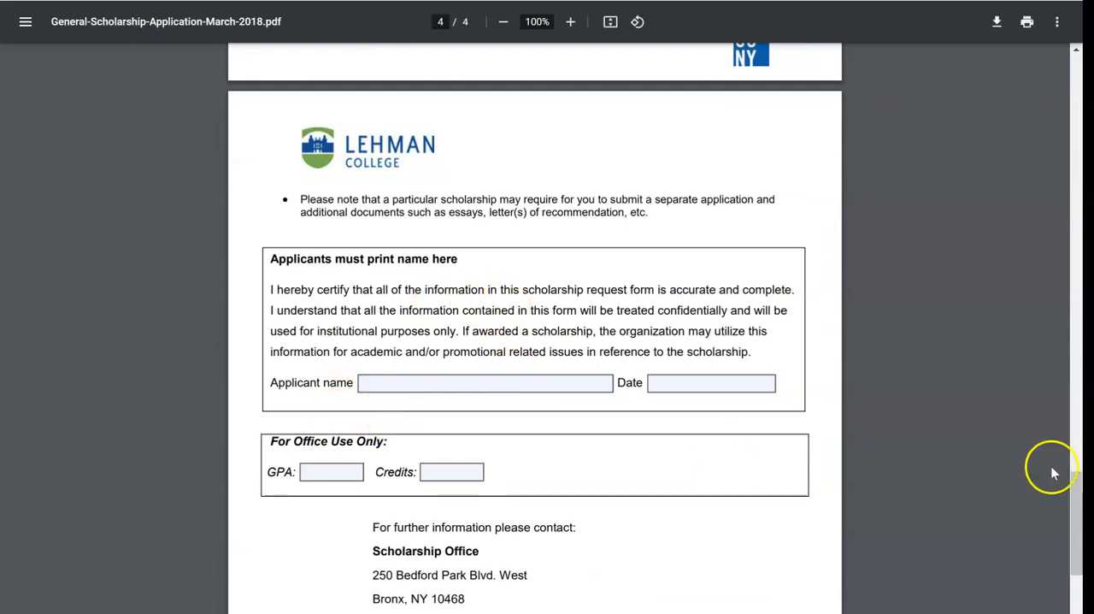
pyautogui.moveTo(1054, 486)
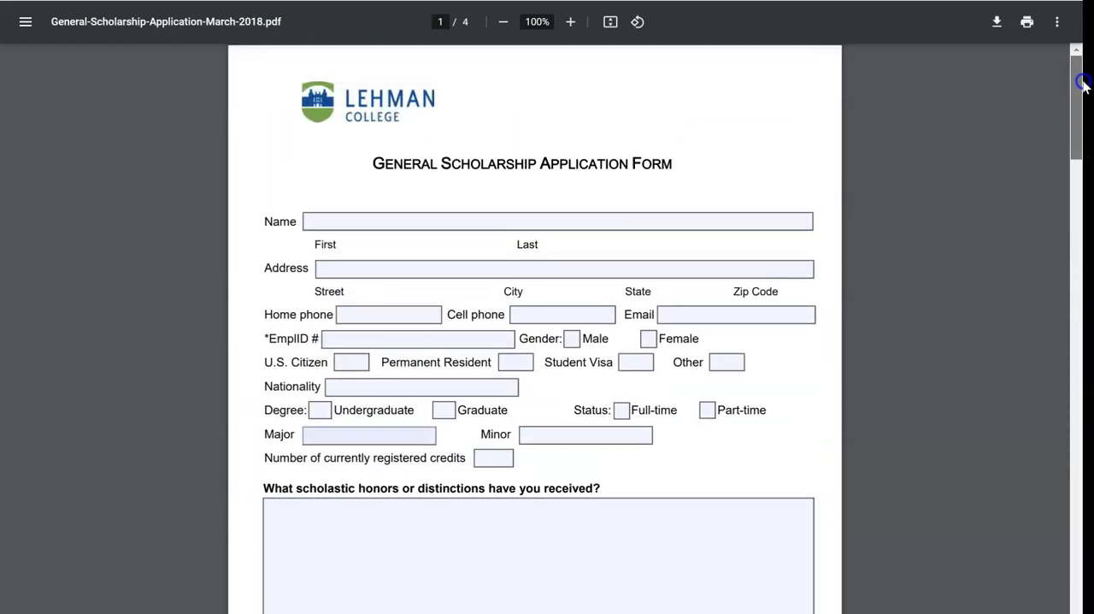
pyautogui.scroll(-3)
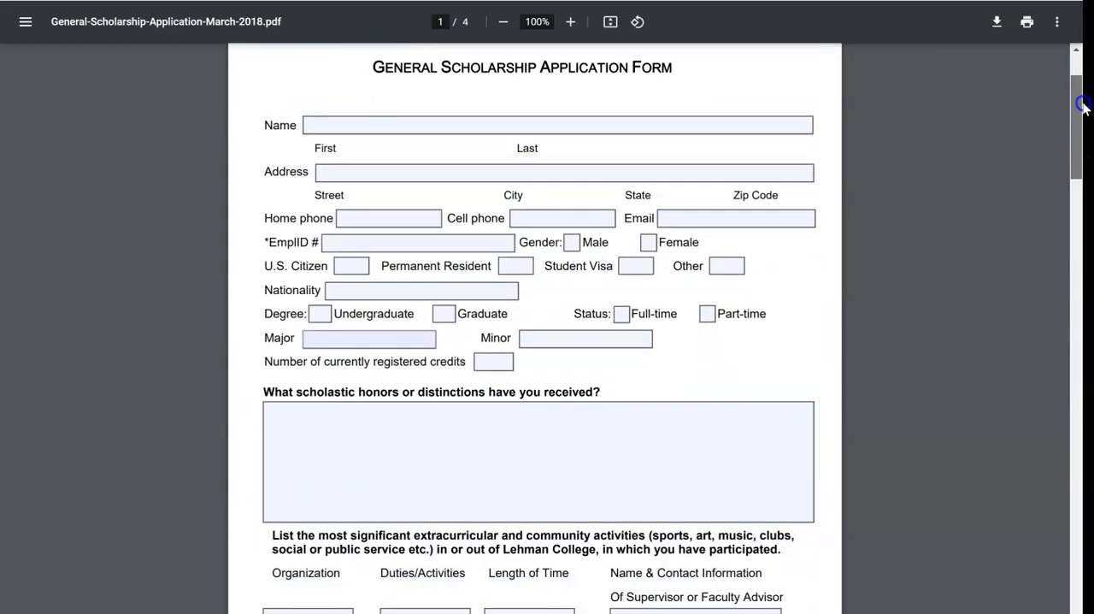
pyautogui.scroll(-3)
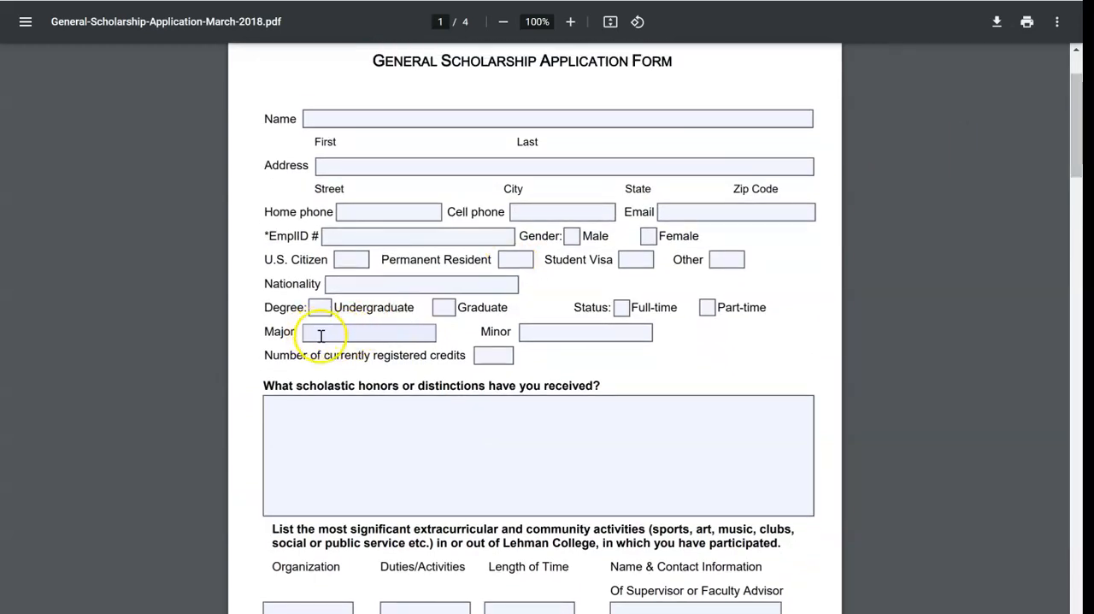
pyautogui.write('Yes')
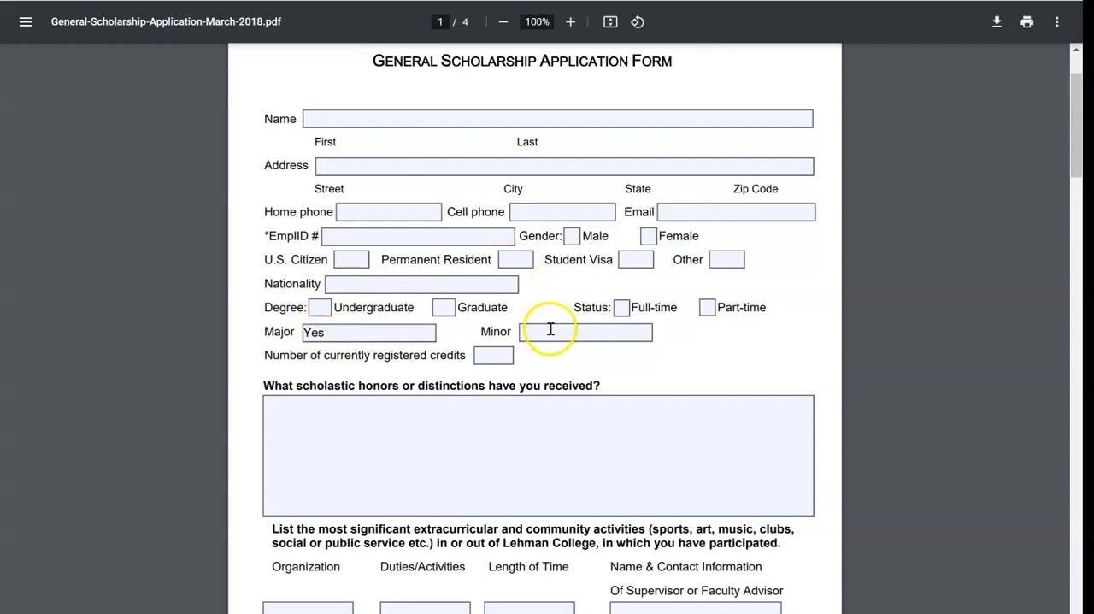
pyautogui.write('No')
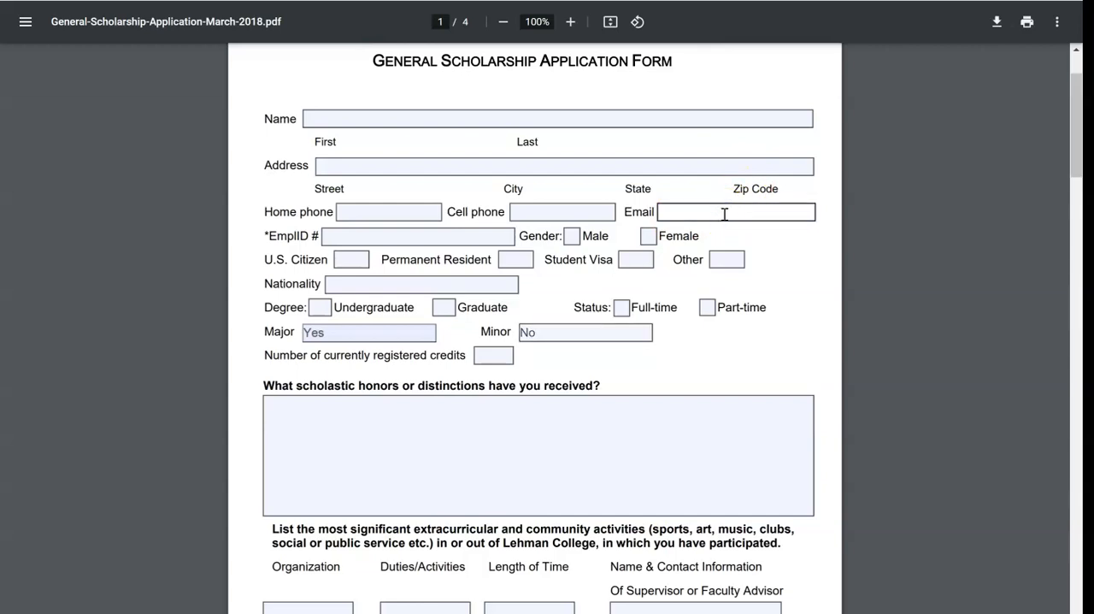
pyautogui.write('202-1125-')
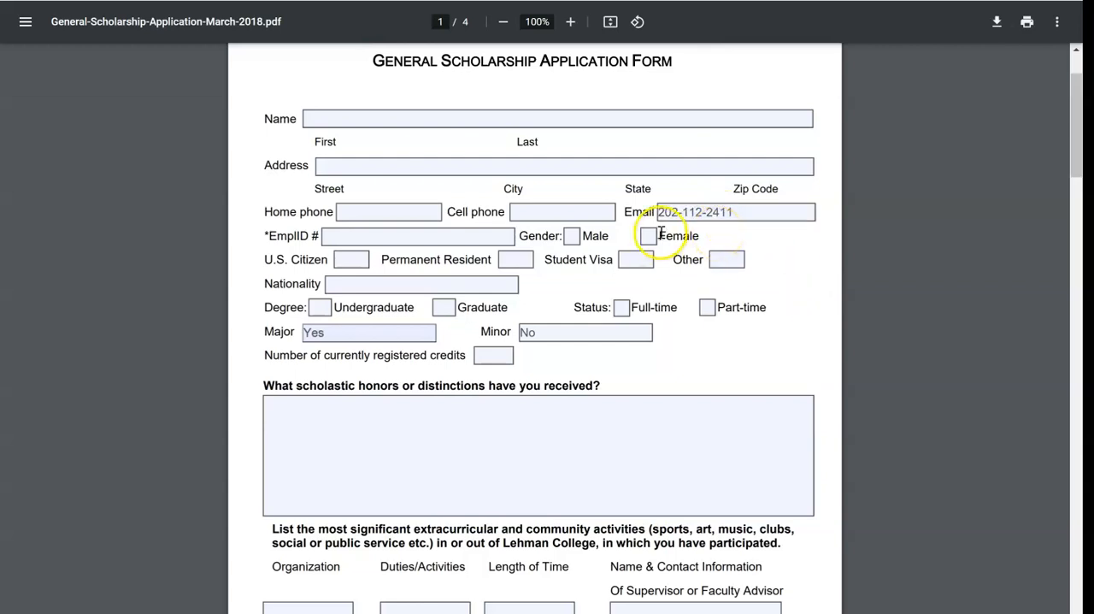
pyautogui.moveTo(825, 103)
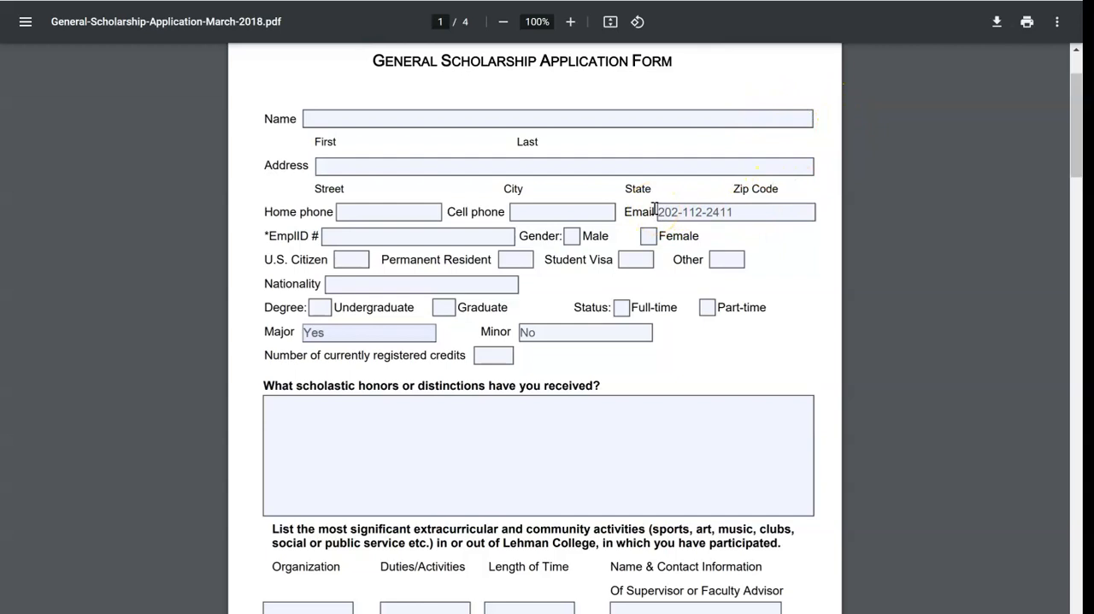
pyautogui.moveTo(73, 103)
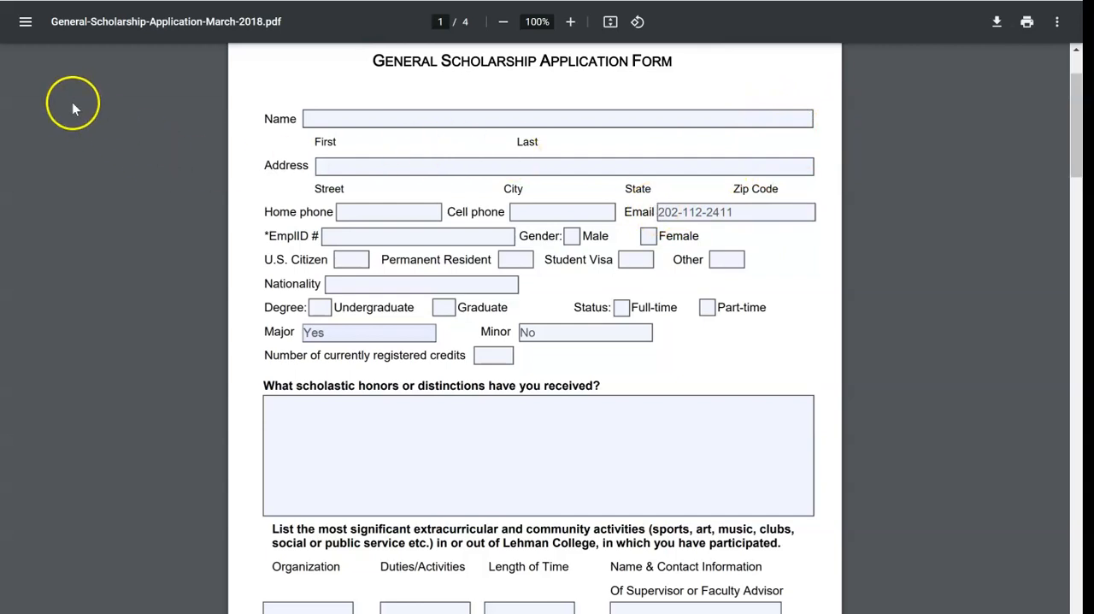
pyautogui.moveTo(69, 76)
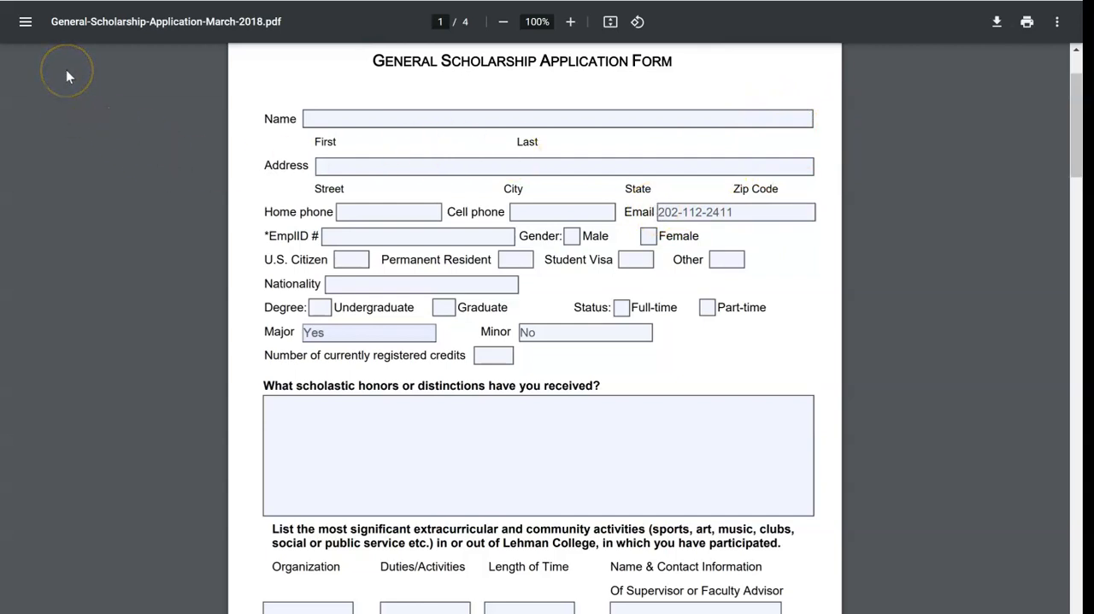
pyautogui.moveTo(47, 55)
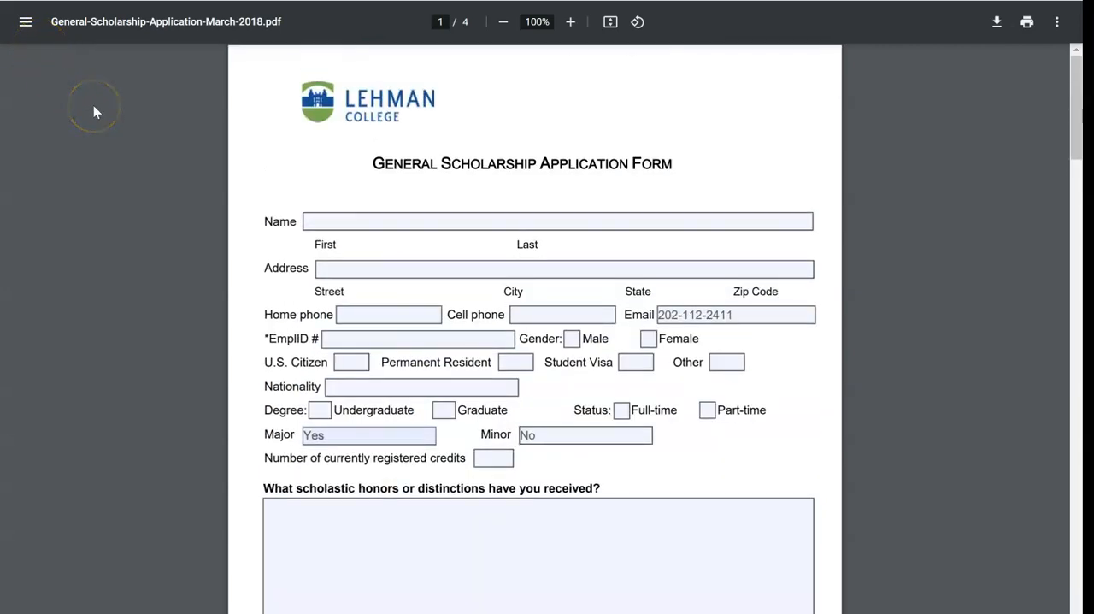
pyautogui.scroll(-3)
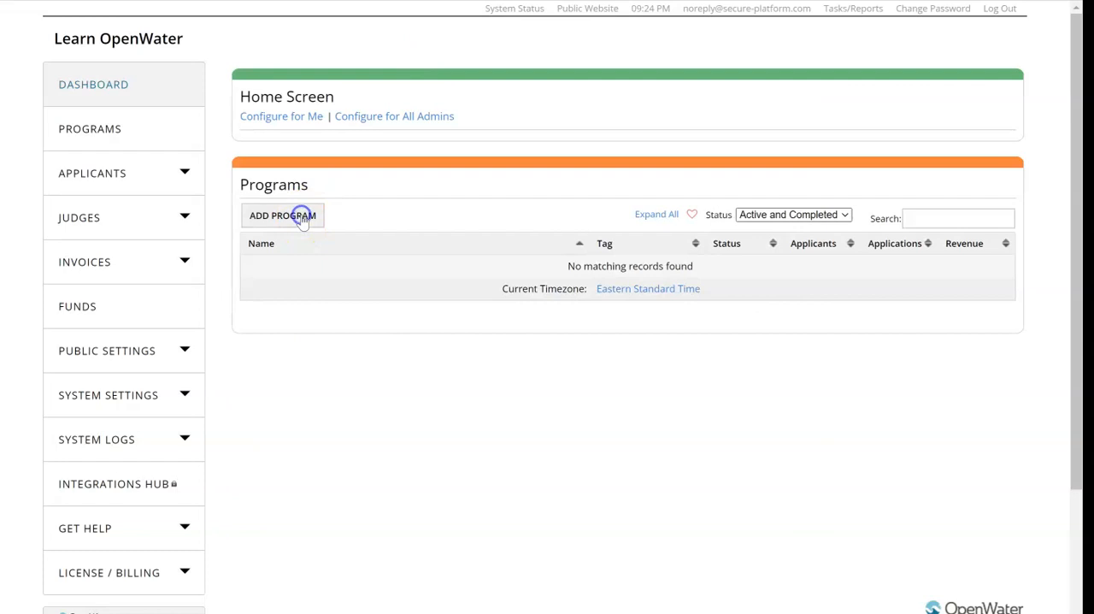
# - Add a from-scratch program named 'General Scholarship Application Form' and save it
pyautogui.click(282, 216)
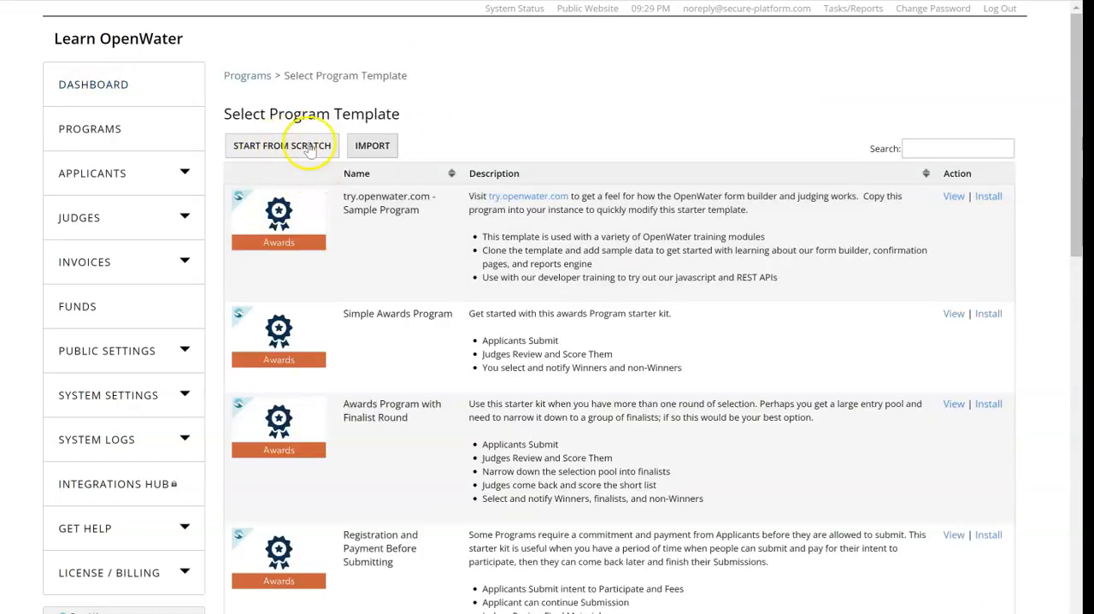
pyautogui.click(282, 145)
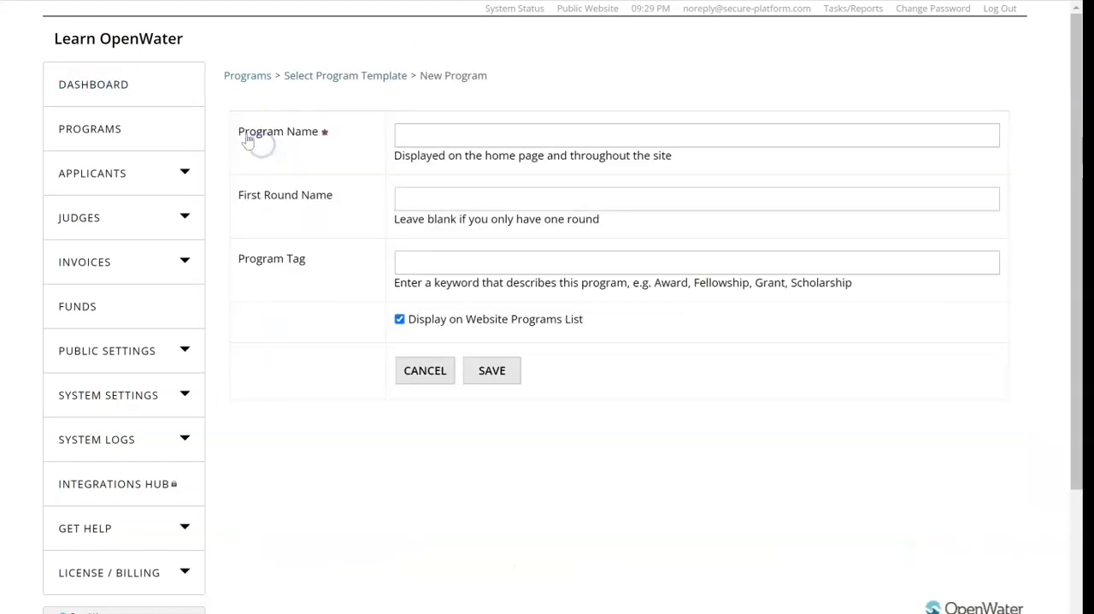
pyautogui.click(696, 135)
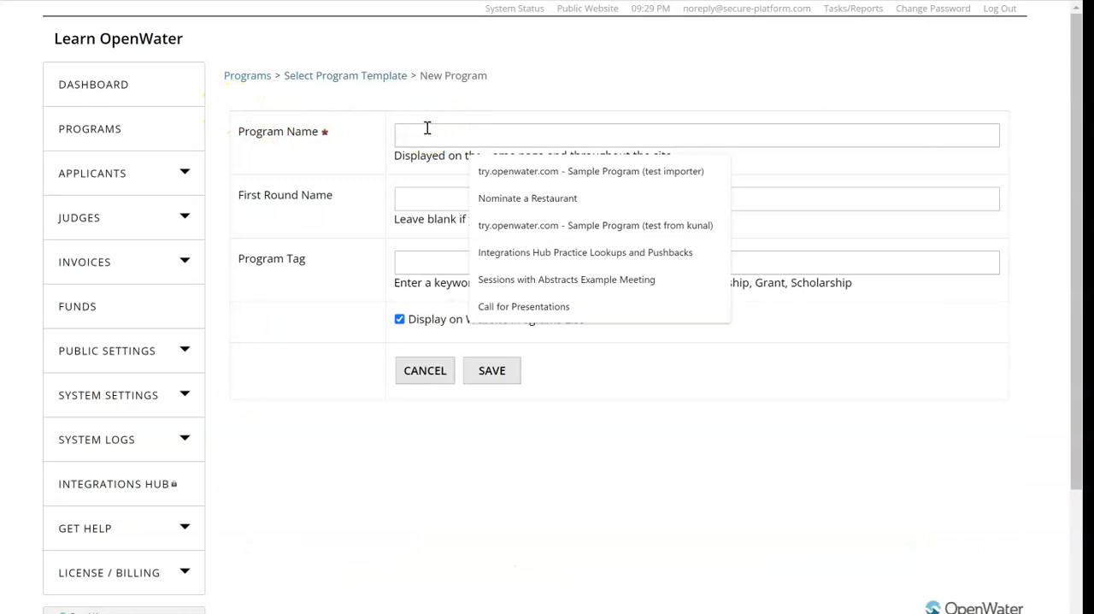
pyautogui.write('General Schola')
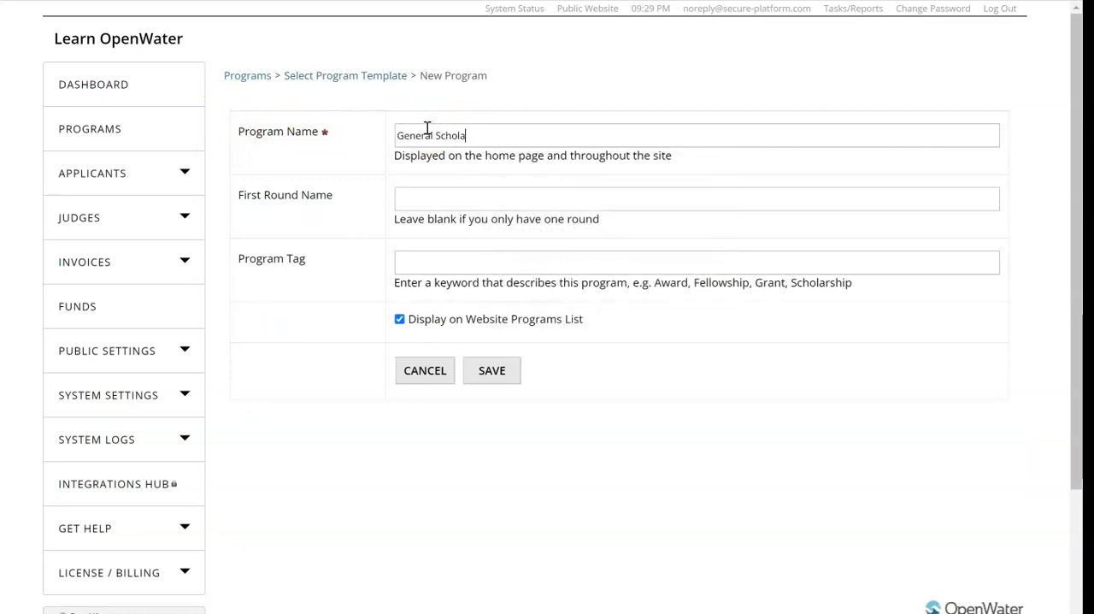
pyautogui.write('rship Application Form')
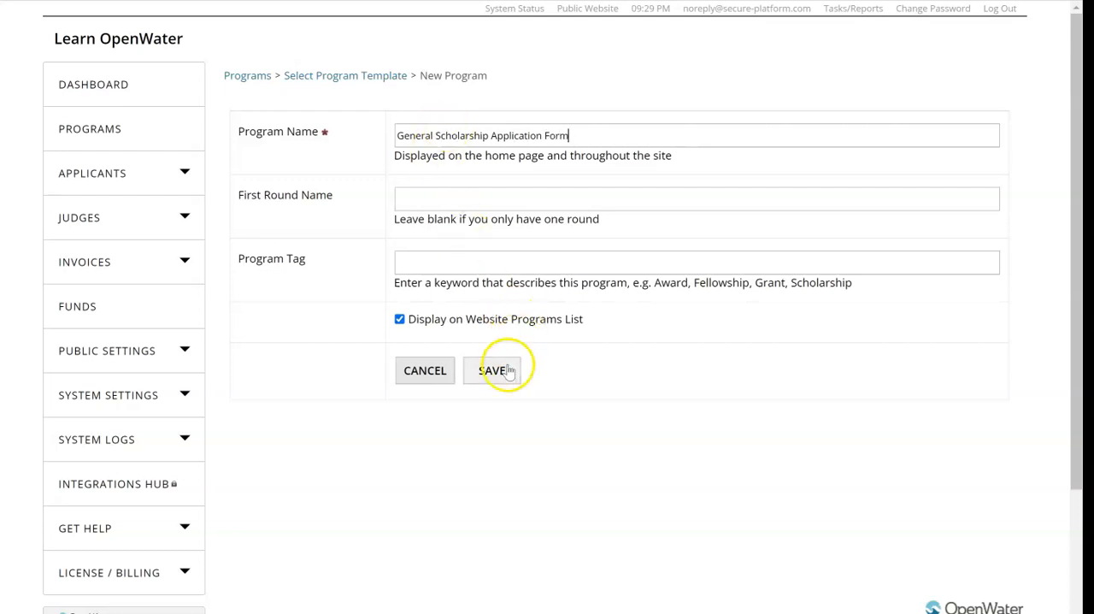
pyautogui.click(494, 370)
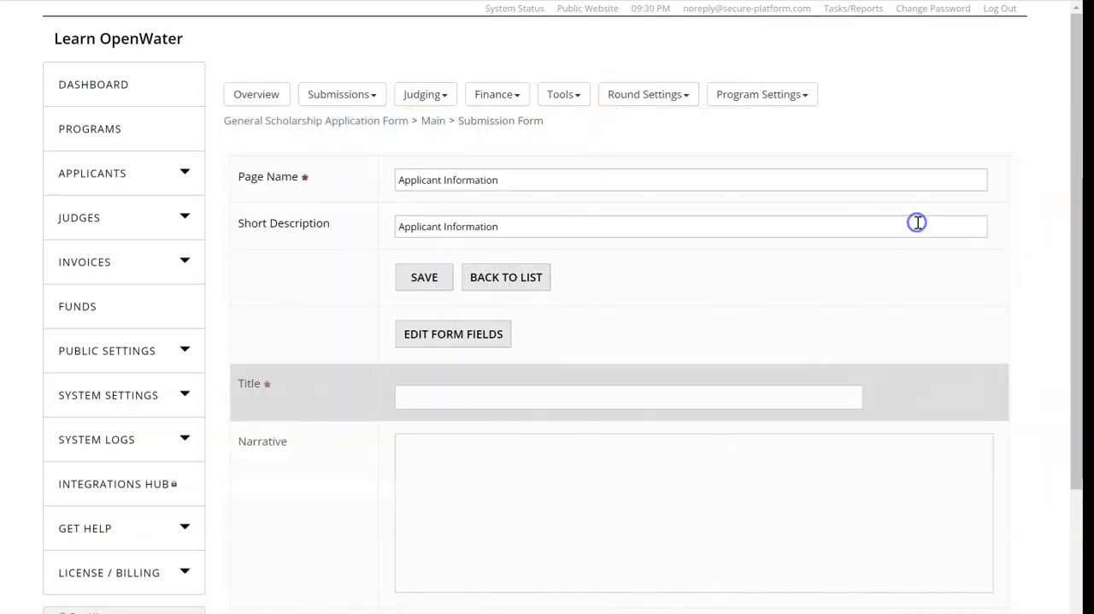
# - Add an Internships field and set up its display template in the form builder
pyautogui.click(452, 333)
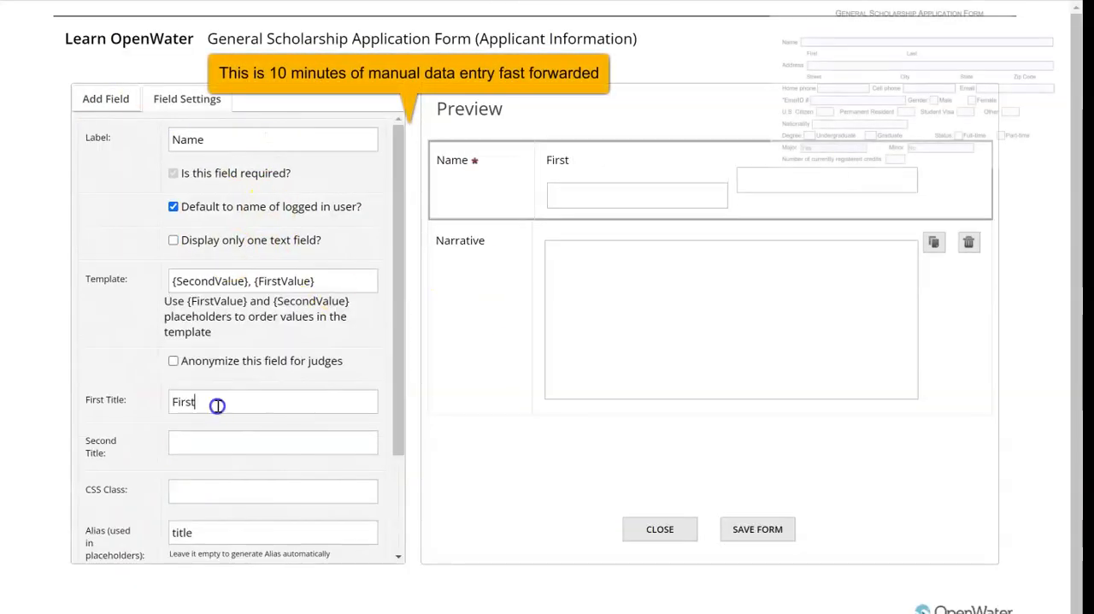
pyautogui.click(105, 98)
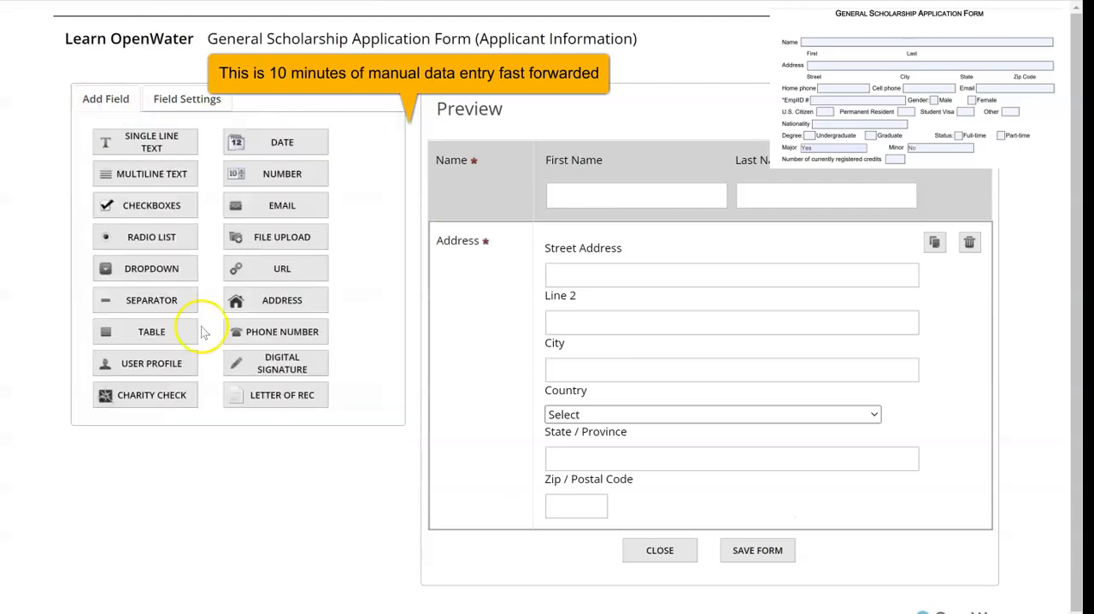
pyautogui.click(282, 331)
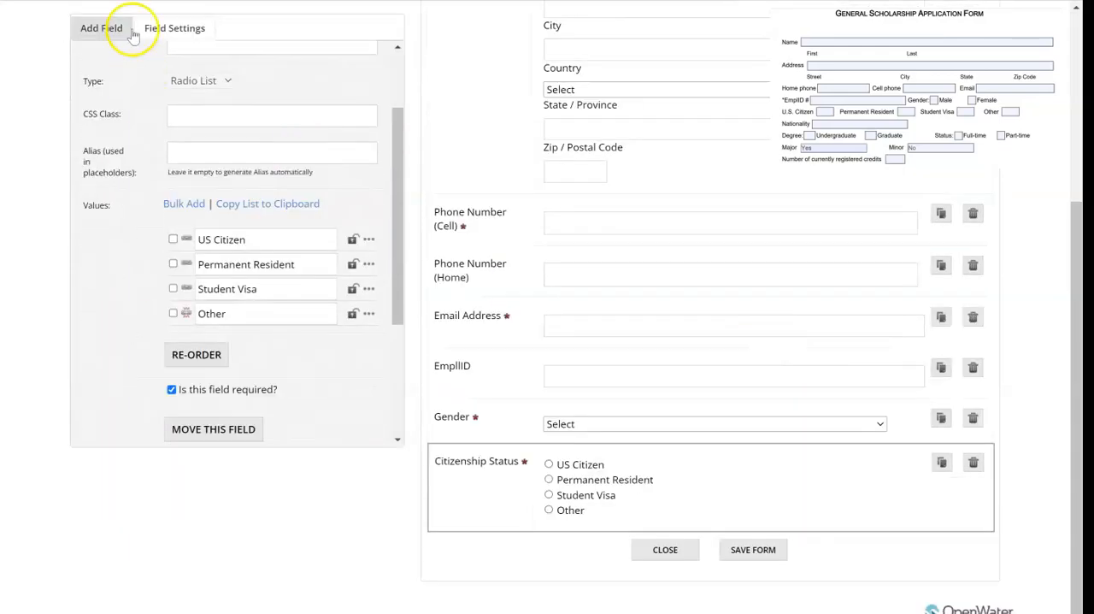
pyautogui.click(101, 27)
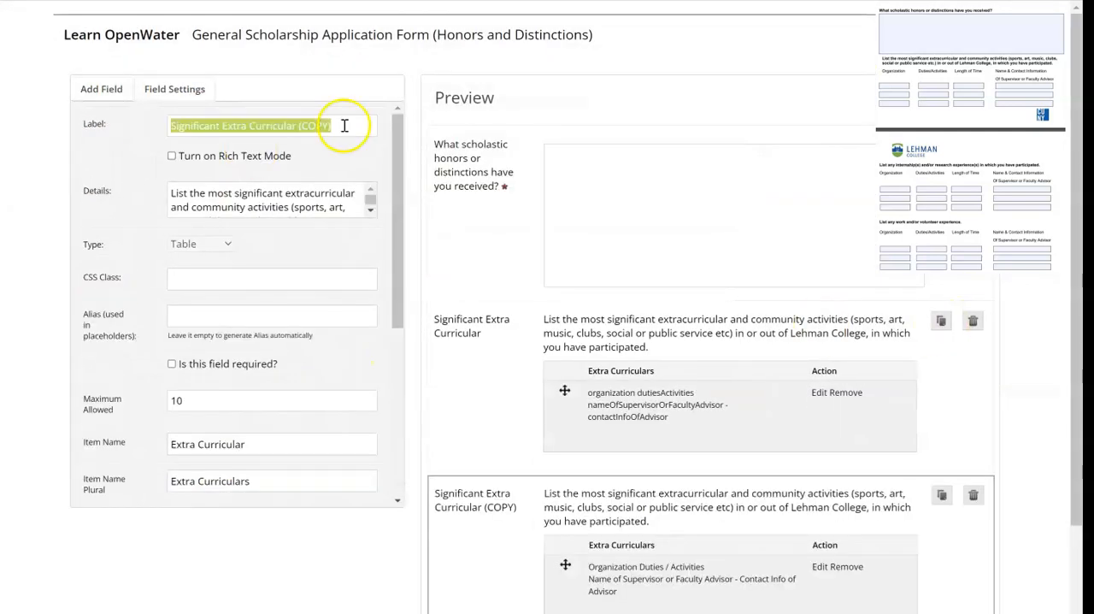
pyautogui.write('Internships')
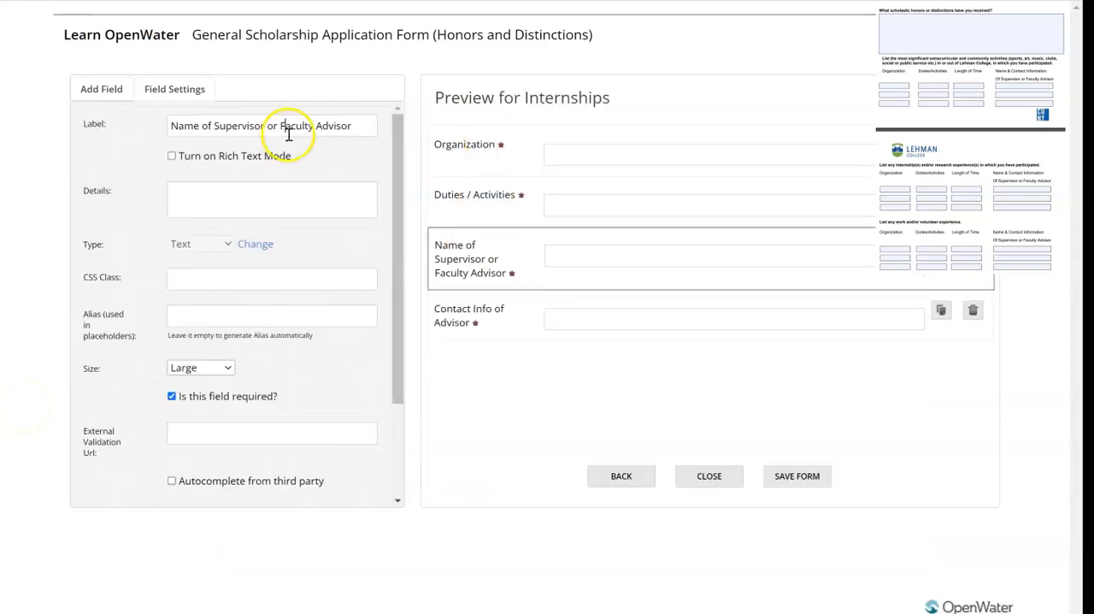
pyautogui.click(101, 89)
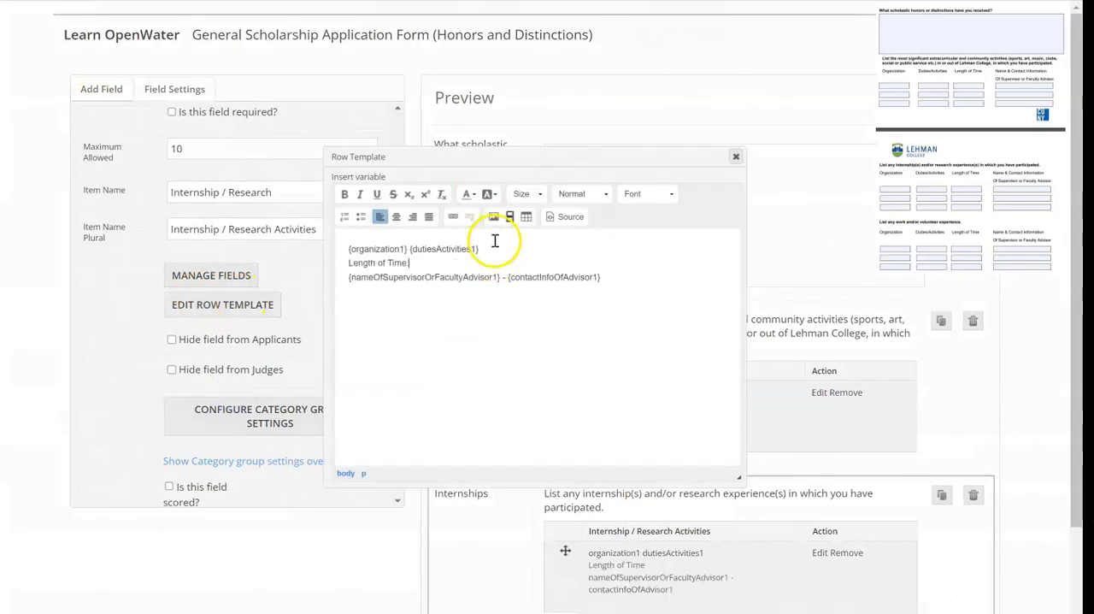
# - Give the essay question its goals and scholarship-benefit instructions, and add a digital signature field
pyautogui.click(734, 156)
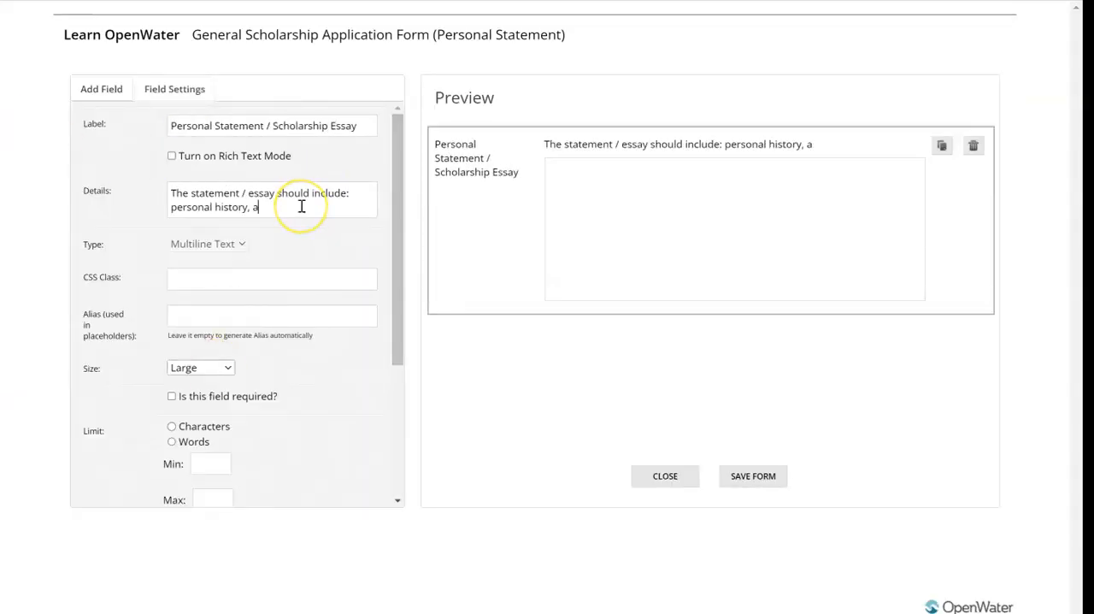
pyautogui.write('cademic and professional goals, how can a scholarship benefit you, why should you be awarded a scholarship, detail community and/or volunteer service,')
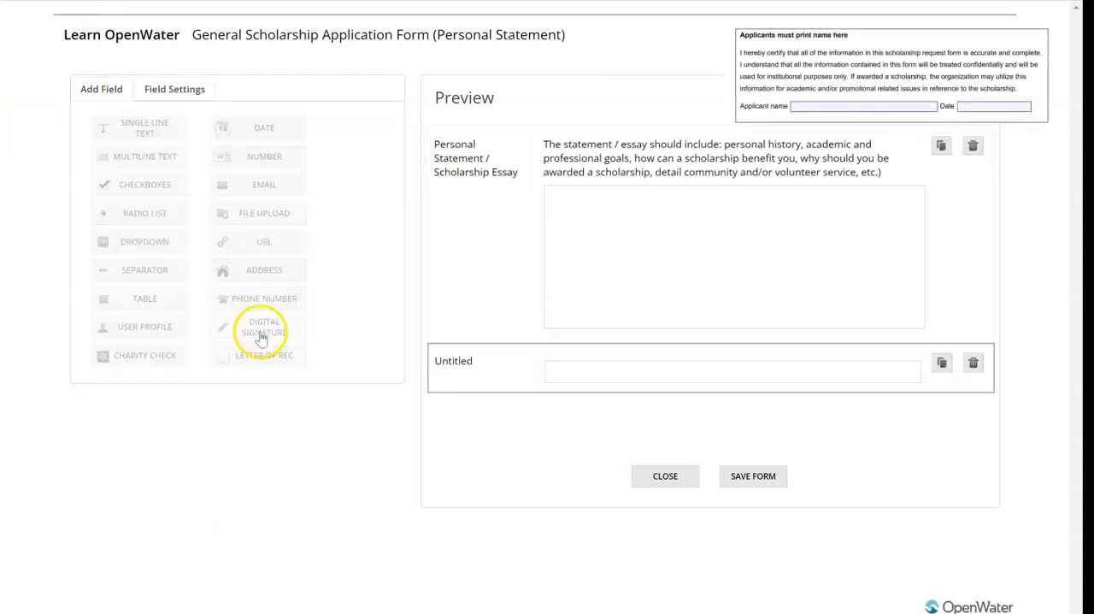
pyautogui.click(264, 327)
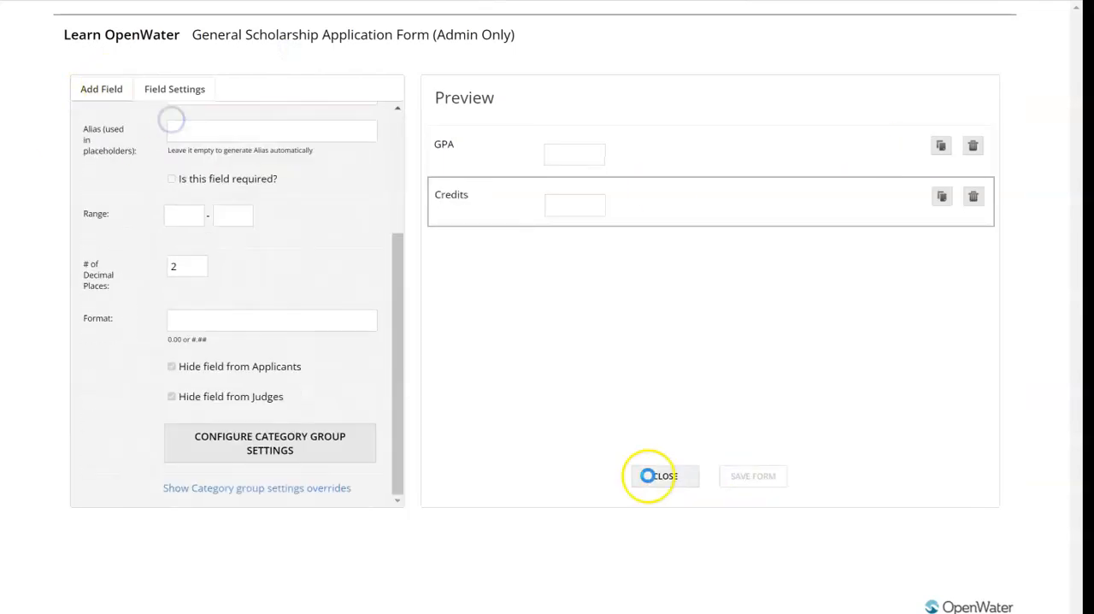
# - Close the form editor and reopen the Applicant Information page
pyautogui.click(661, 475)
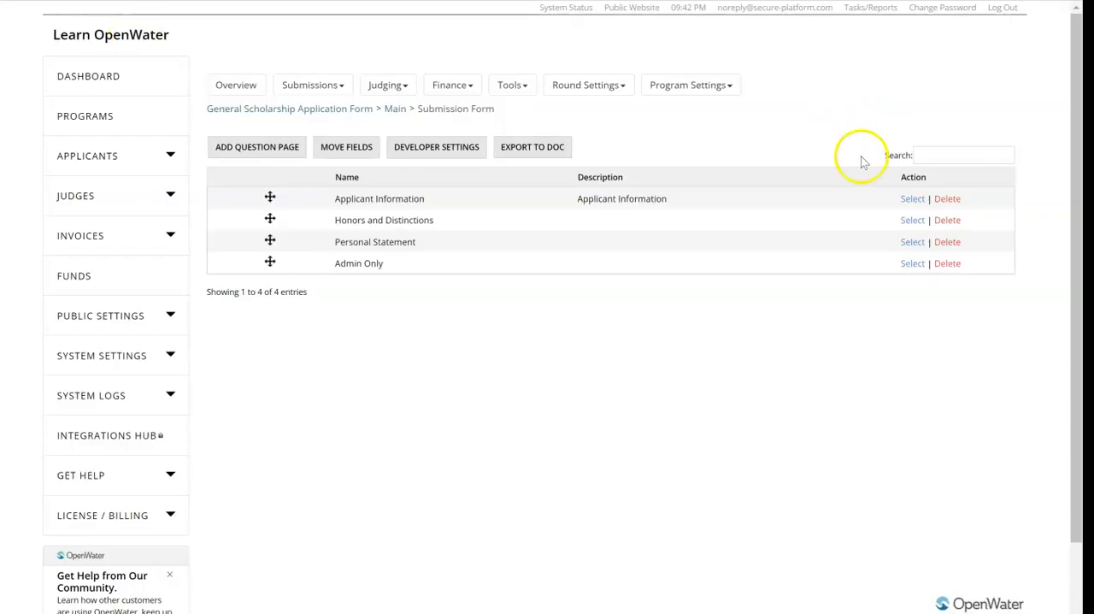
pyautogui.click(912, 198)
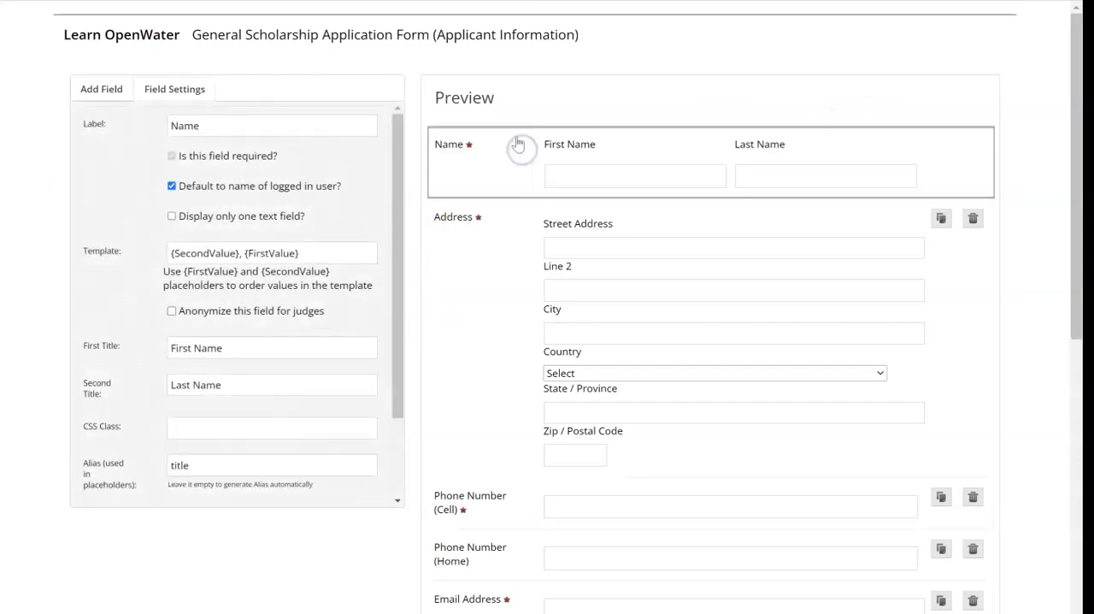
pyautogui.moveTo(316, 158)
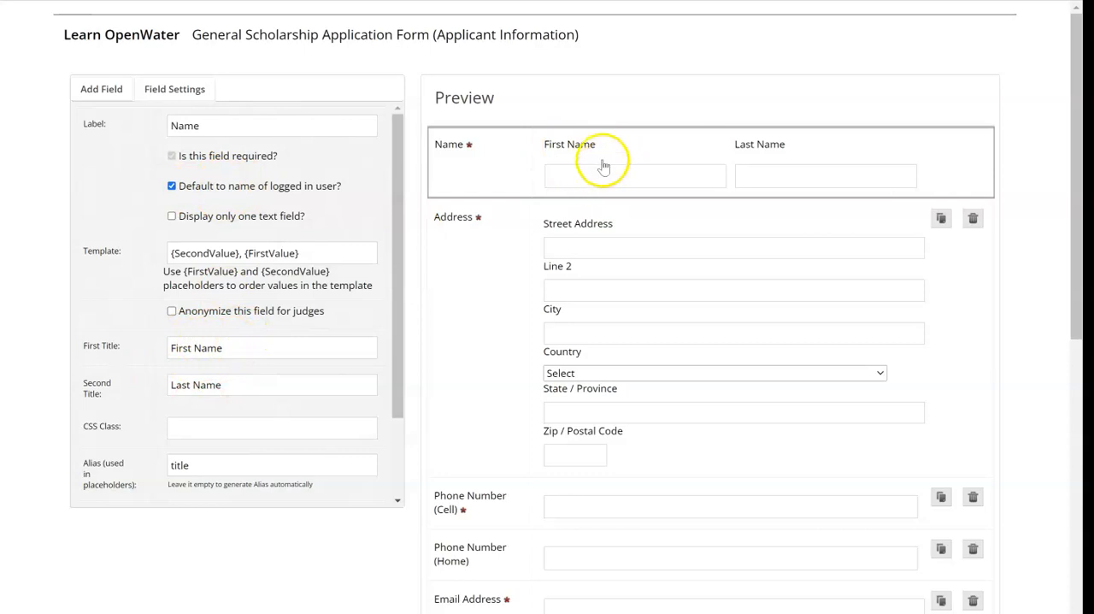
pyautogui.moveTo(748, 171)
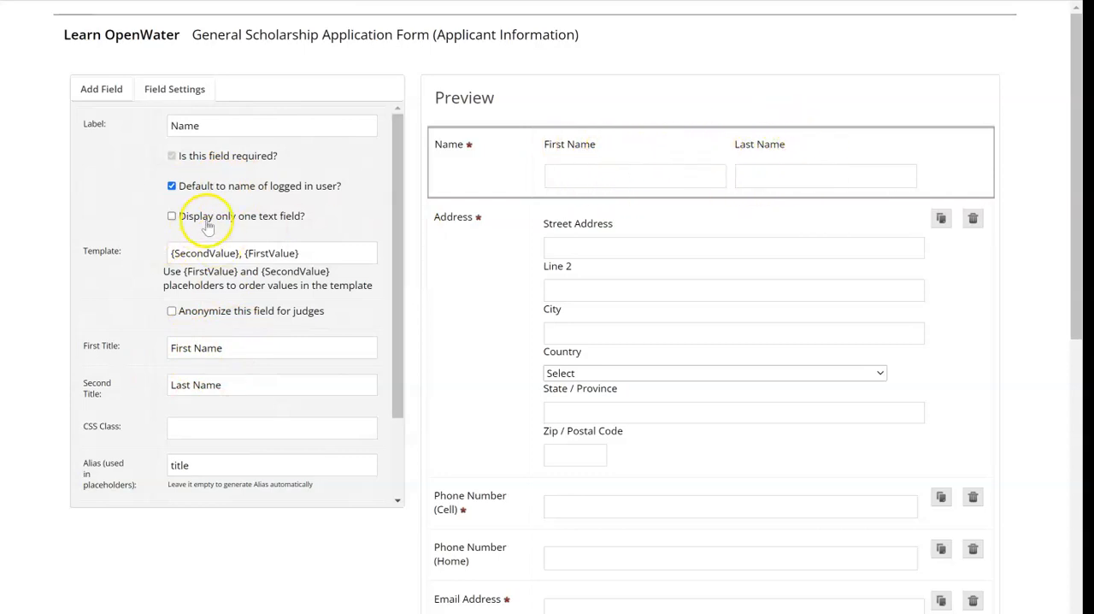
# - Keep Name as separate first and last boxes, titling the second 'Last Name'
pyautogui.click(172, 215)
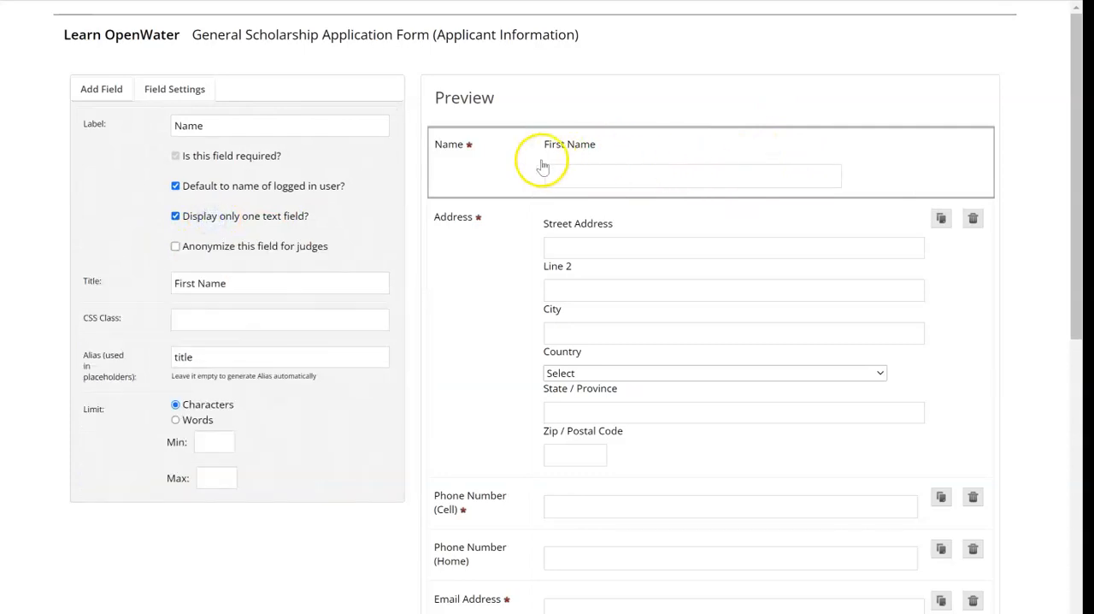
pyautogui.moveTo(318, 212)
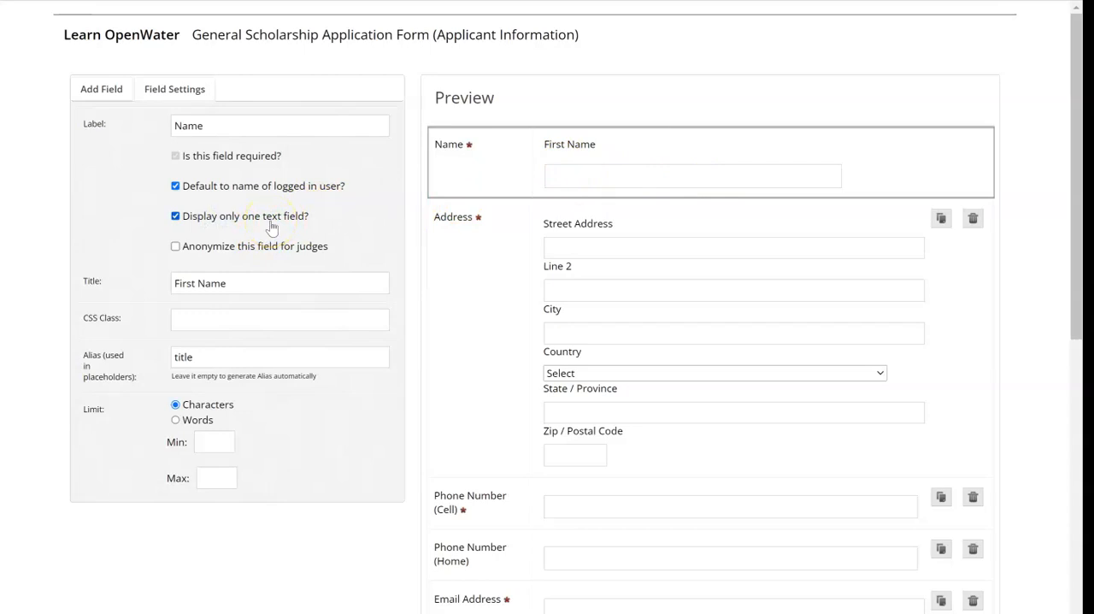
pyautogui.click(176, 215)
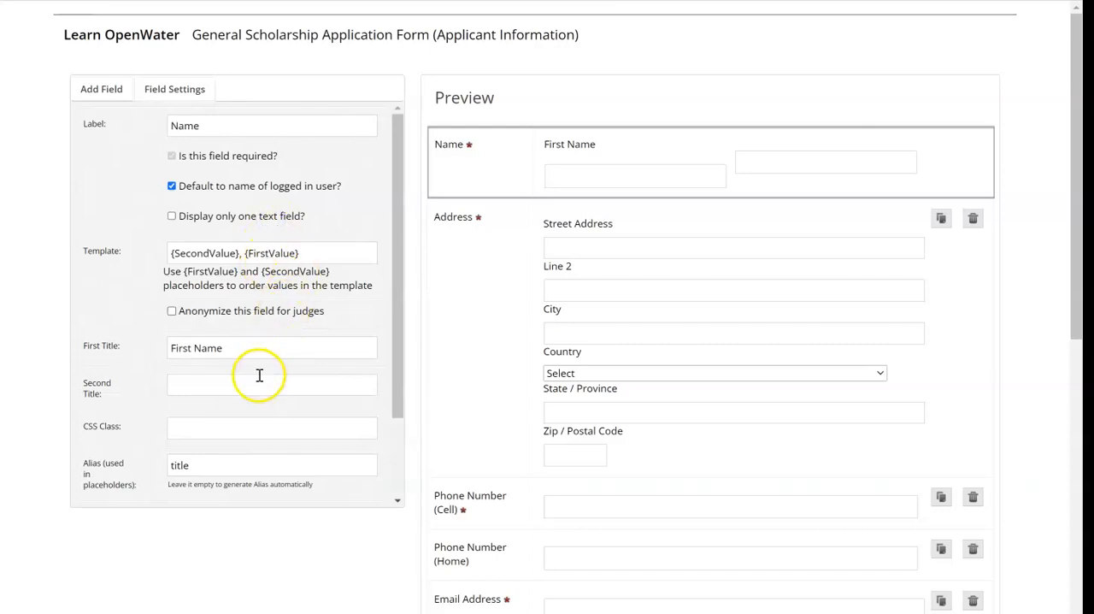
pyautogui.write('Last Name')
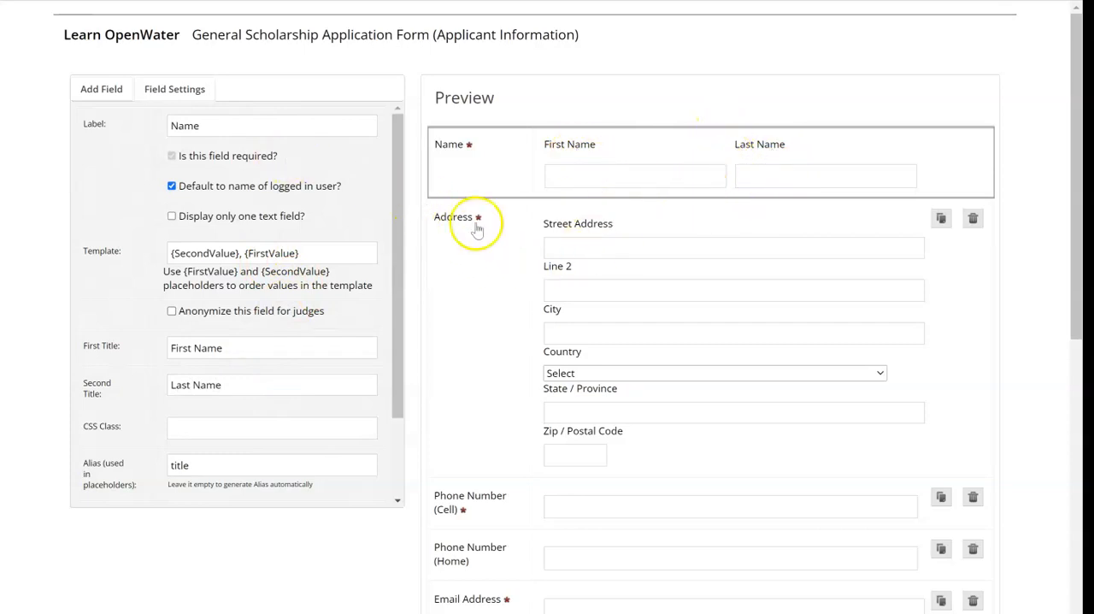
# - Review the Address and Nationality question settings, then open Honors and Distinctions
pyautogui.click(453, 217)
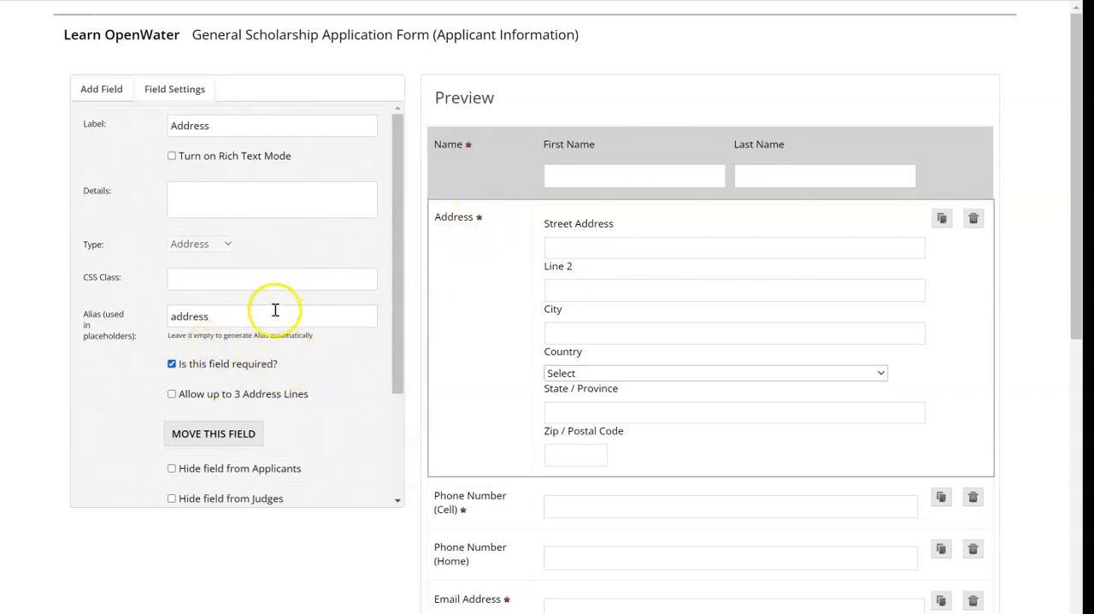
pyautogui.scroll(-3)
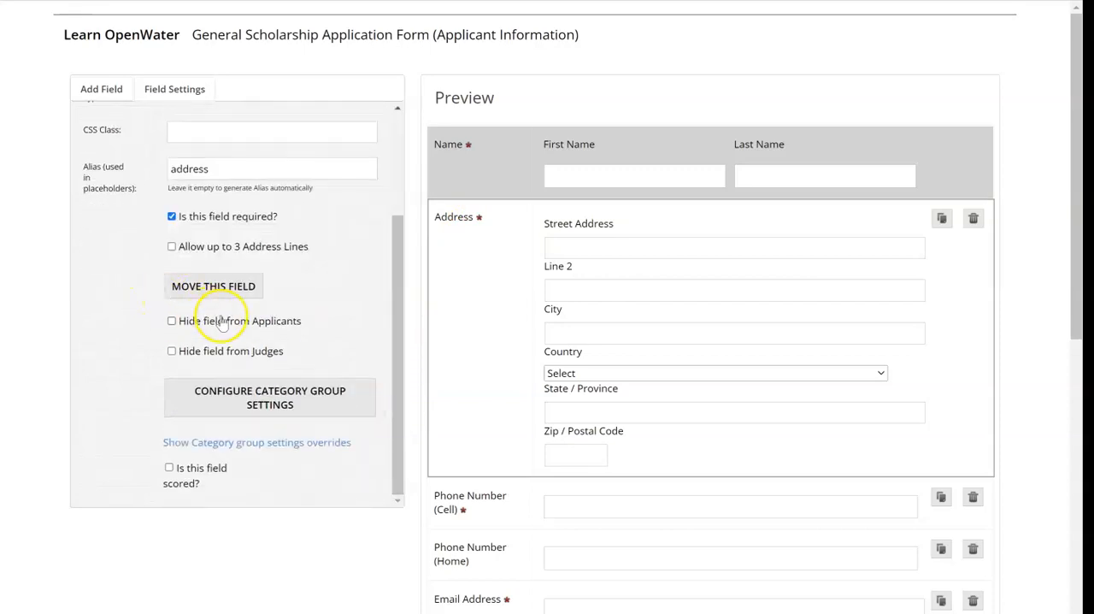
pyautogui.moveTo(224, 351)
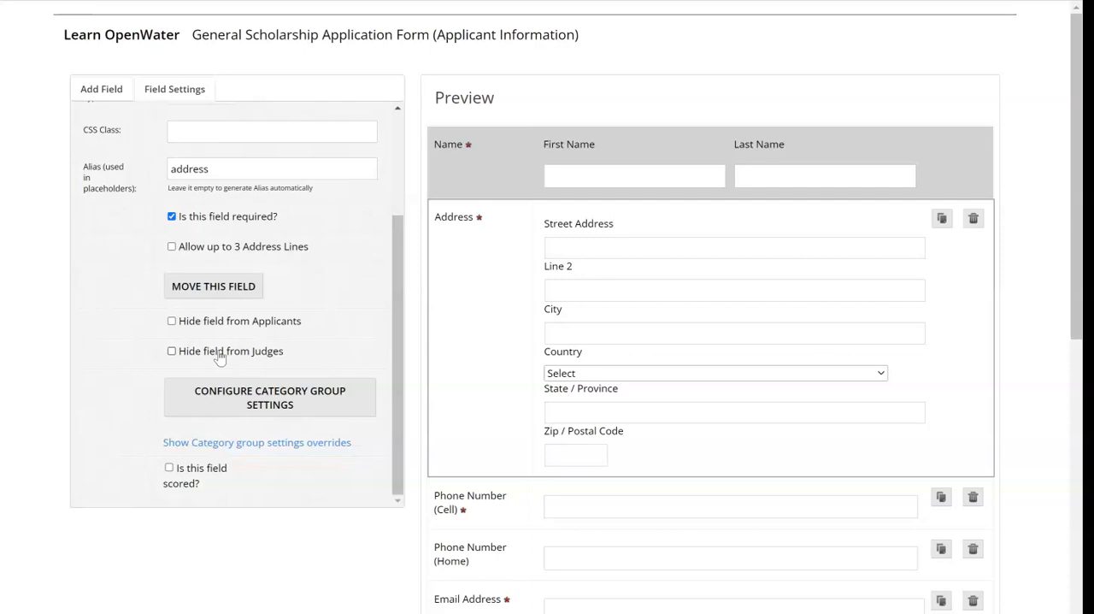
pyautogui.moveTo(265, 324)
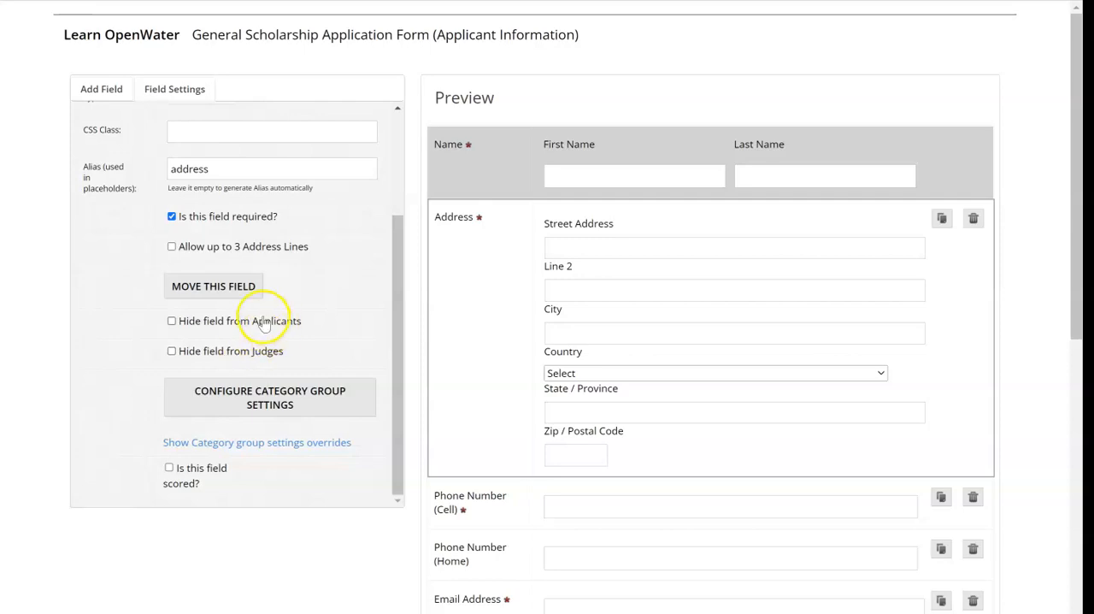
pyautogui.moveTo(239, 333)
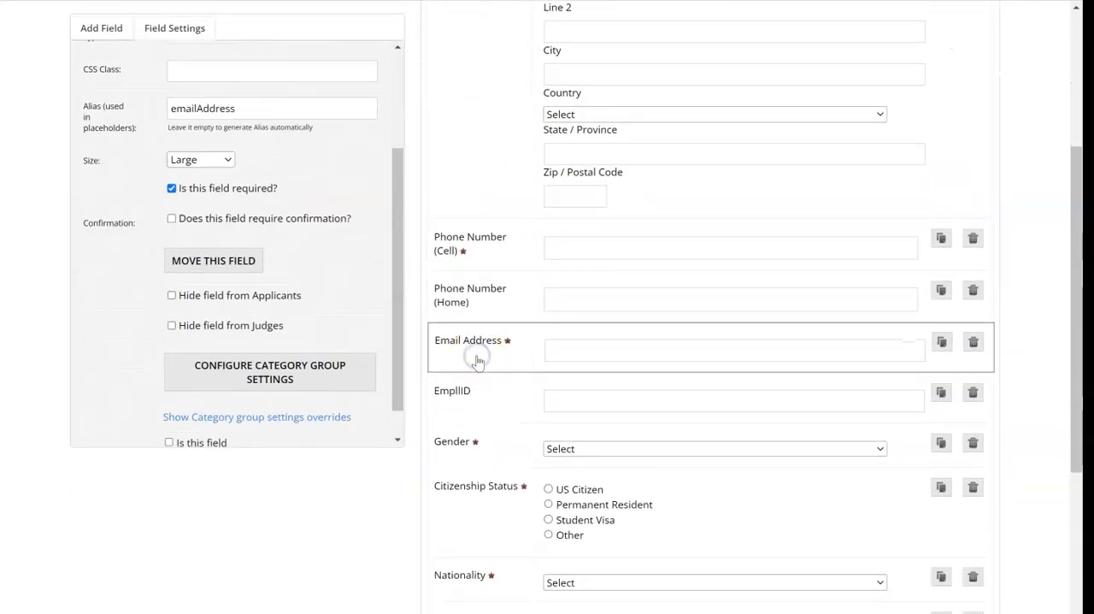
pyautogui.moveTo(489, 486)
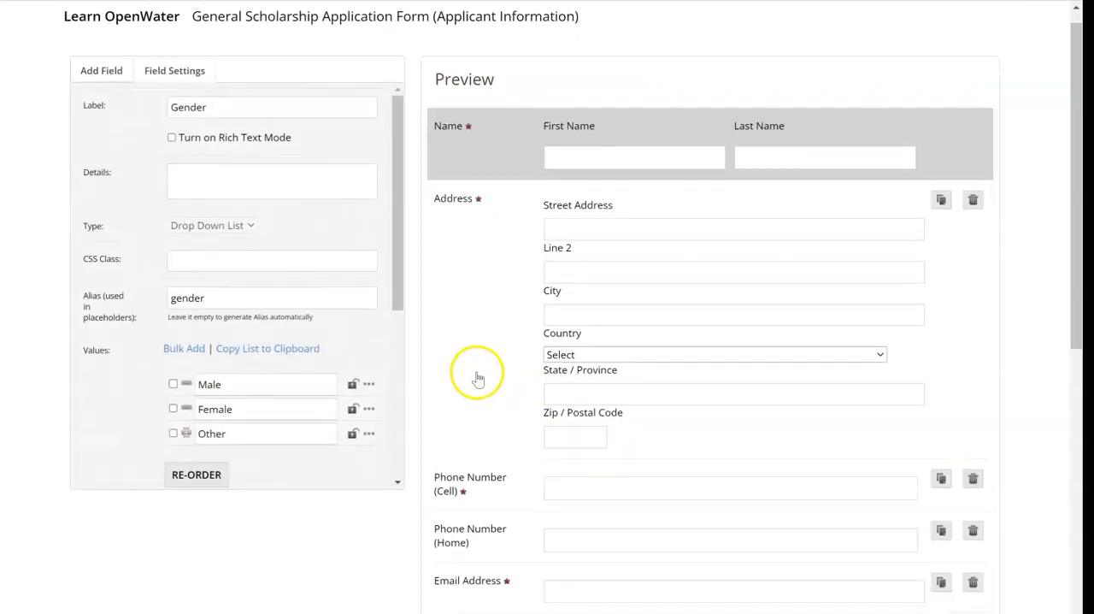
pyautogui.scroll(-3)
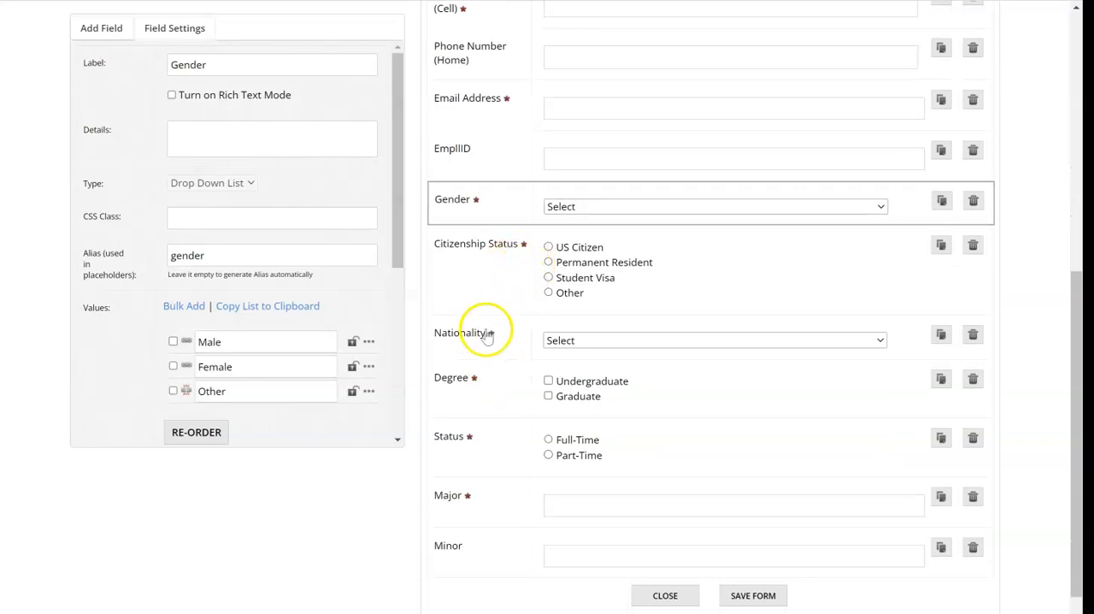
pyautogui.click(462, 333)
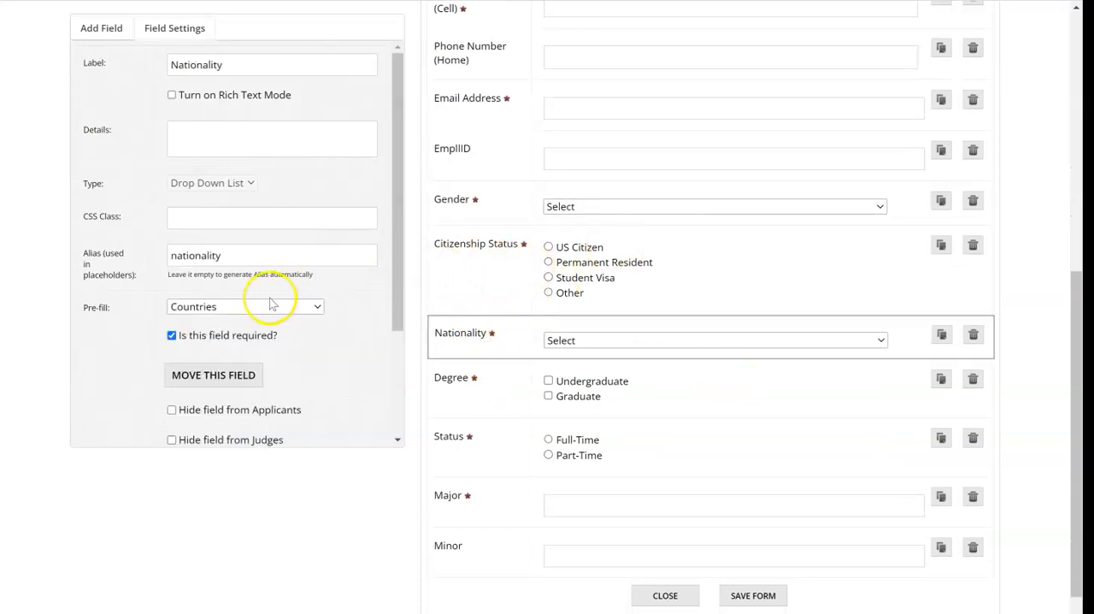
pyautogui.click(245, 306)
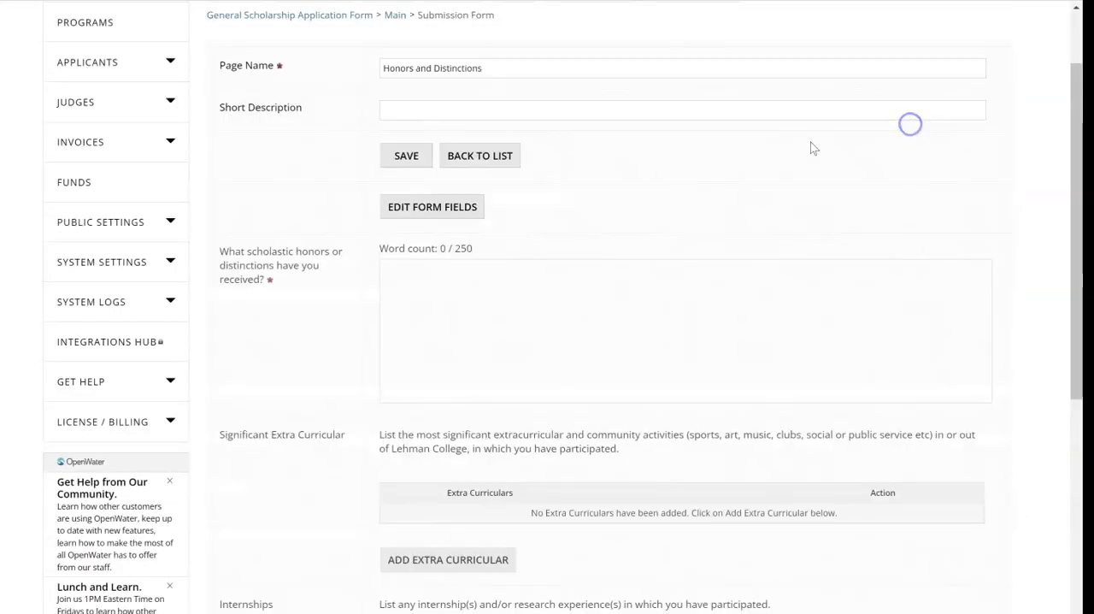
# - Set the scholastic honors question's answer box size to Medium
pyautogui.click(432, 206)
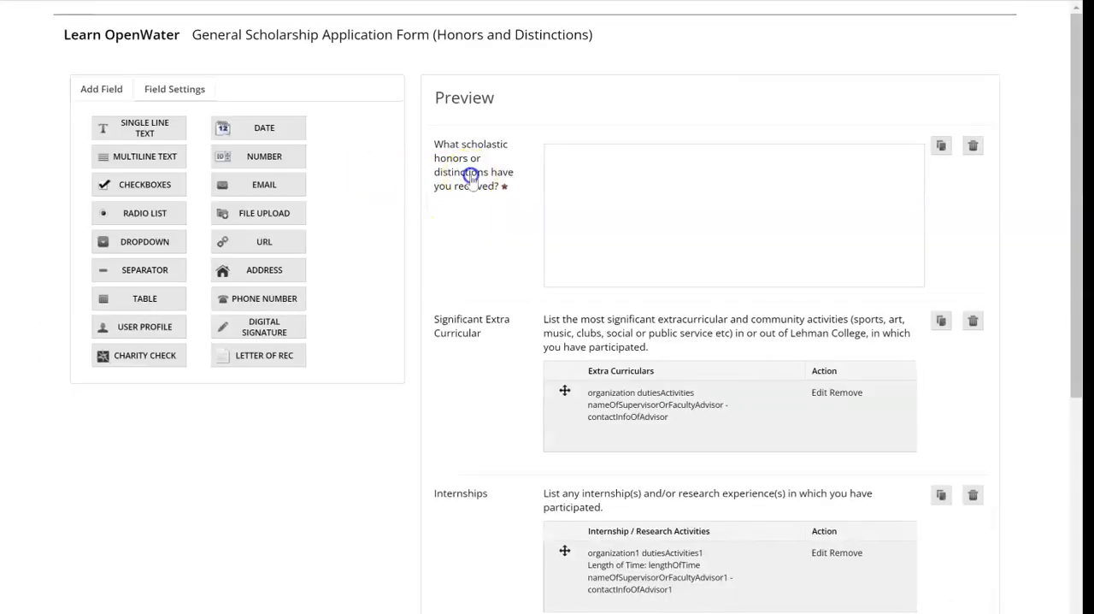
pyautogui.click(474, 171)
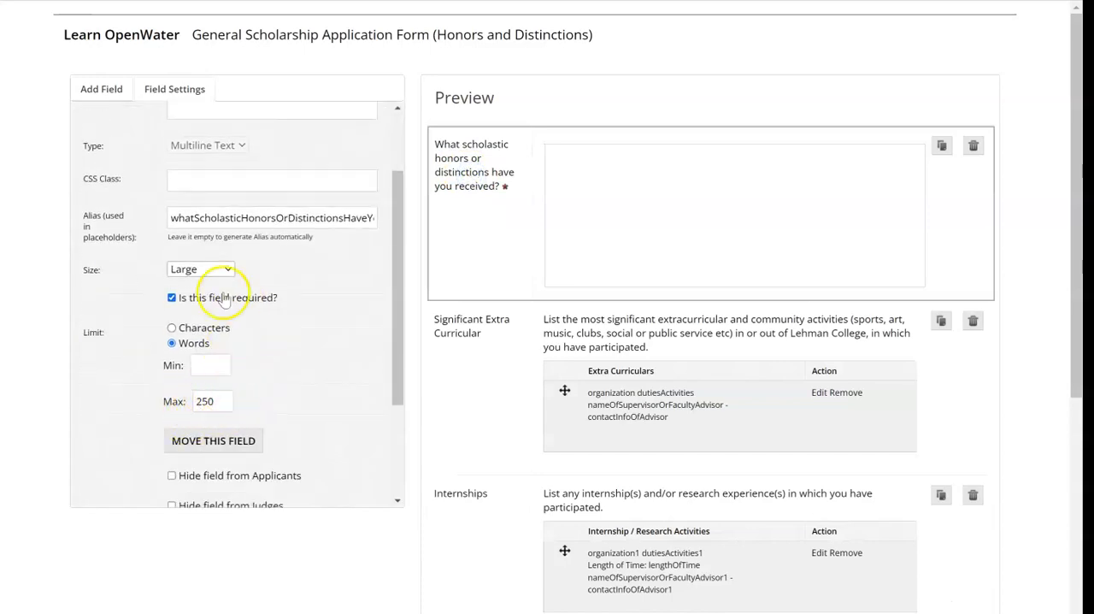
pyautogui.click(200, 268)
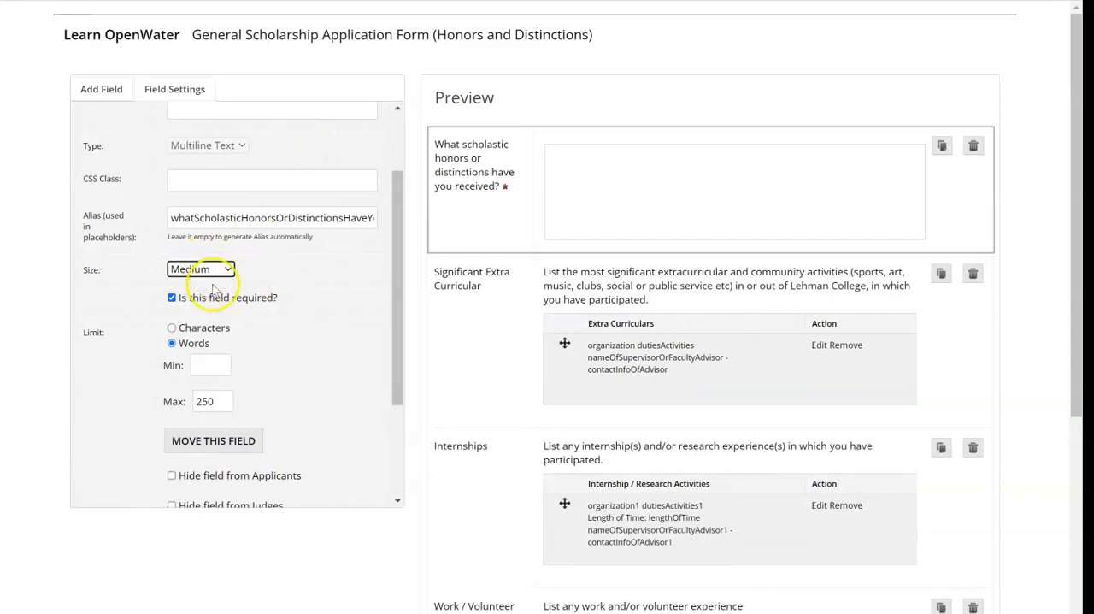
pyautogui.click(201, 268)
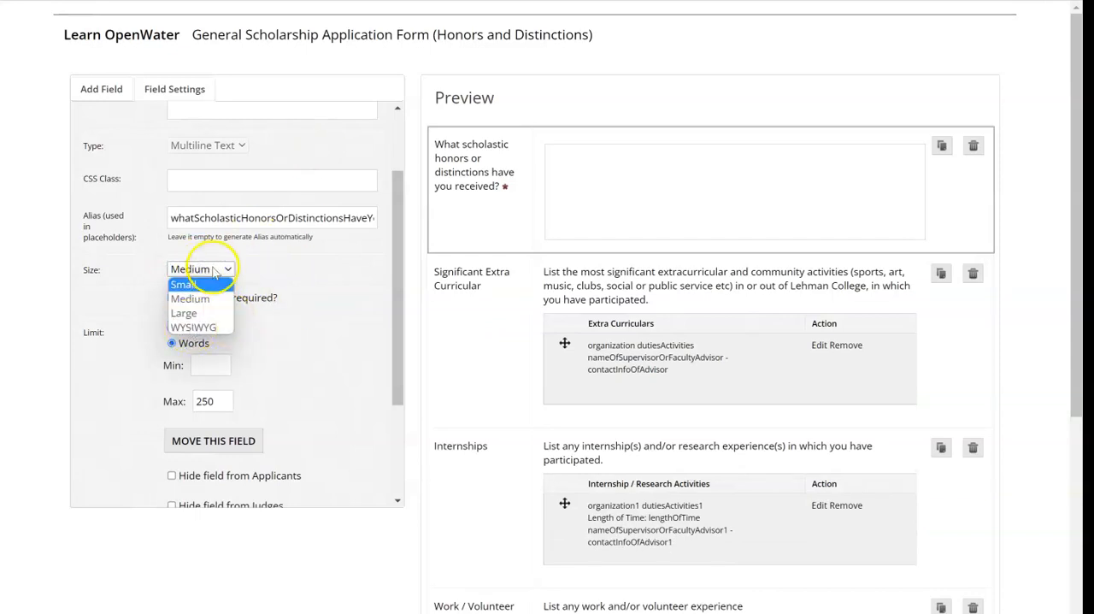
pyautogui.click(190, 298)
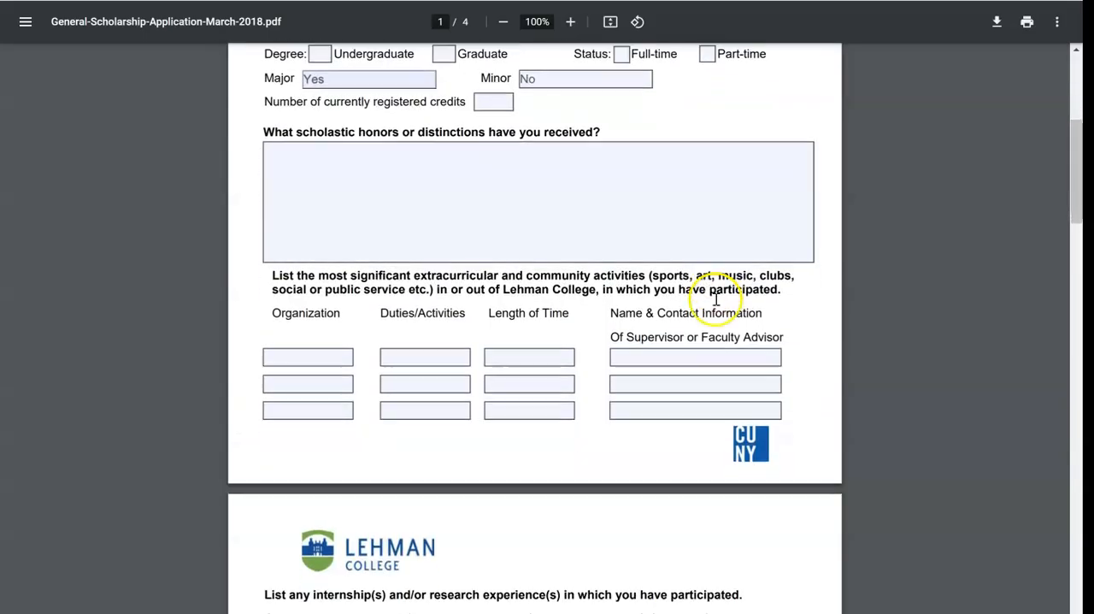
pyautogui.scroll(-3)
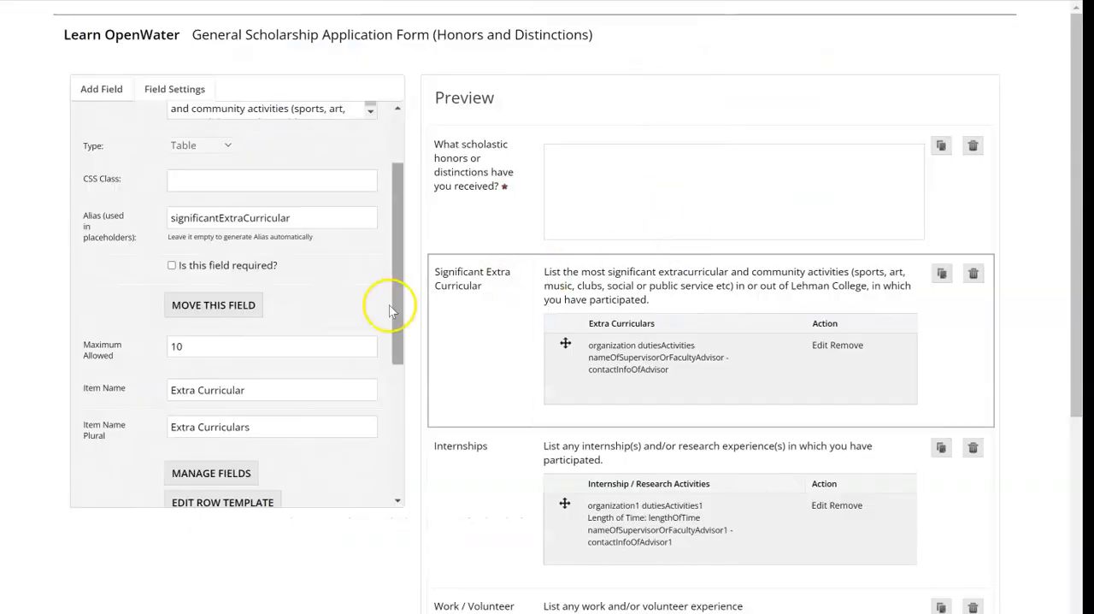
# - Add a 'Contact Info' choice field to the extracurricular table with Email and Phone options
pyautogui.click(223, 502)
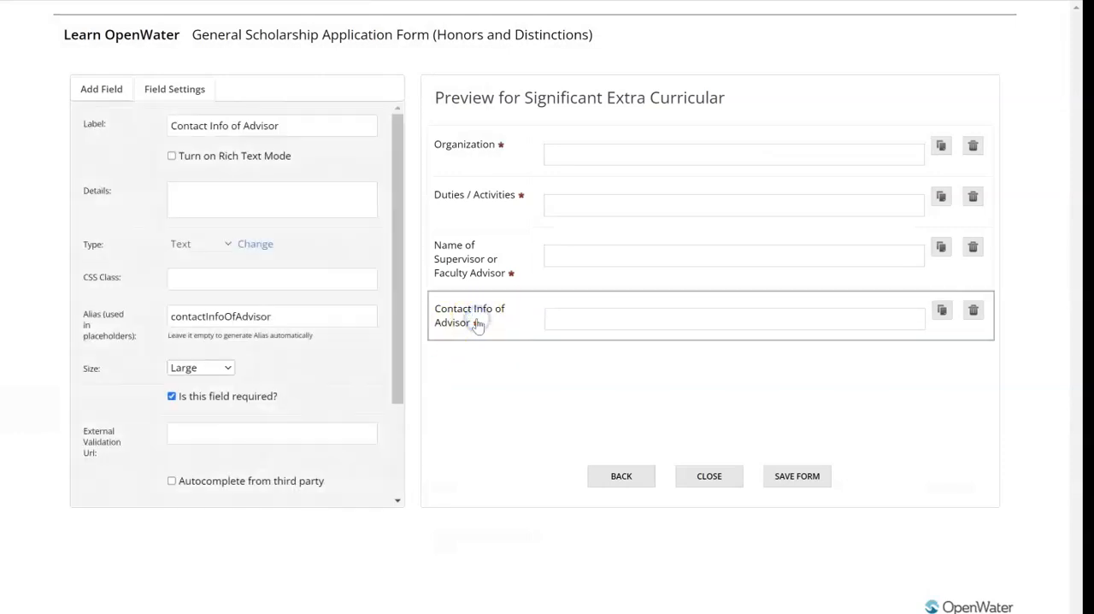
pyautogui.click(101, 89)
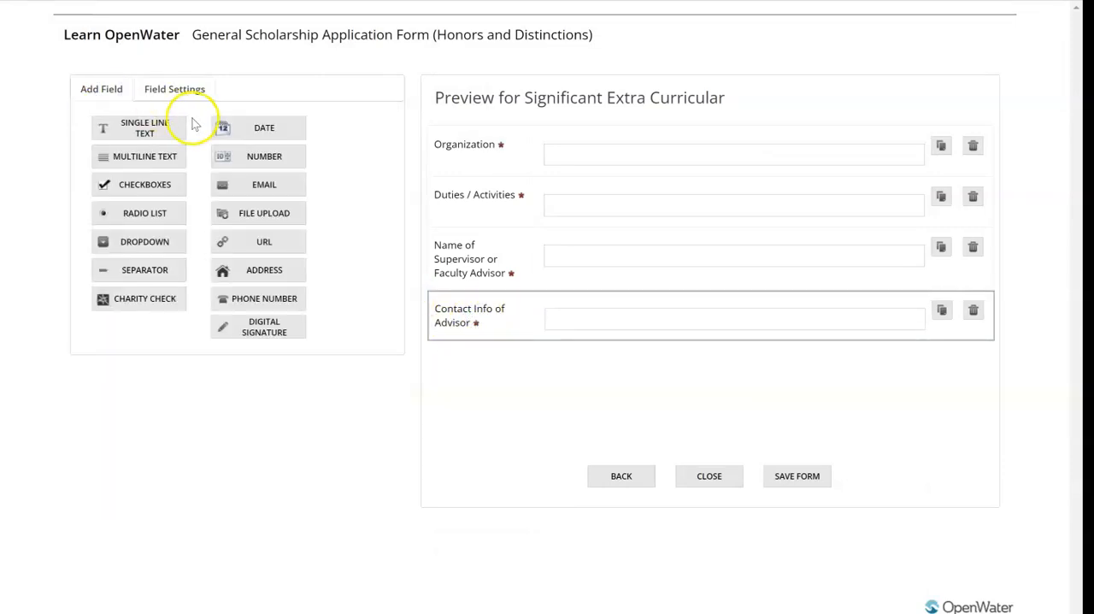
pyautogui.moveTo(247, 189)
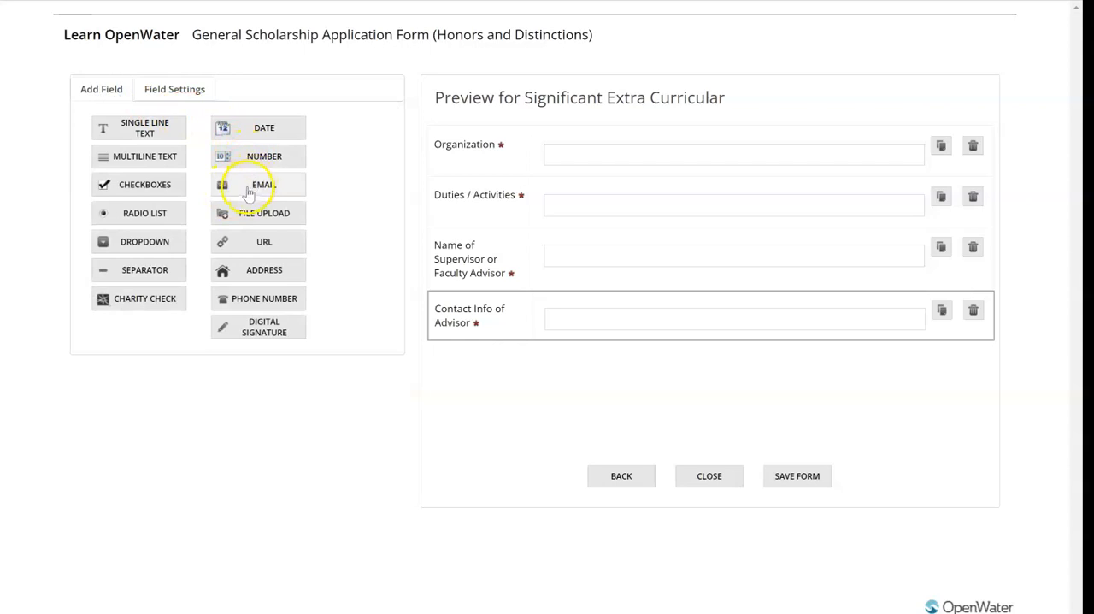
pyautogui.moveTo(214, 308)
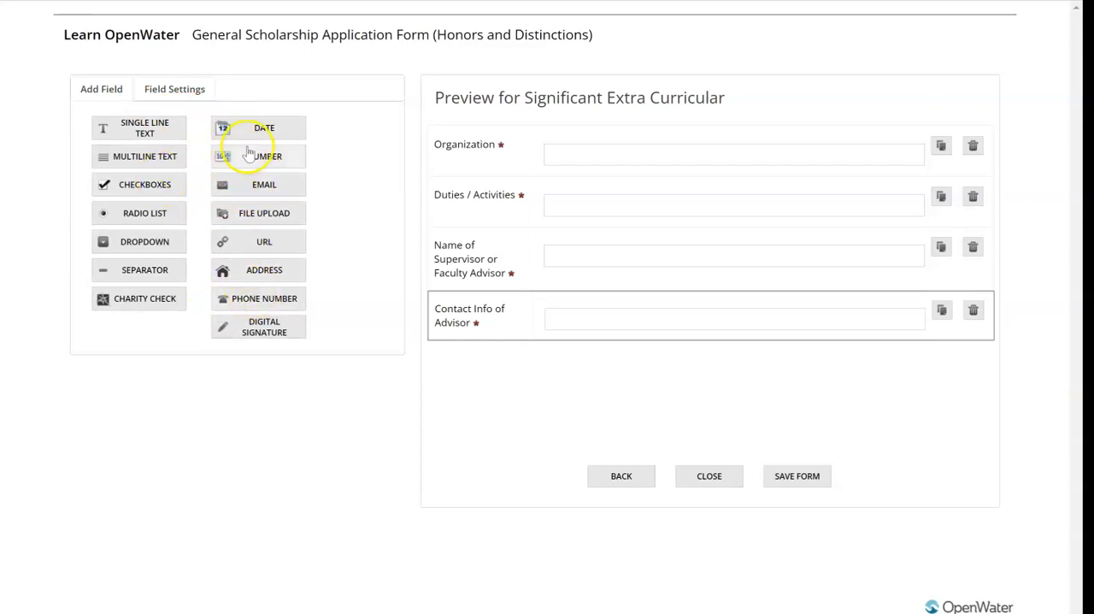
pyautogui.click(144, 212)
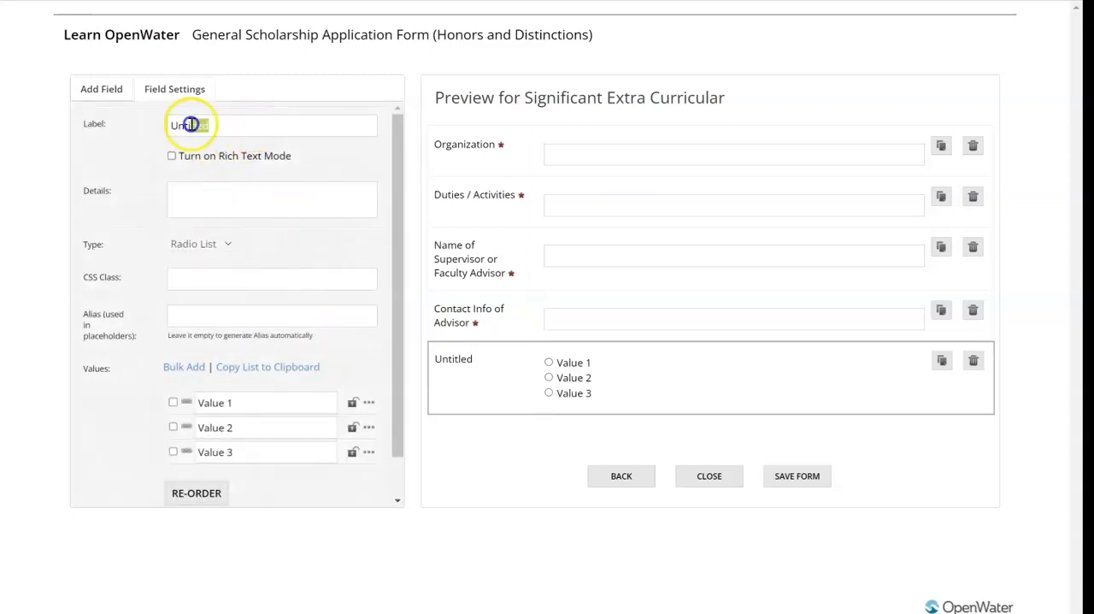
pyautogui.write('Contact Info')
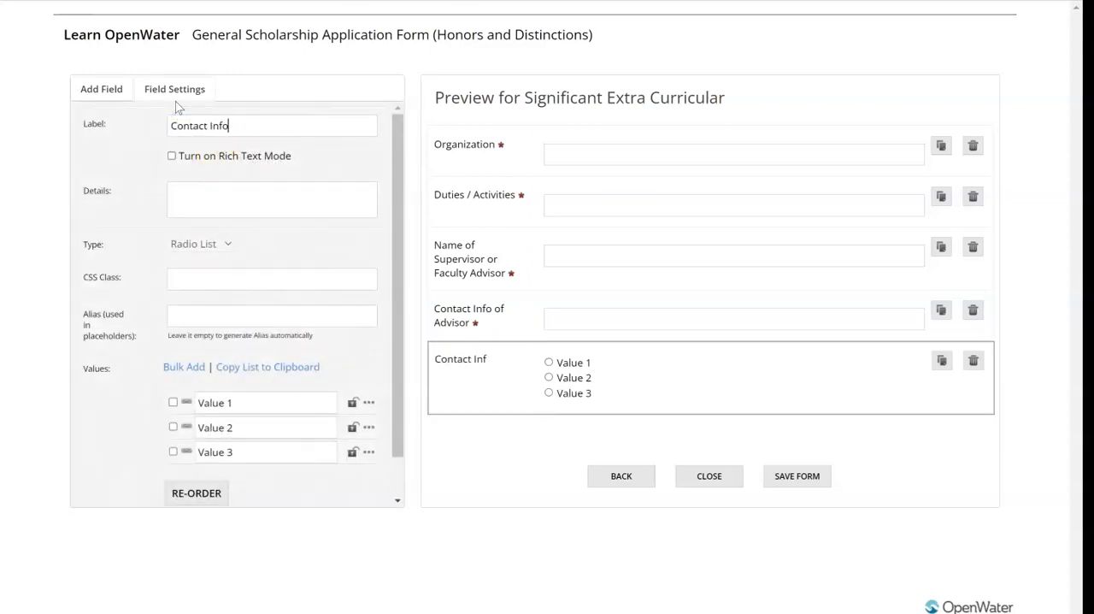
pyautogui.write('Email')
pyautogui.click(266, 427)
pyautogui.write('Phone')
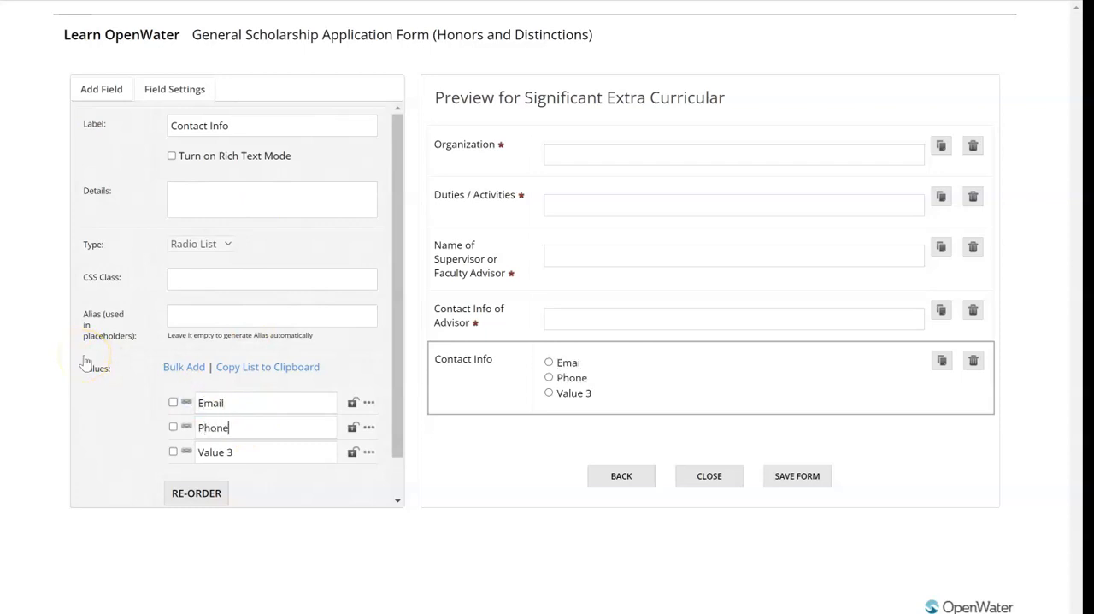
pyautogui.click(368, 452)
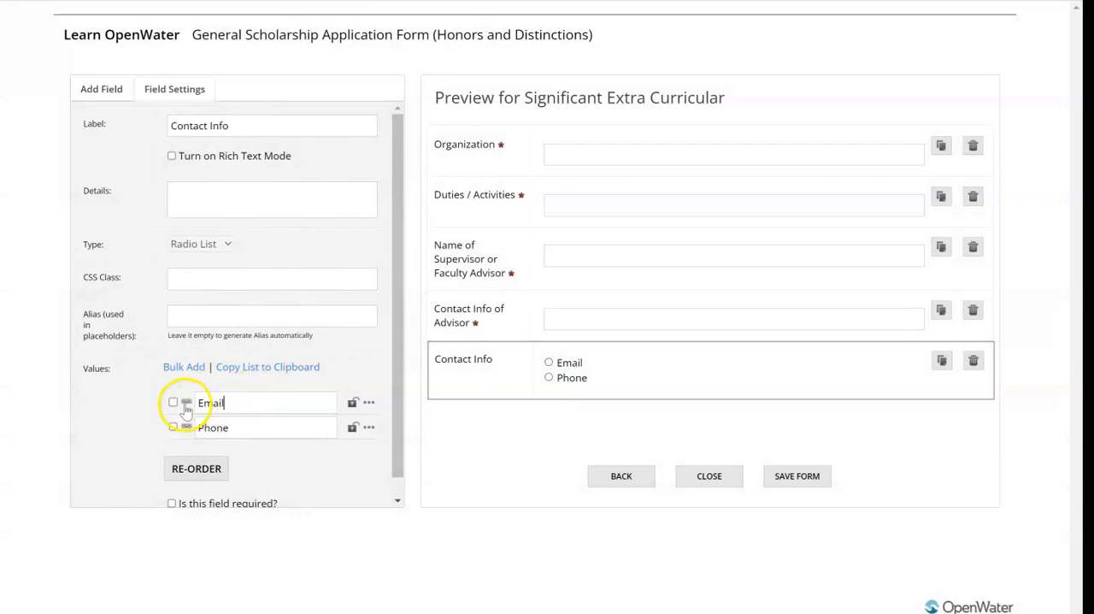
# - Make the Email follow-up field required, then delete the Contact Info field
pyautogui.click(101, 89)
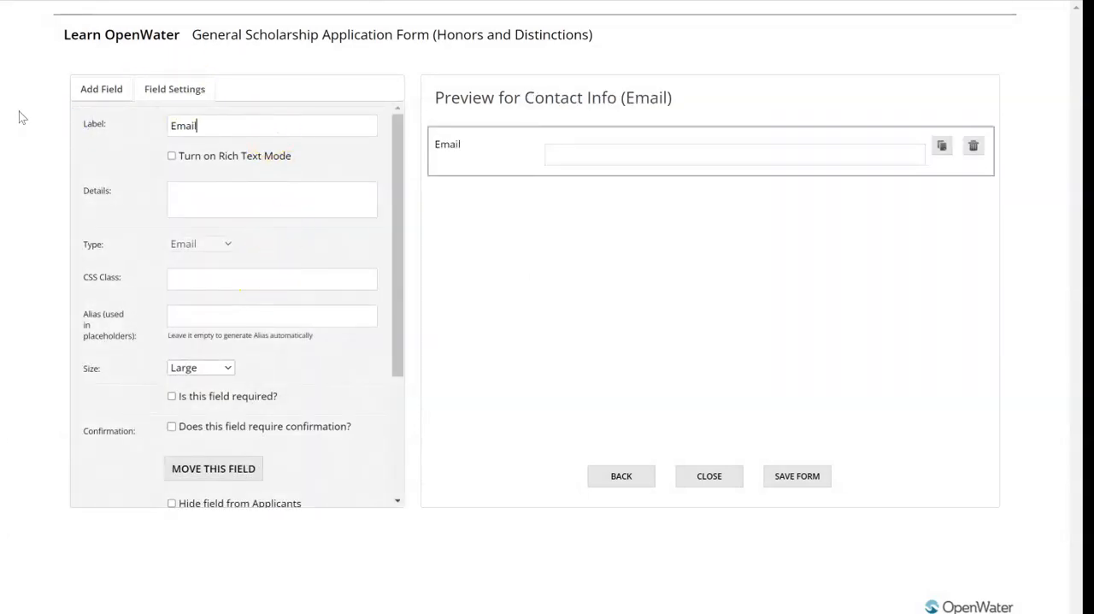
pyautogui.click(171, 396)
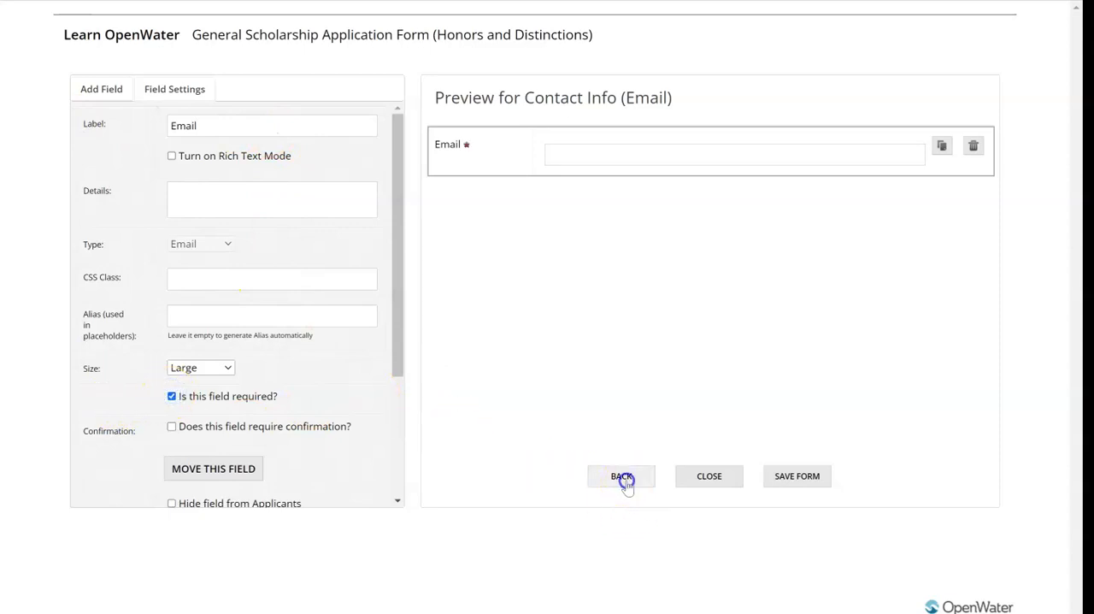
pyautogui.click(621, 477)
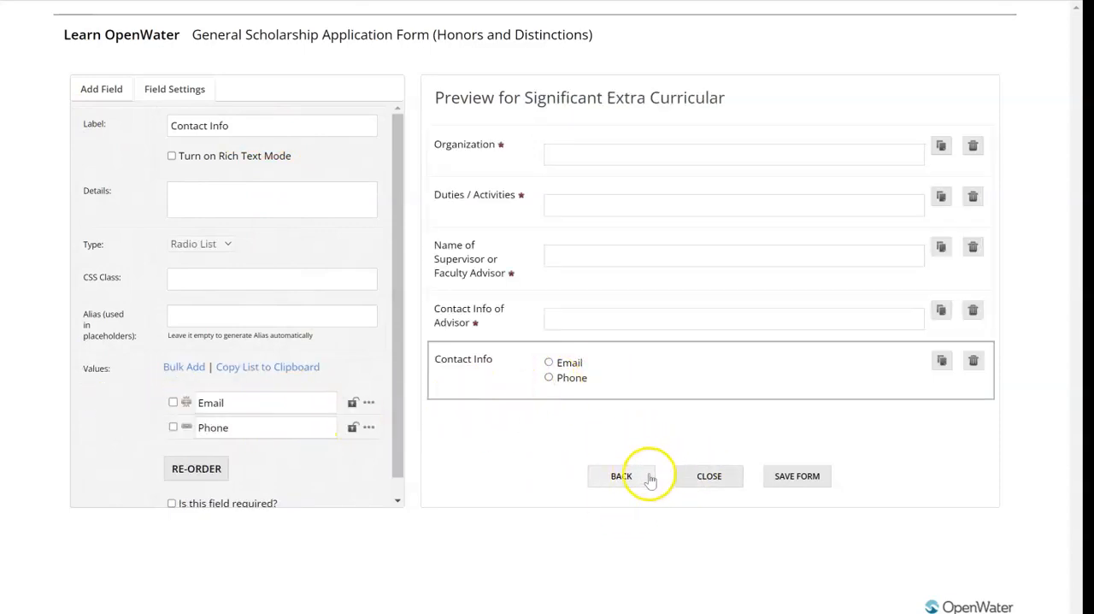
pyautogui.click(973, 360)
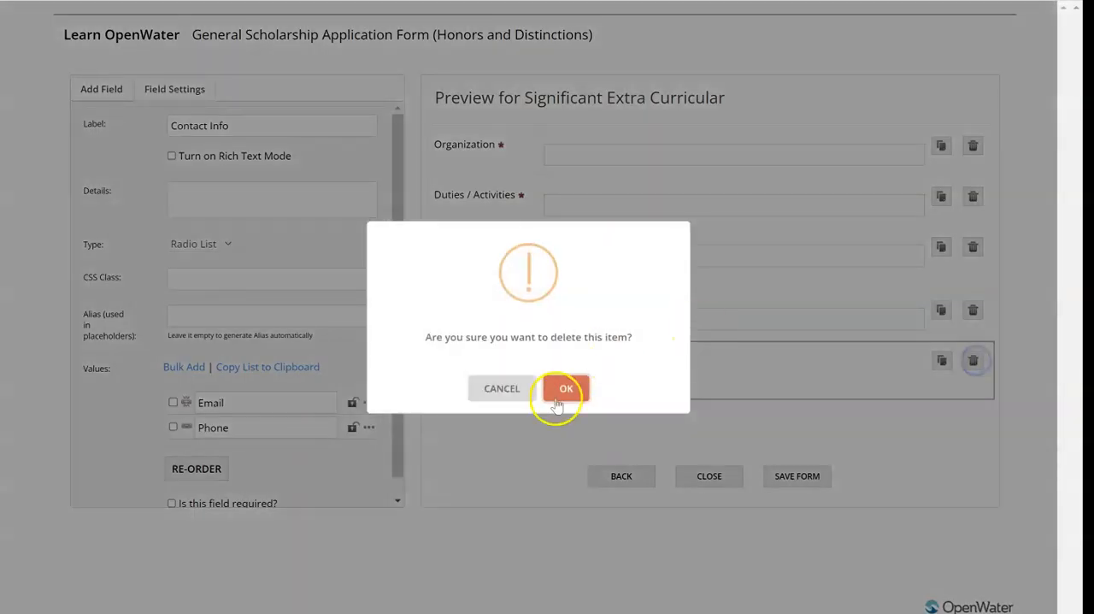
pyautogui.click(565, 388)
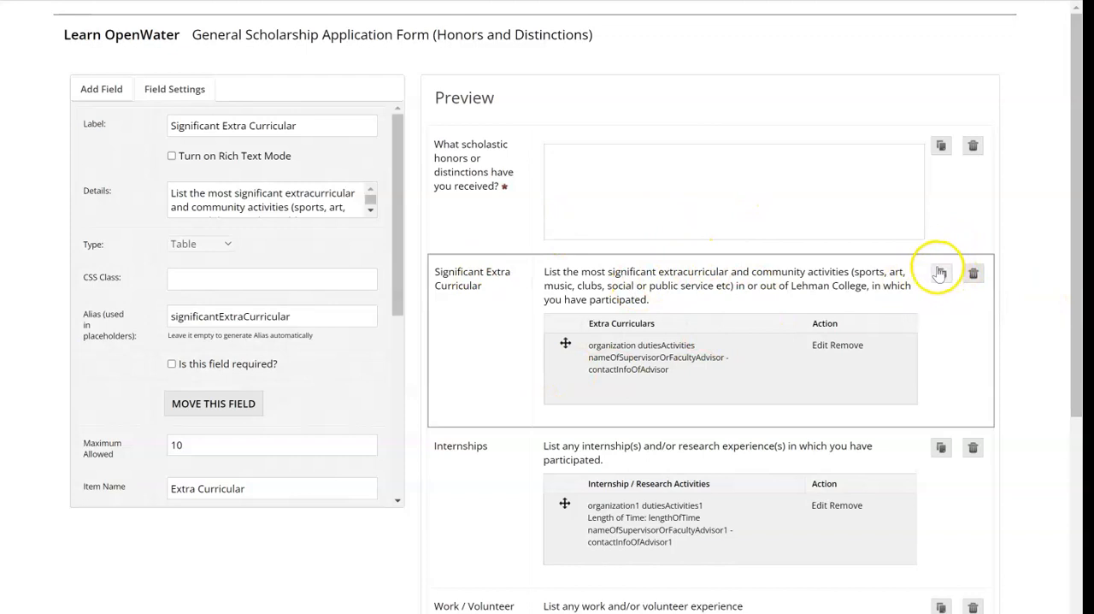
# - Scroll through the Honors and Distinctions field preview
pyautogui.scroll(-3)
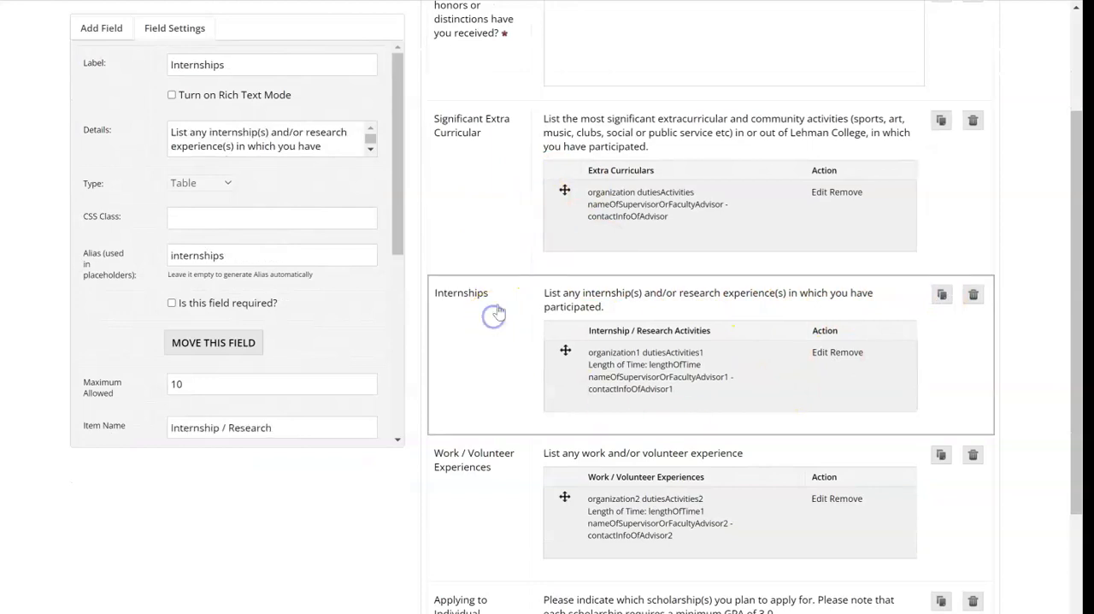
pyautogui.scroll(-3)
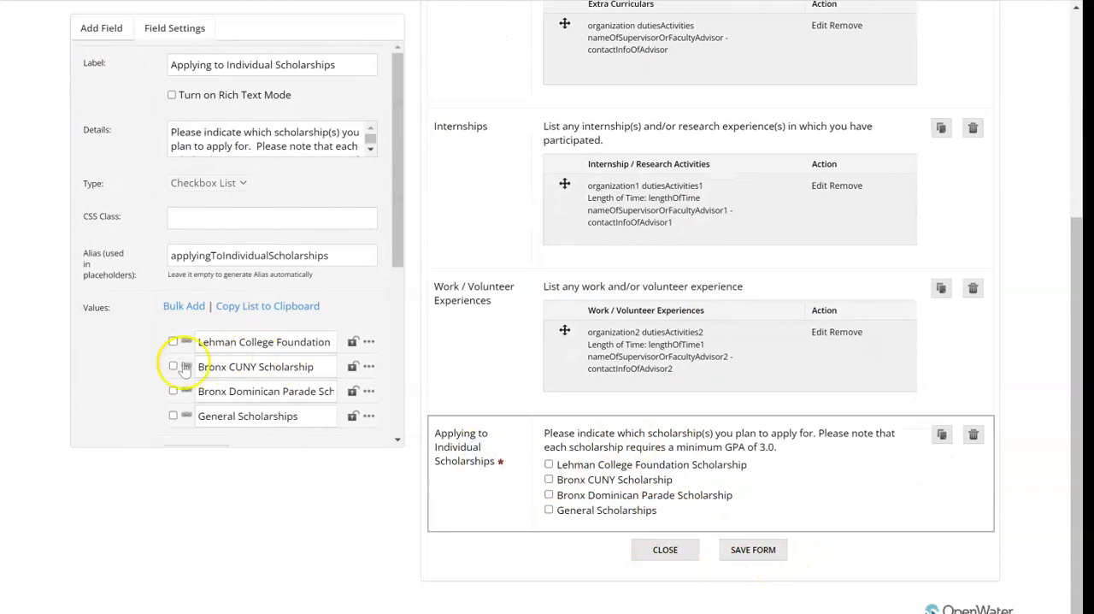
pyautogui.moveTo(191, 421)
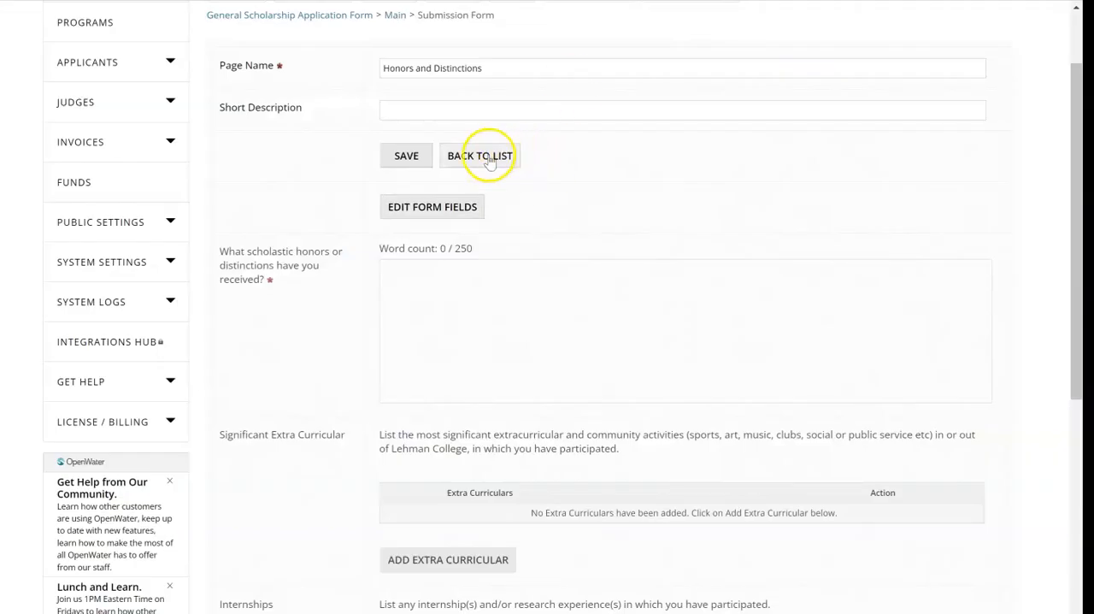
# - Open the Personal Statement page's fields and inspect the scholarship essay settings
pyautogui.click(480, 155)
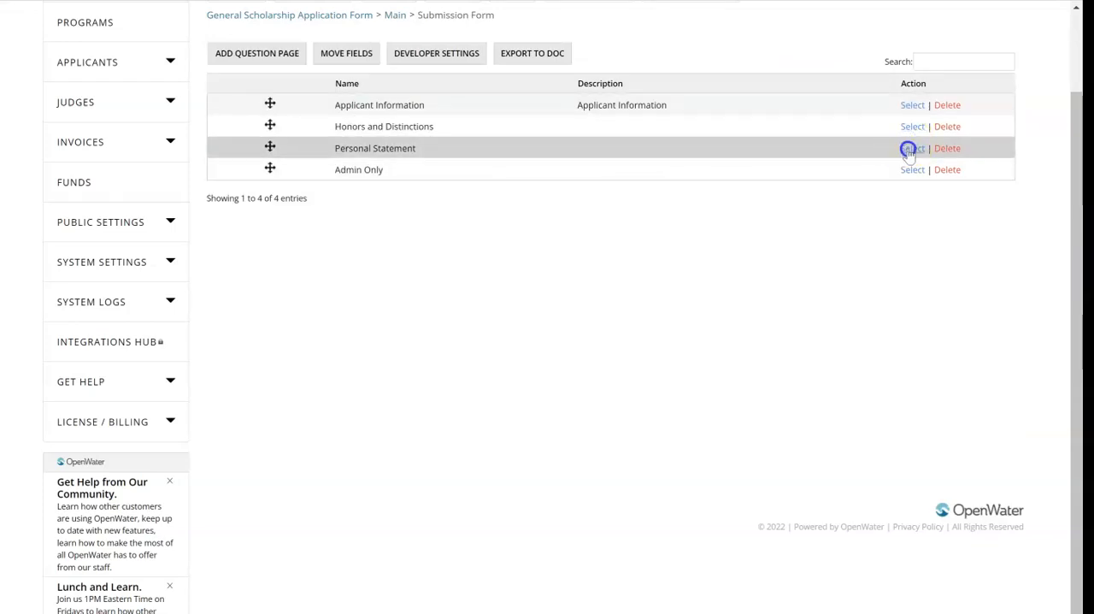
pyautogui.click(912, 148)
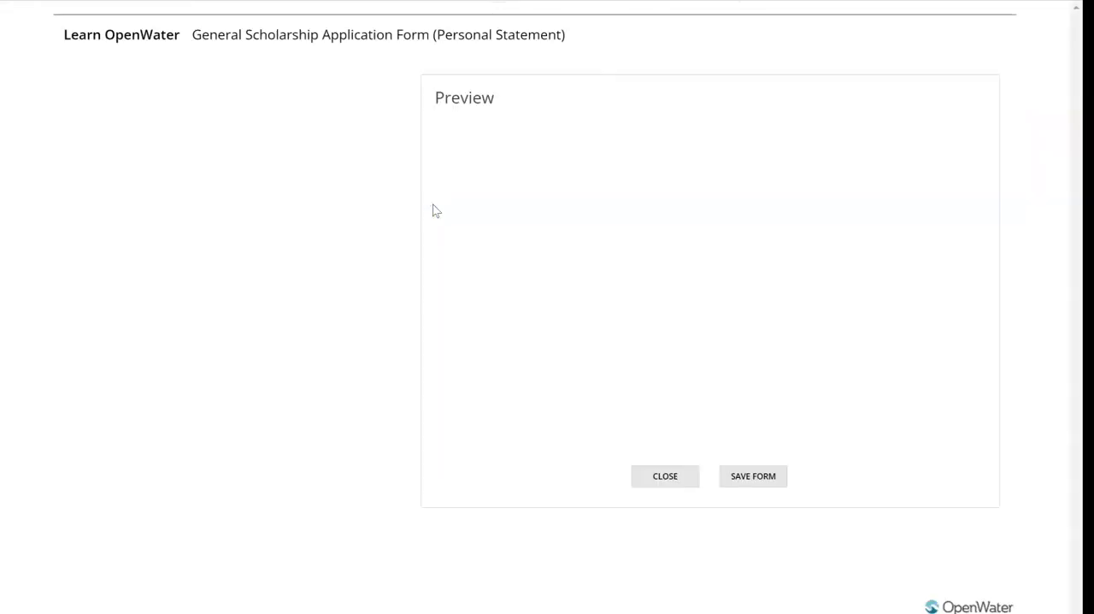
pyautogui.click(476, 158)
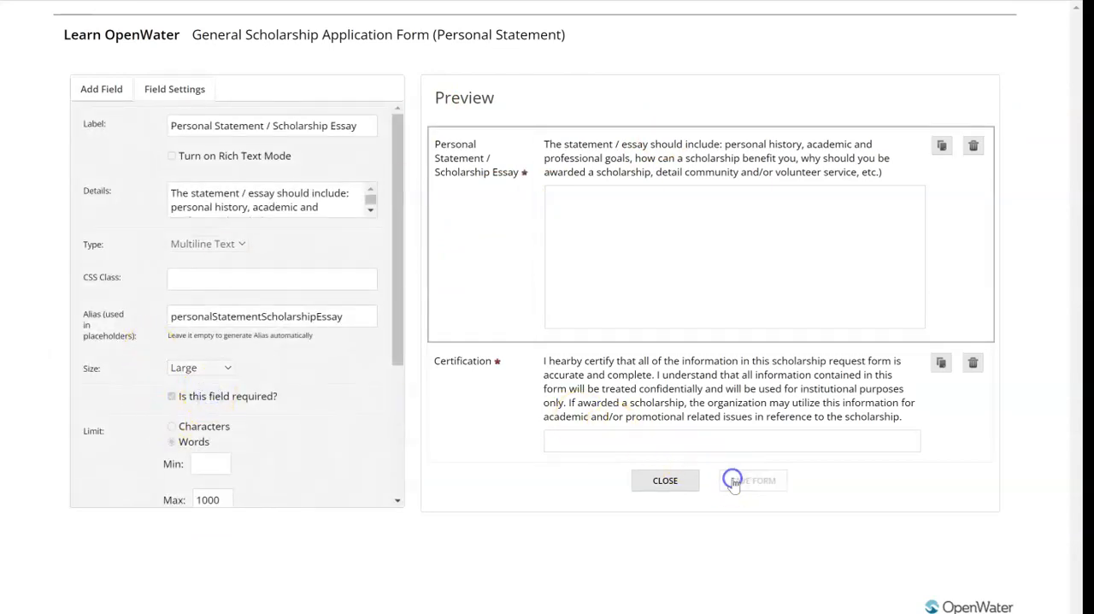
pyautogui.click(755, 480)
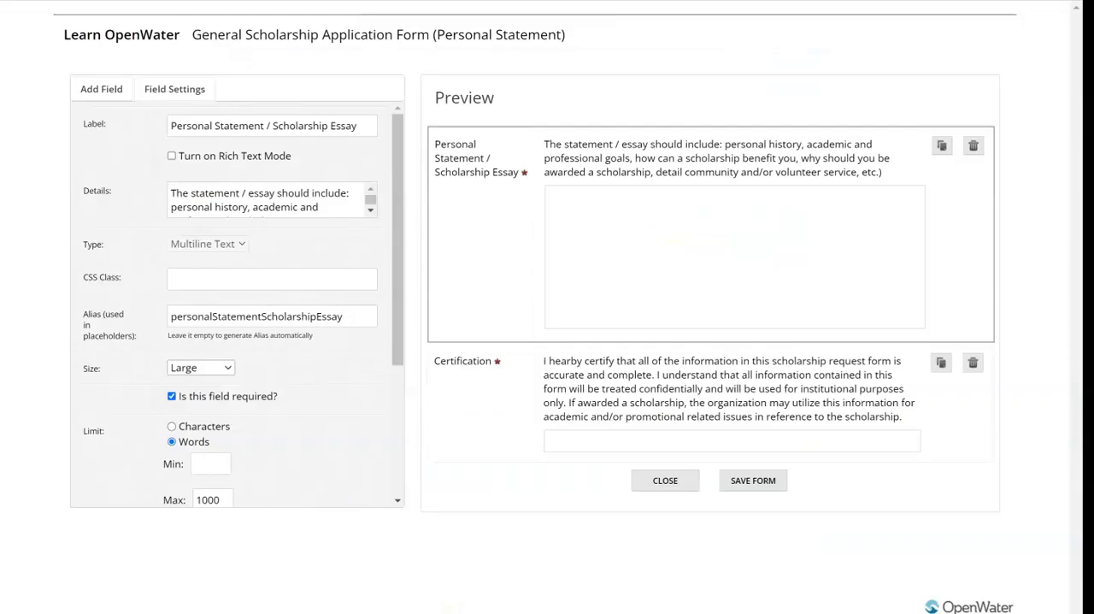
# - Try a File Upload field limited to doc/Word files, then delete it
pyautogui.click(101, 88)
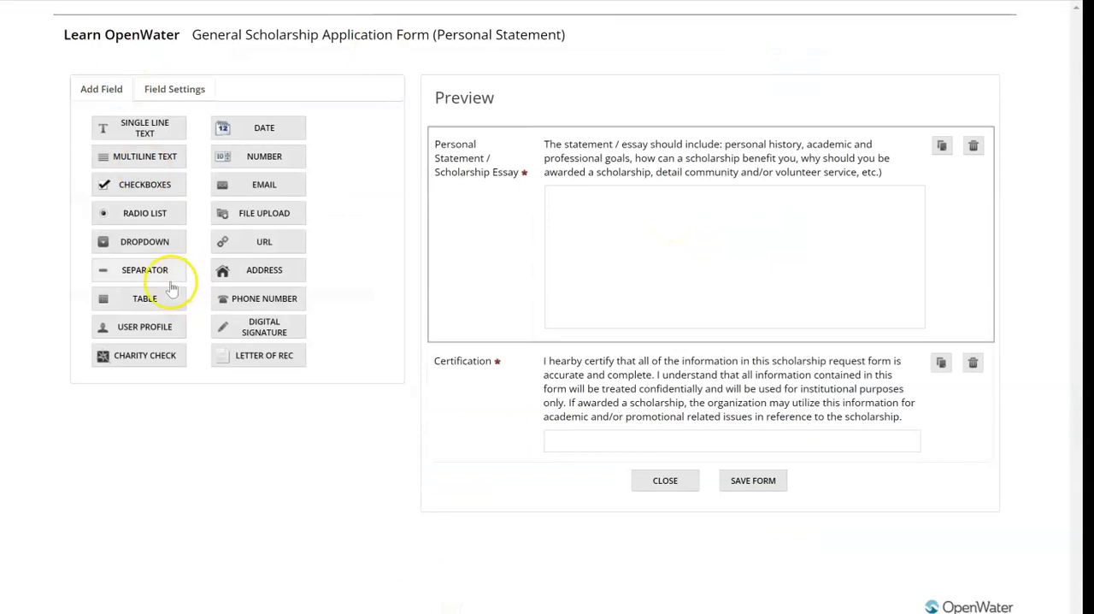
pyautogui.click(264, 213)
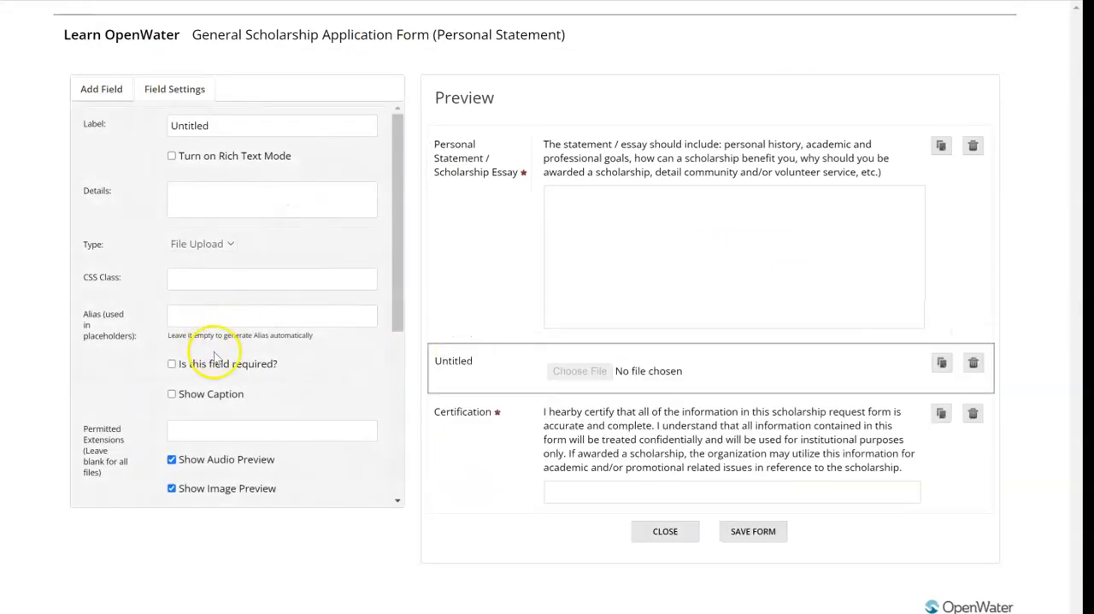
pyautogui.write('doc')
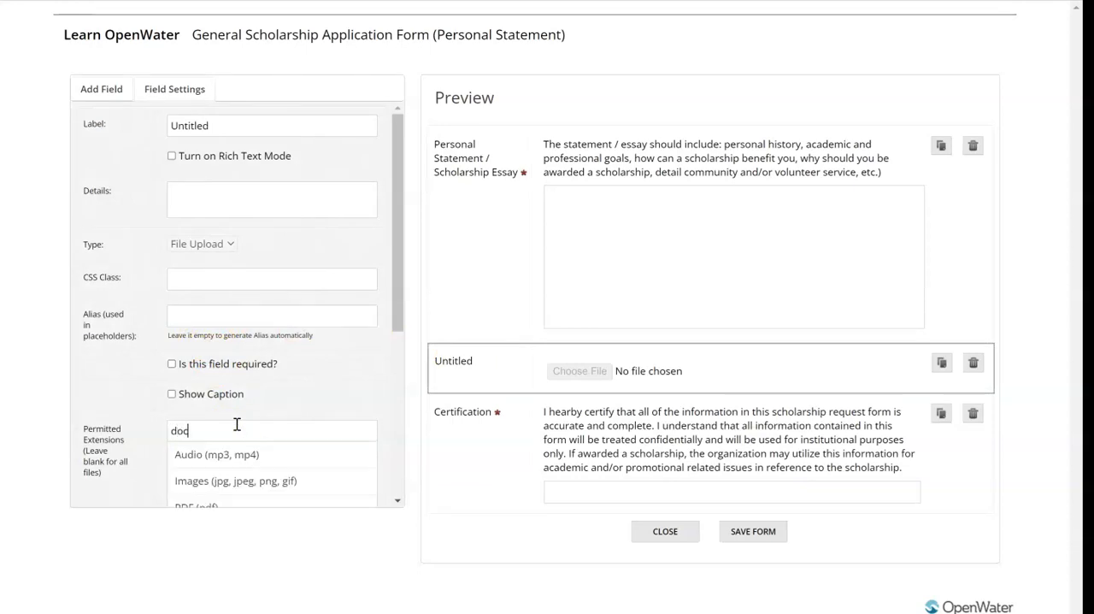
pyautogui.write('word')
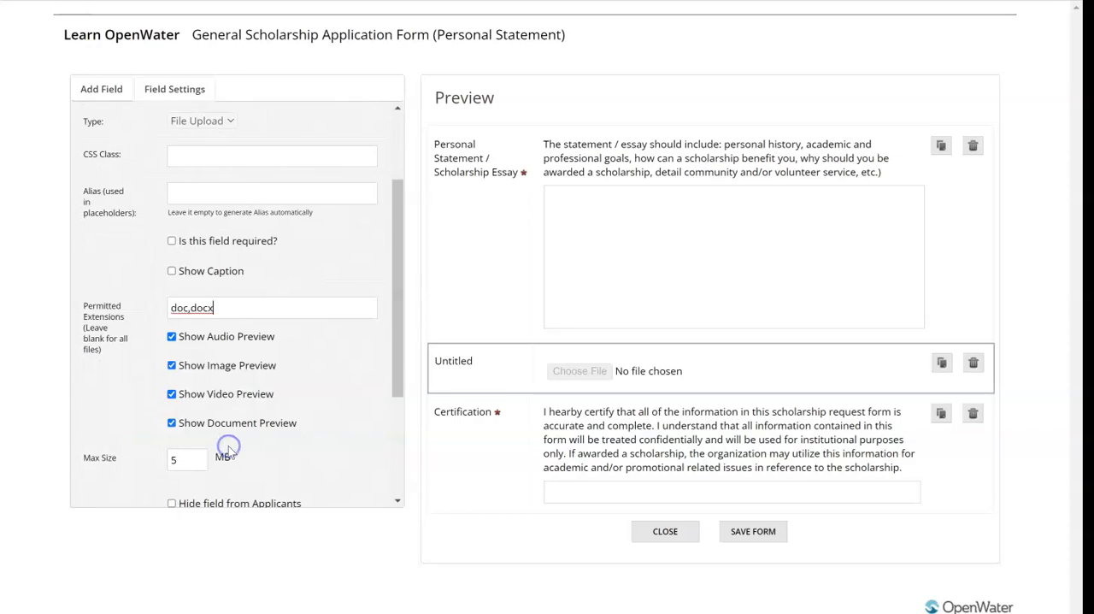
pyautogui.click(973, 361)
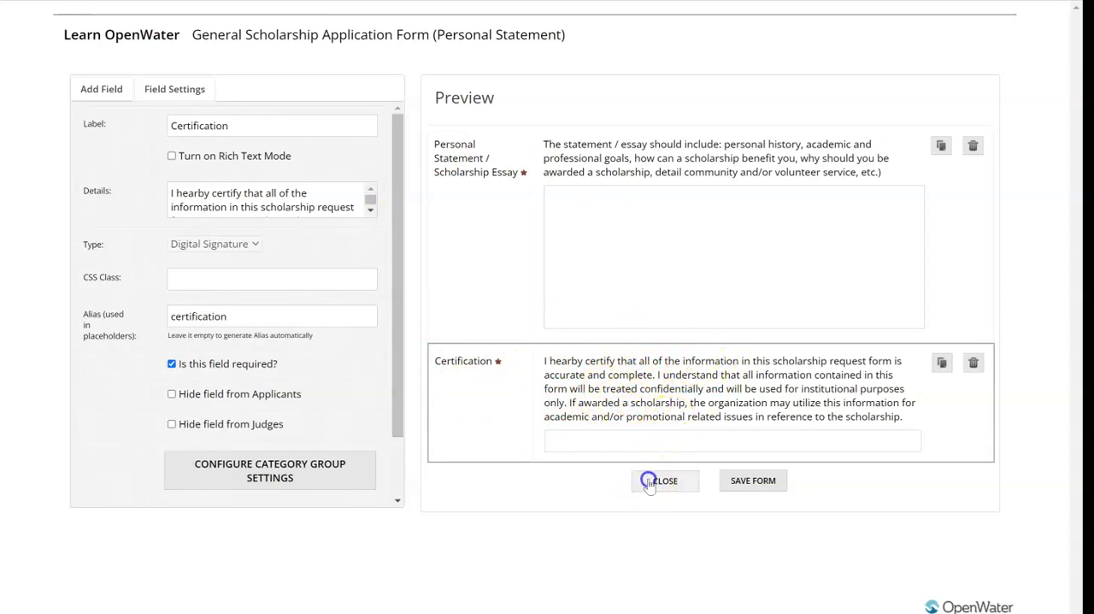
# - Review the Admin Only page's GPA (two decimals) and Credits fields, hidden from applicants and judges
pyautogui.click(664, 479)
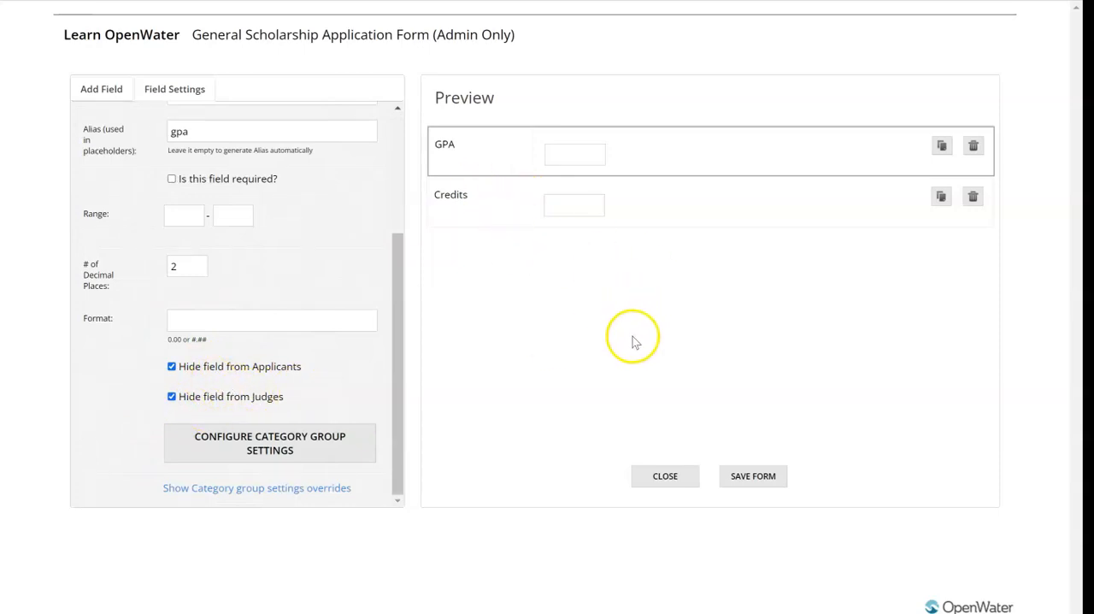
pyautogui.moveTo(333, 239)
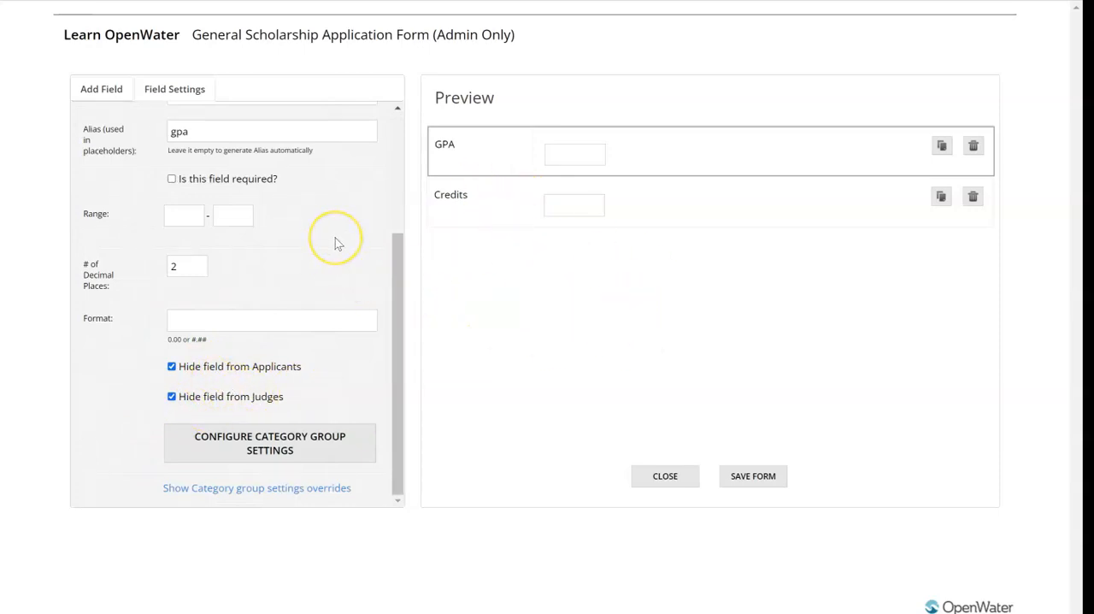
pyautogui.moveTo(321, 213)
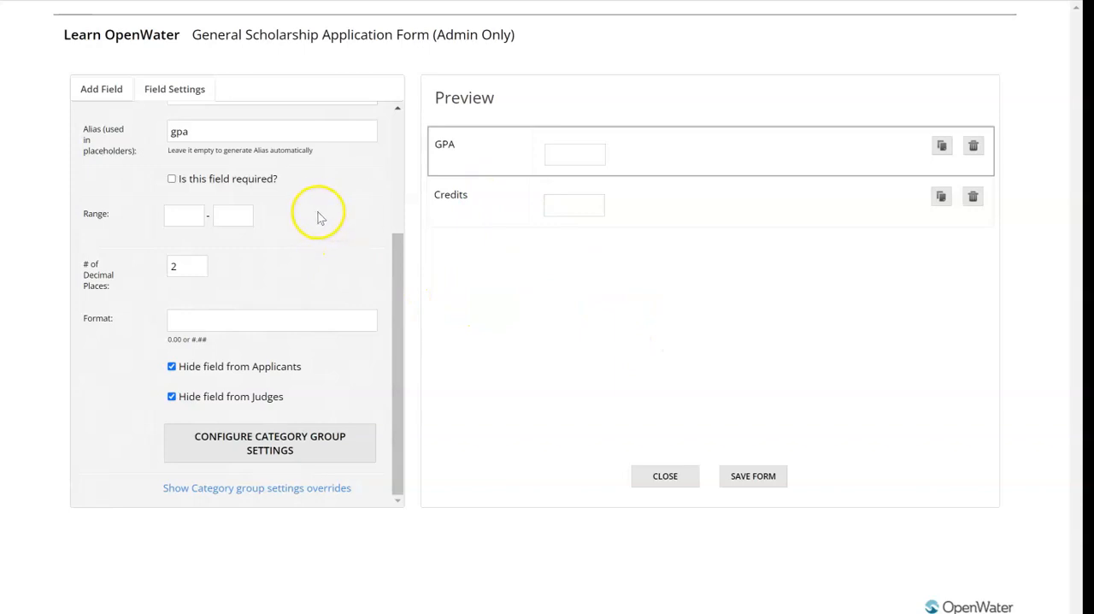
pyautogui.moveTo(382, 181)
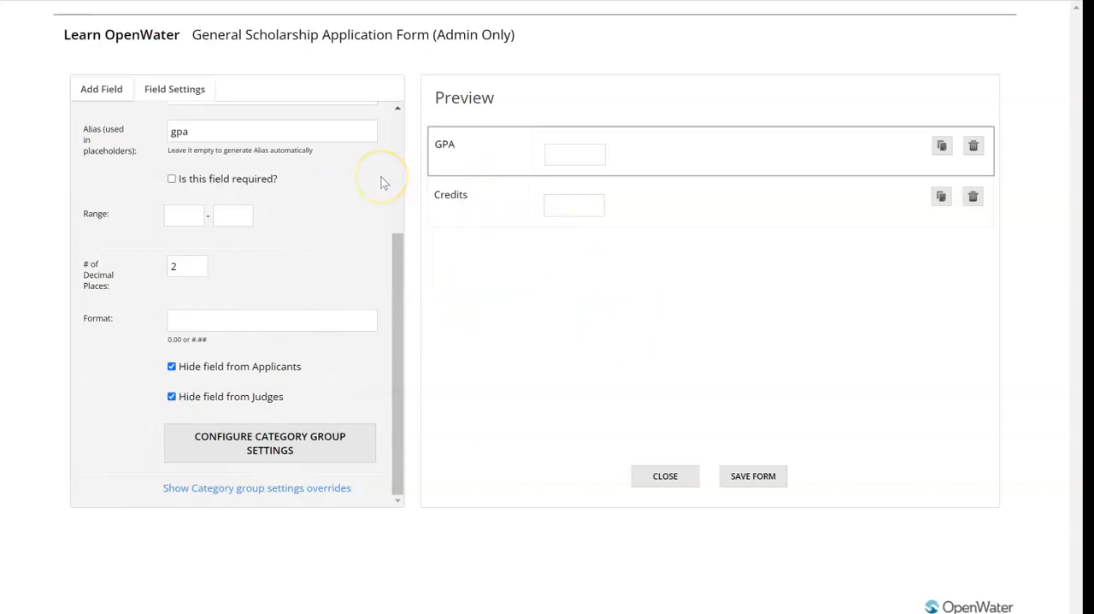
pyautogui.moveTo(654, 468)
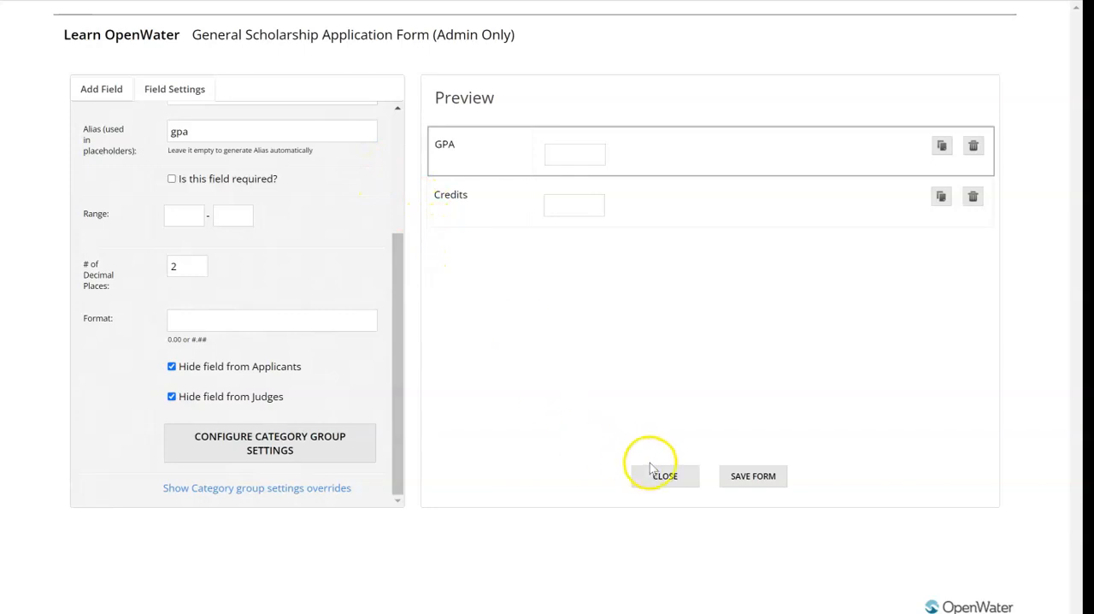
pyautogui.click(664, 476)
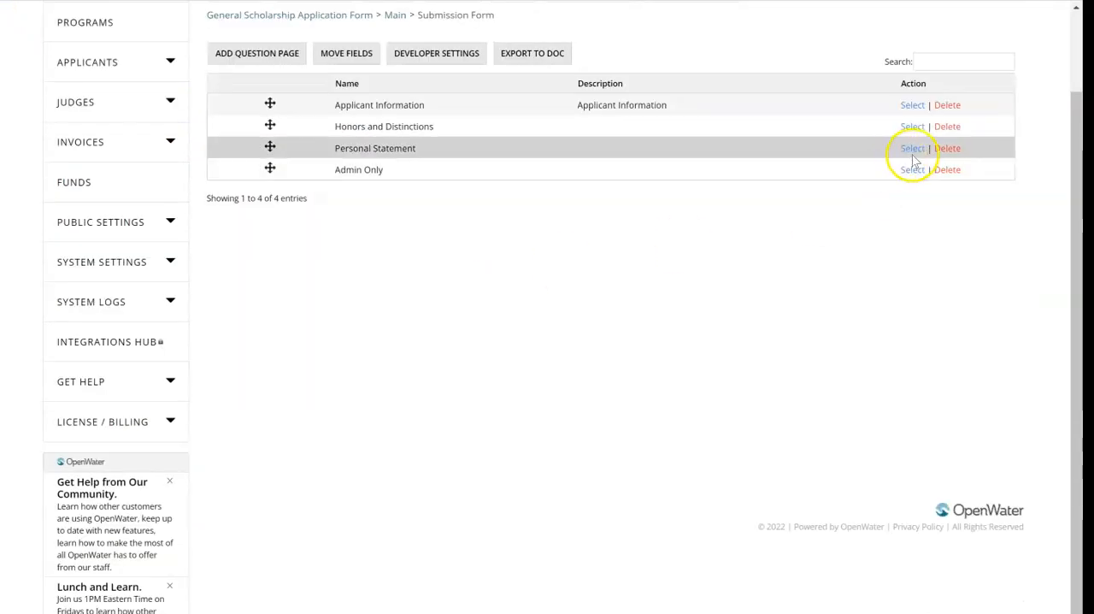
# - Add a Letter of Reference field to the Personal Statement page
pyautogui.click(912, 148)
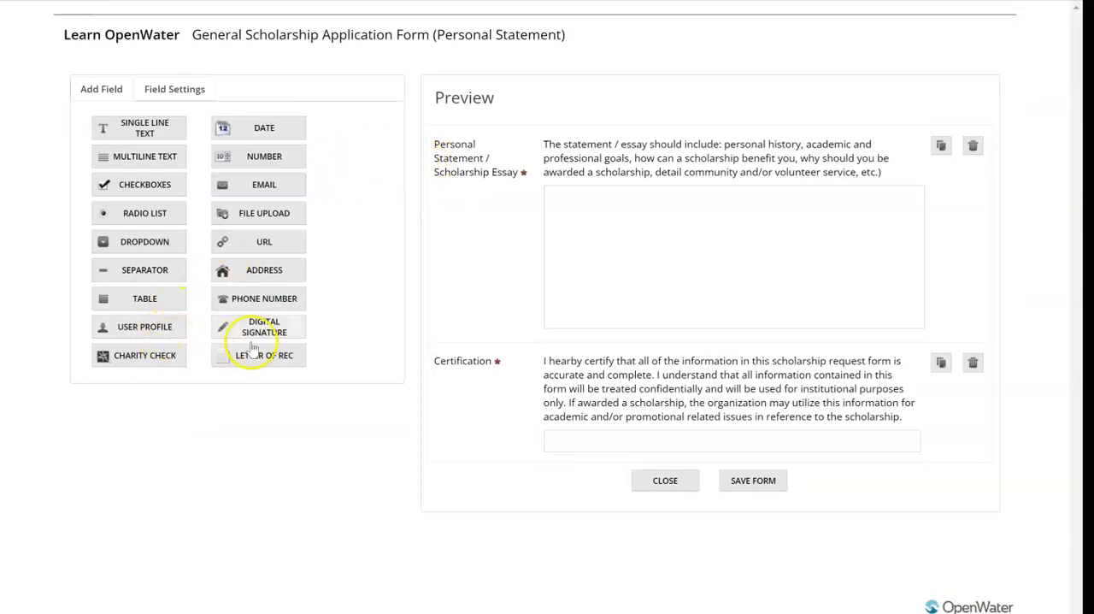
pyautogui.click(263, 355)
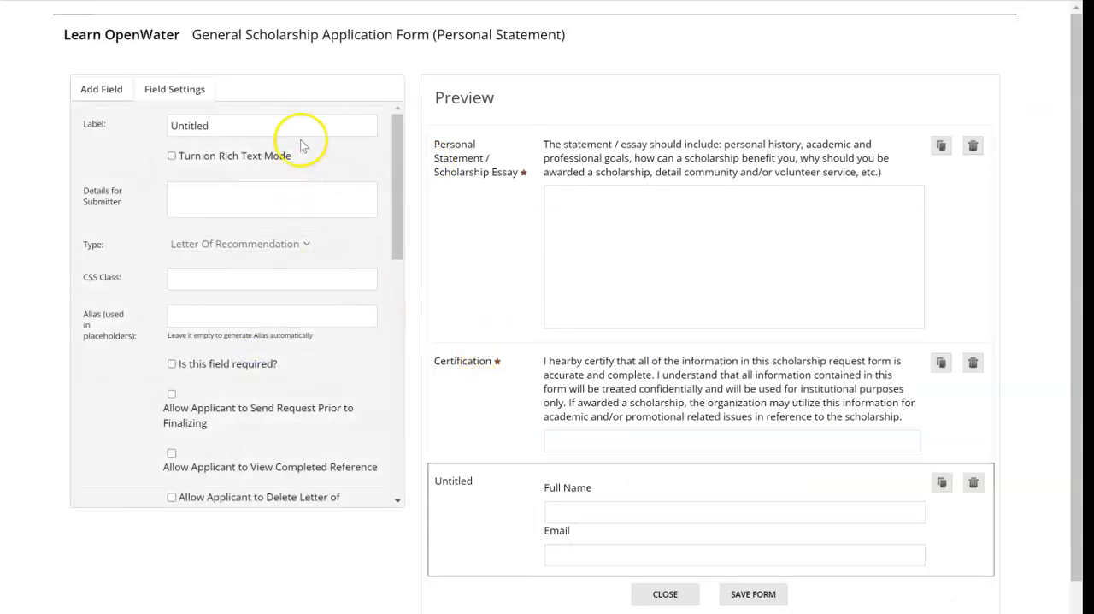
pyautogui.write('Letter of Reference')
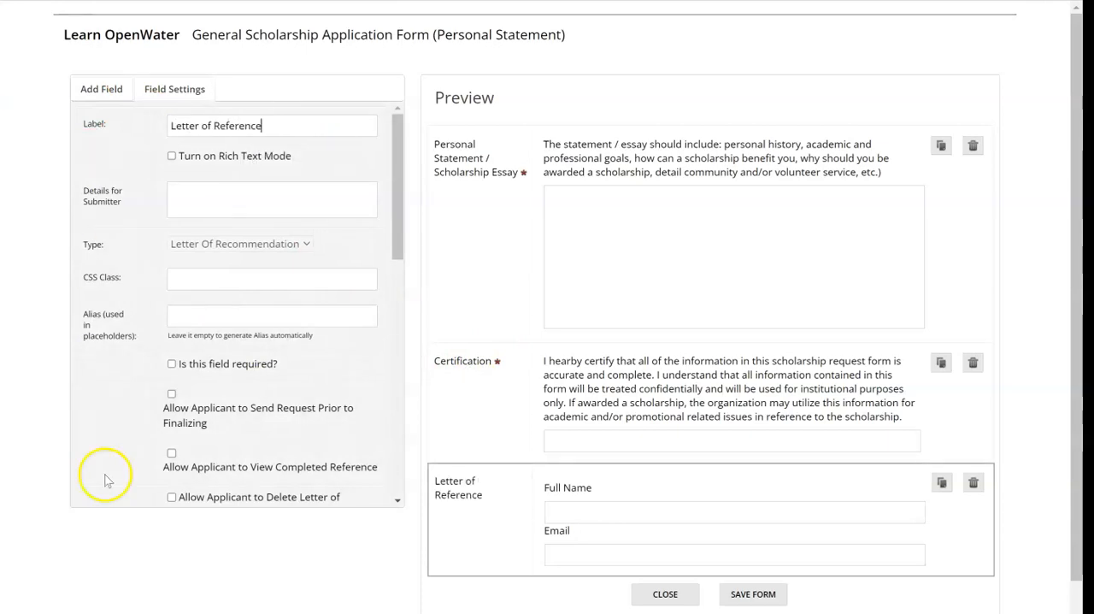
pyautogui.scroll(-3)
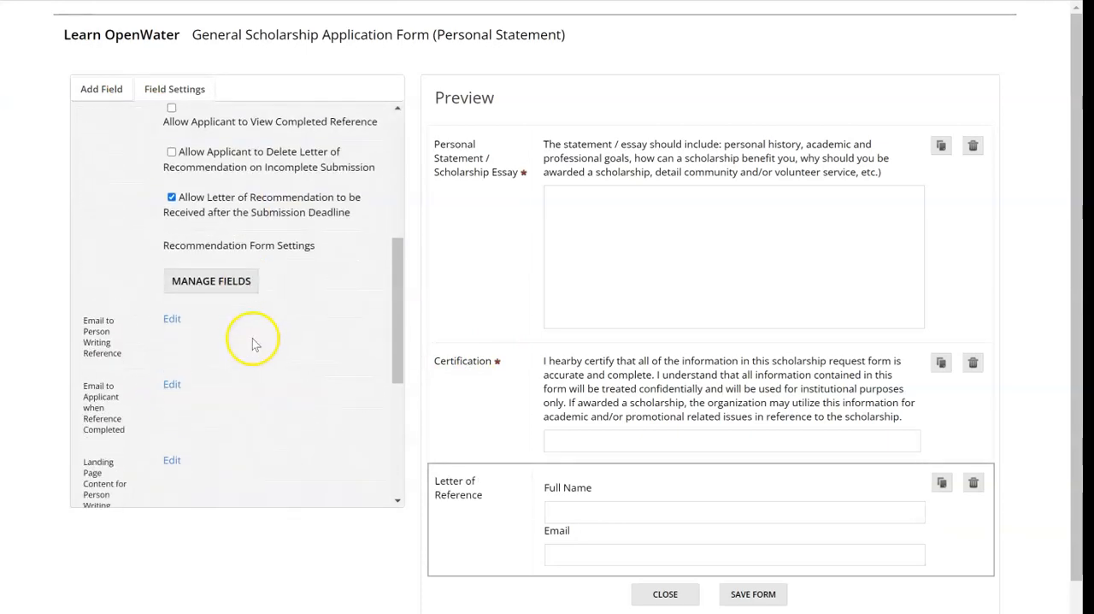
pyautogui.scroll(-3)
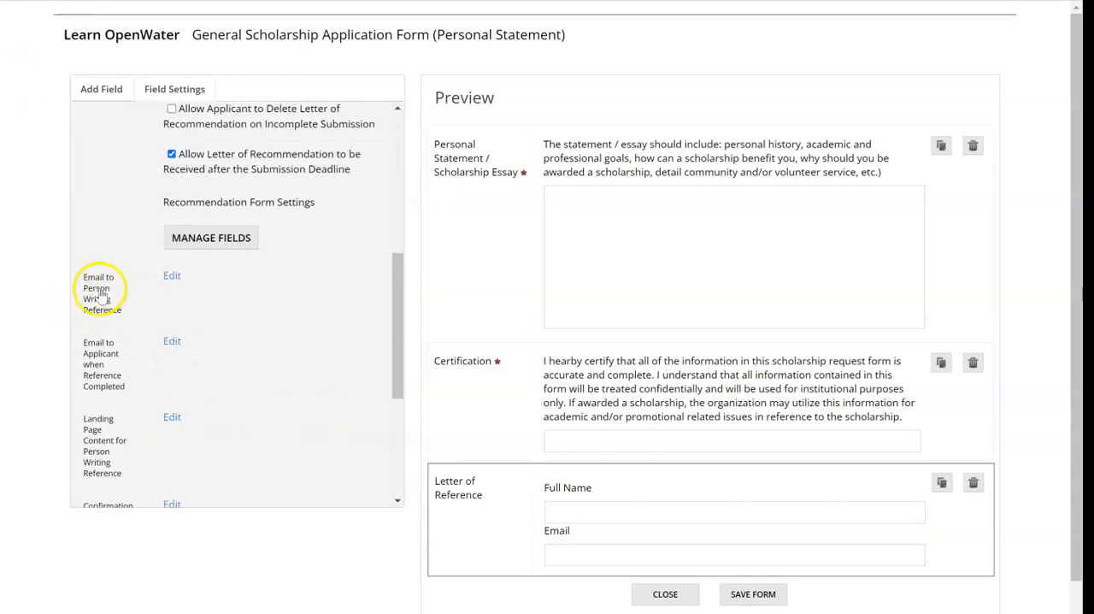
pyautogui.moveTo(143, 282)
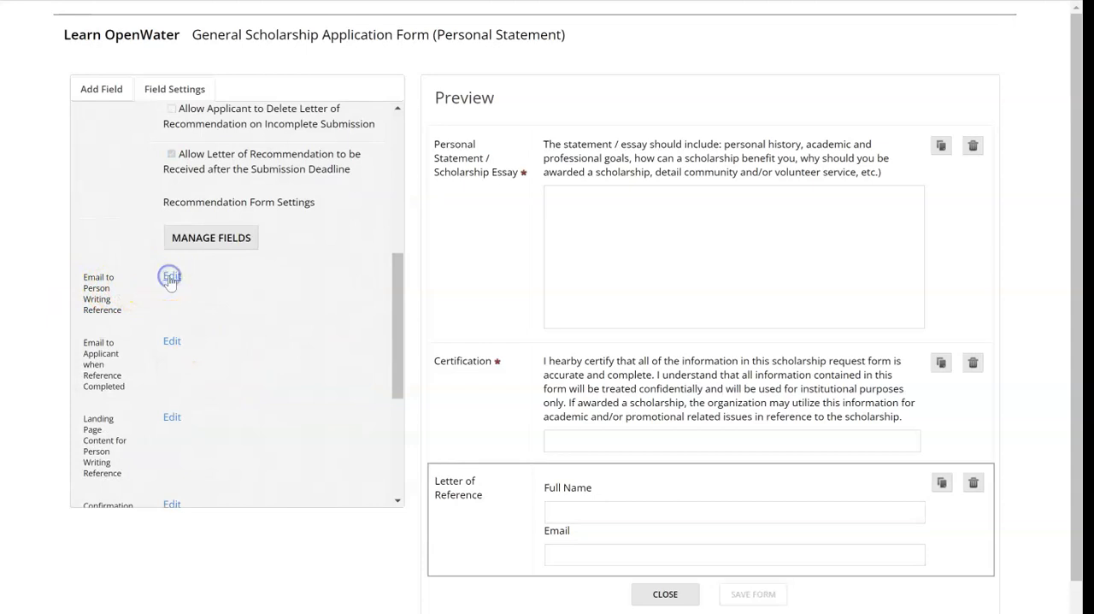
# - Review the reference-writer request email, then view the recommendation form's required Reference box
pyautogui.click(171, 154)
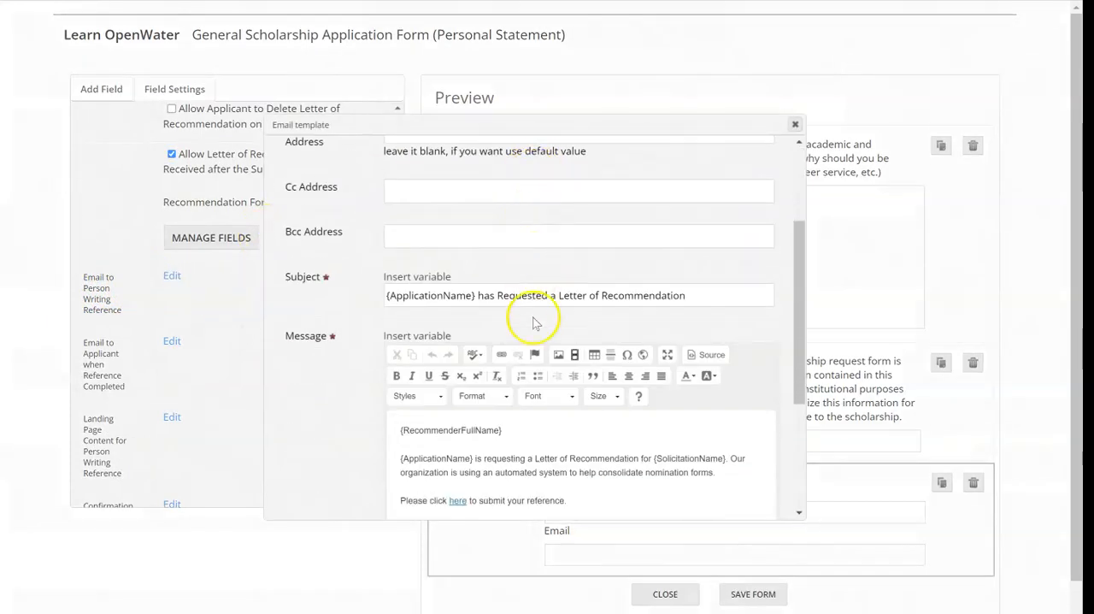
pyautogui.scroll(-3)
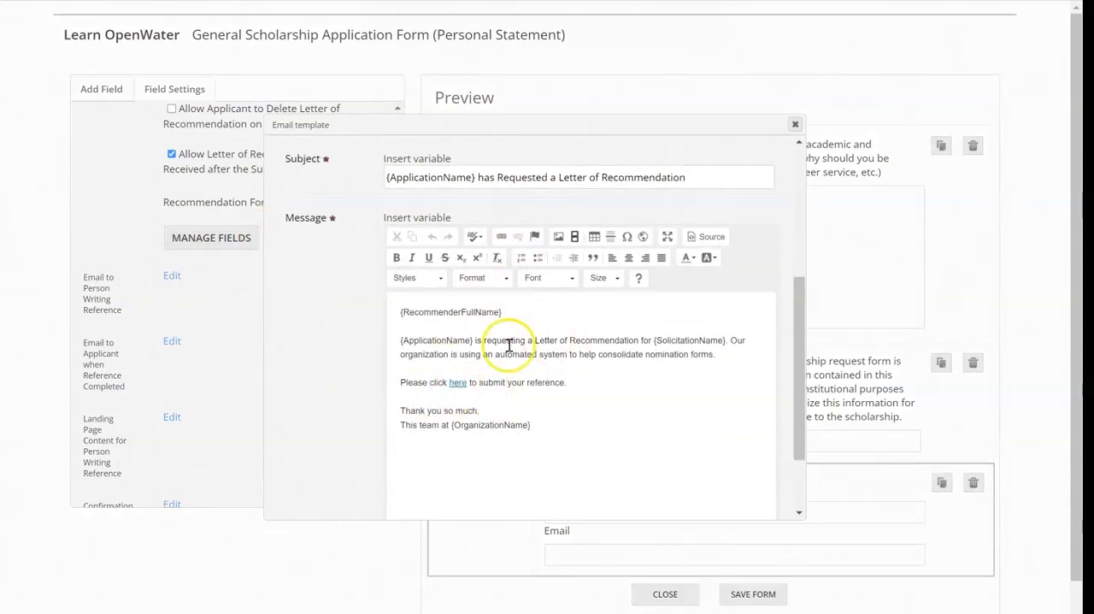
pyautogui.click(794, 124)
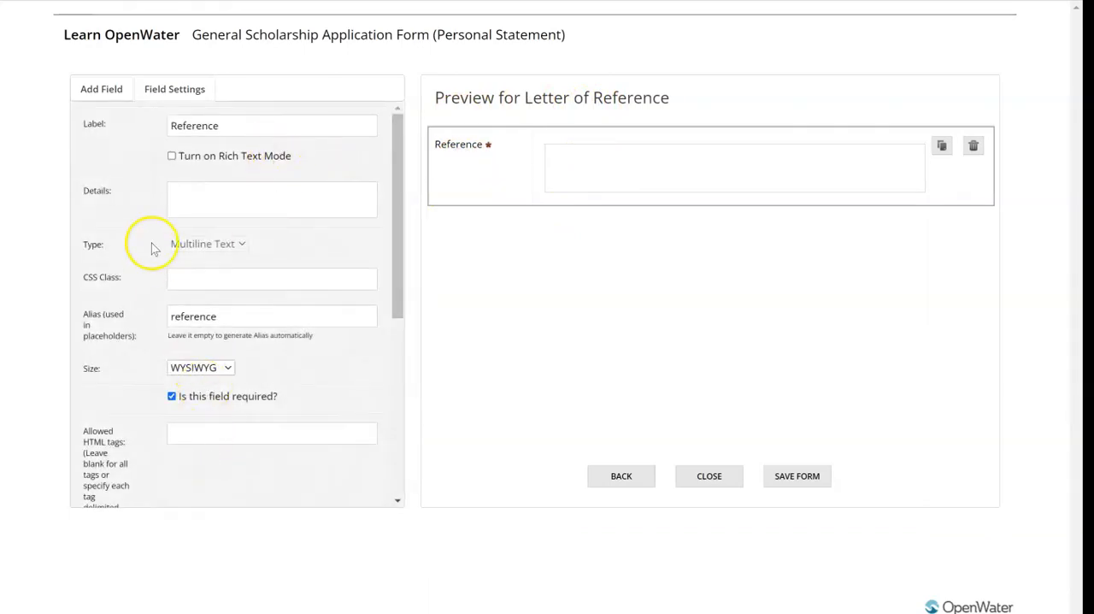
pyautogui.click(101, 89)
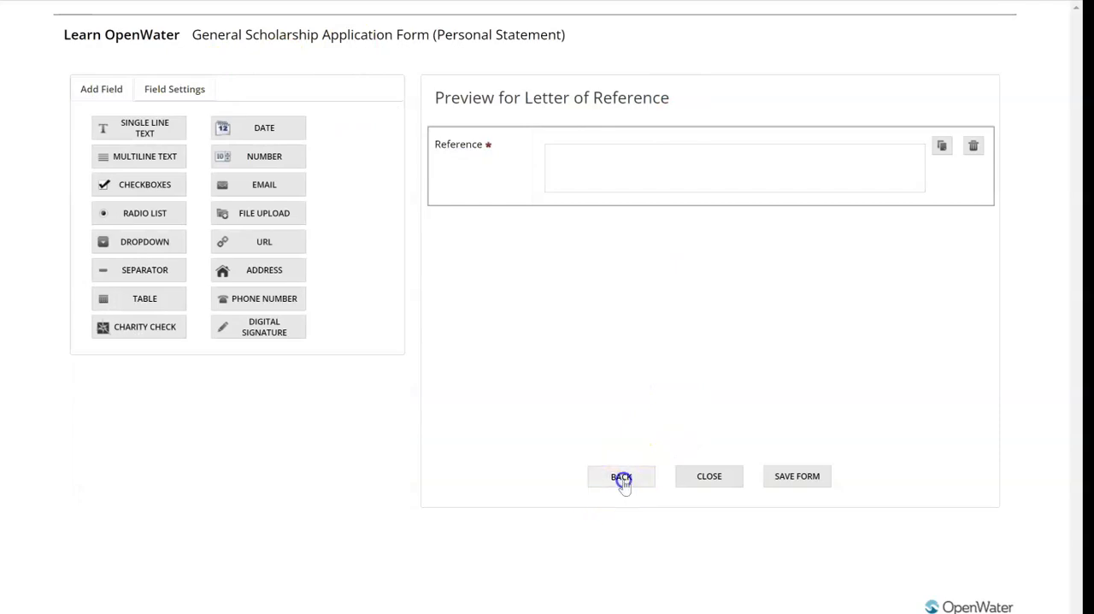
# - Delete the Letter of Reference field from Personal Statement and close the editor
pyautogui.click(973, 146)
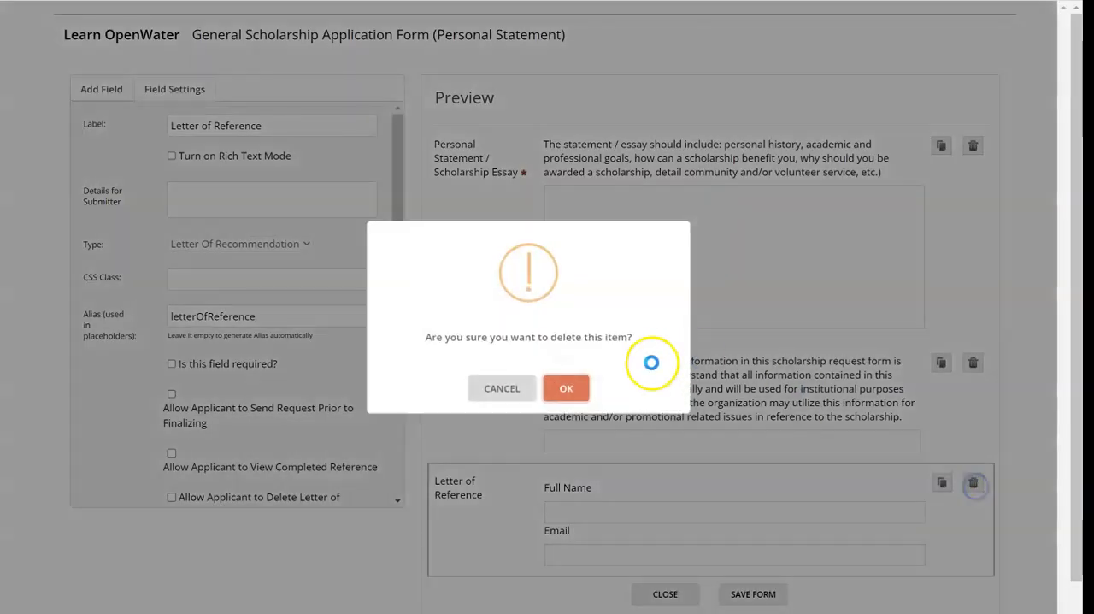
pyautogui.click(566, 387)
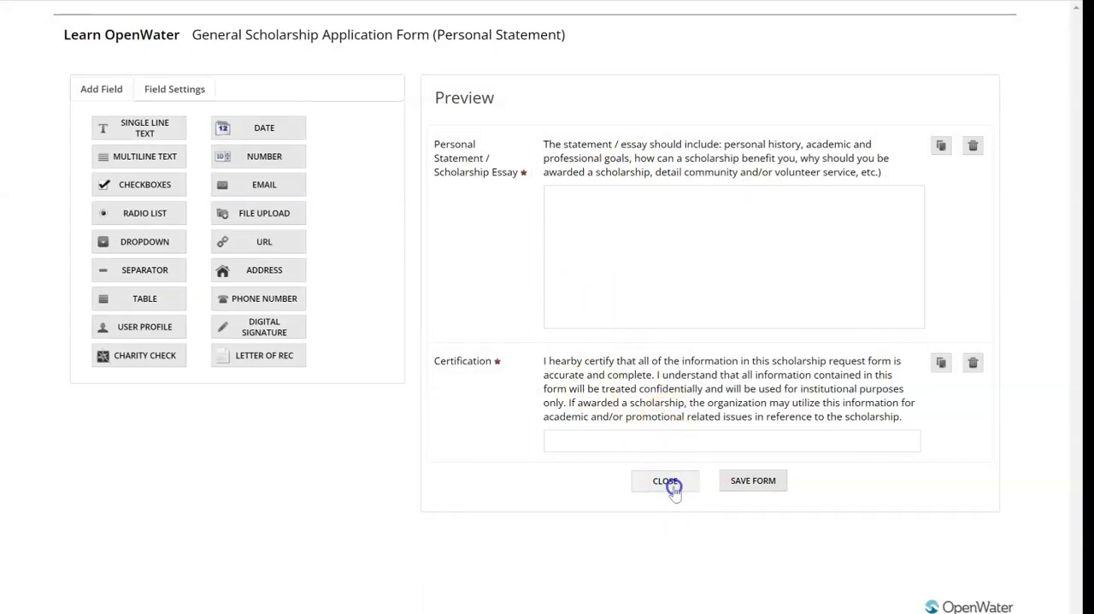
pyautogui.click(666, 481)
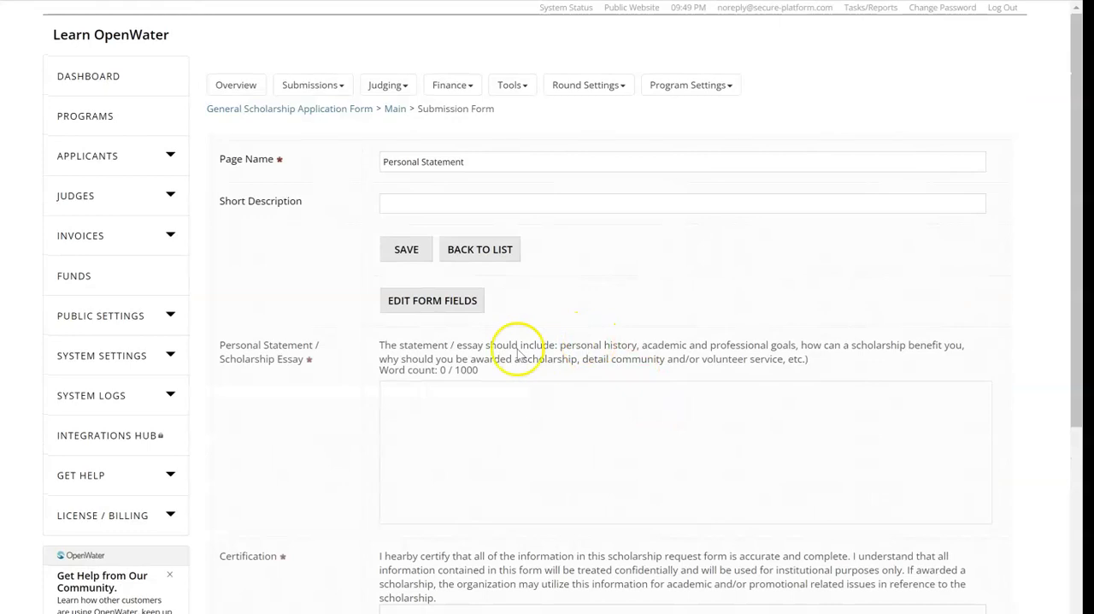
pyautogui.moveTo(259, 138)
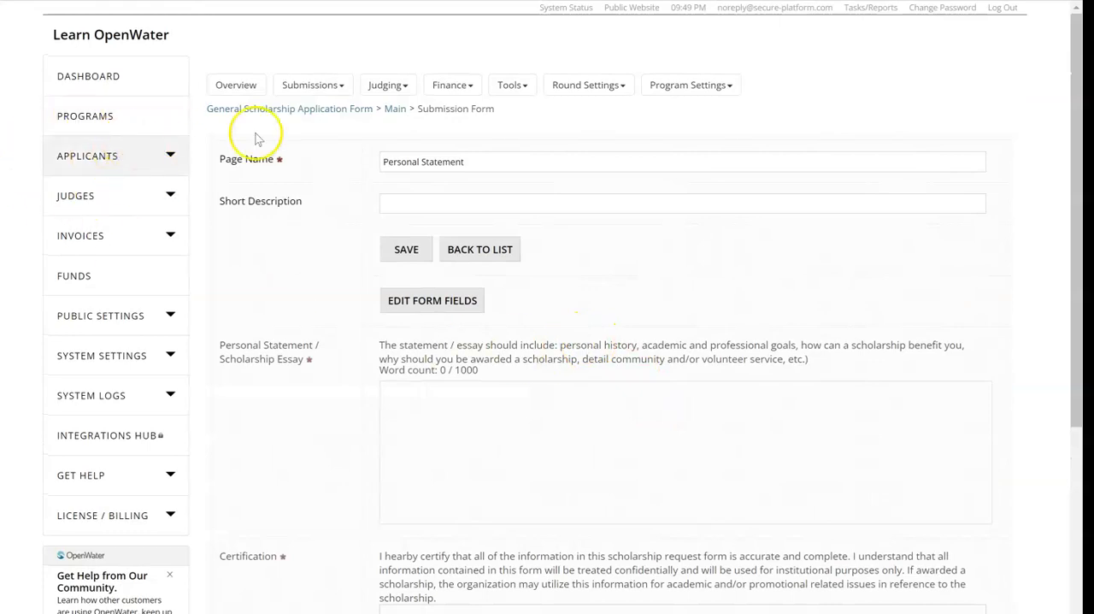
# - Reword the evaluation form question to 'Does this scholarship deserve a merit award?'
pyautogui.click(587, 85)
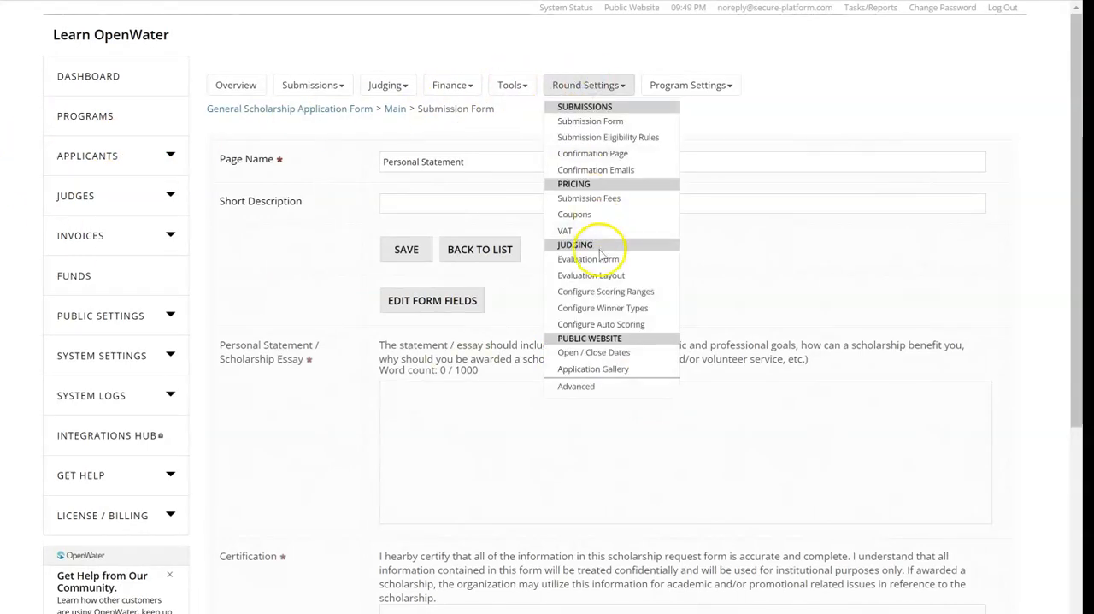
pyautogui.click(588, 259)
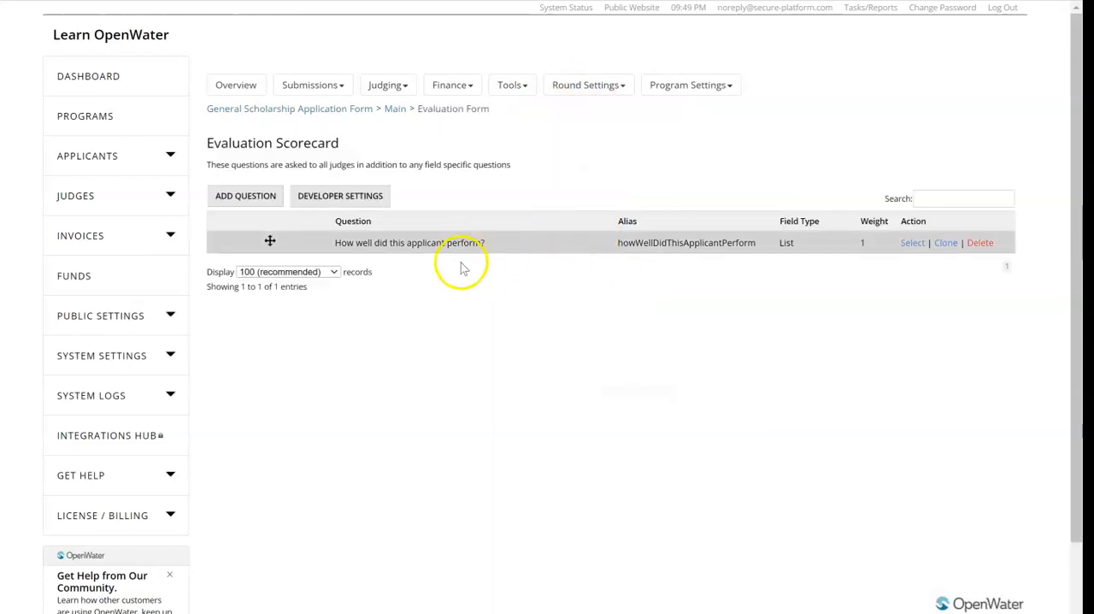
pyautogui.click(912, 242)
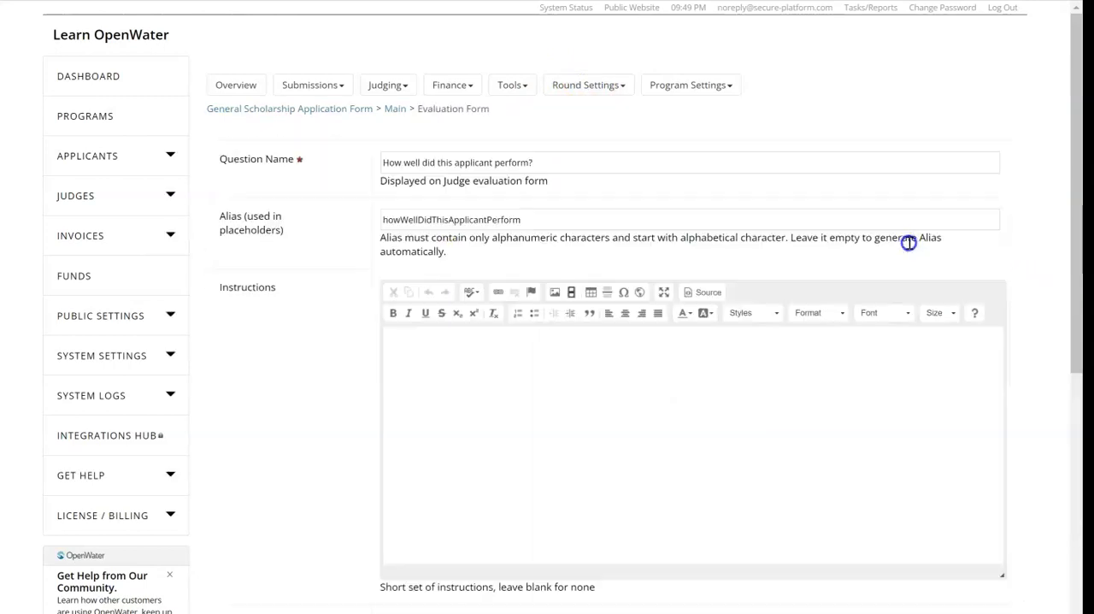
pyautogui.doubleClick(473, 163)
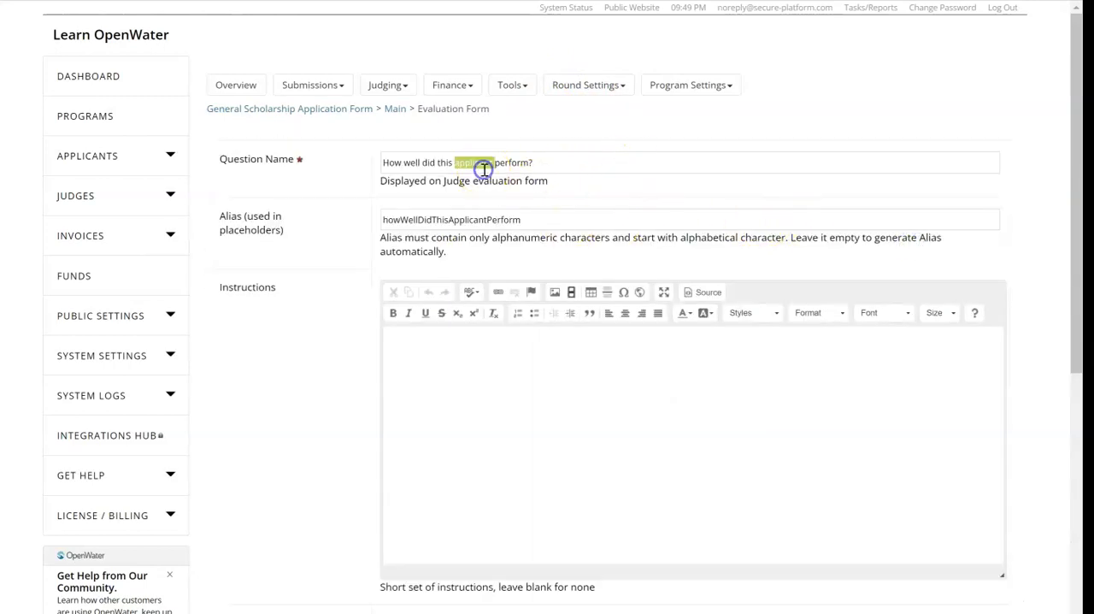
pyautogui.tripleClick(456, 163)
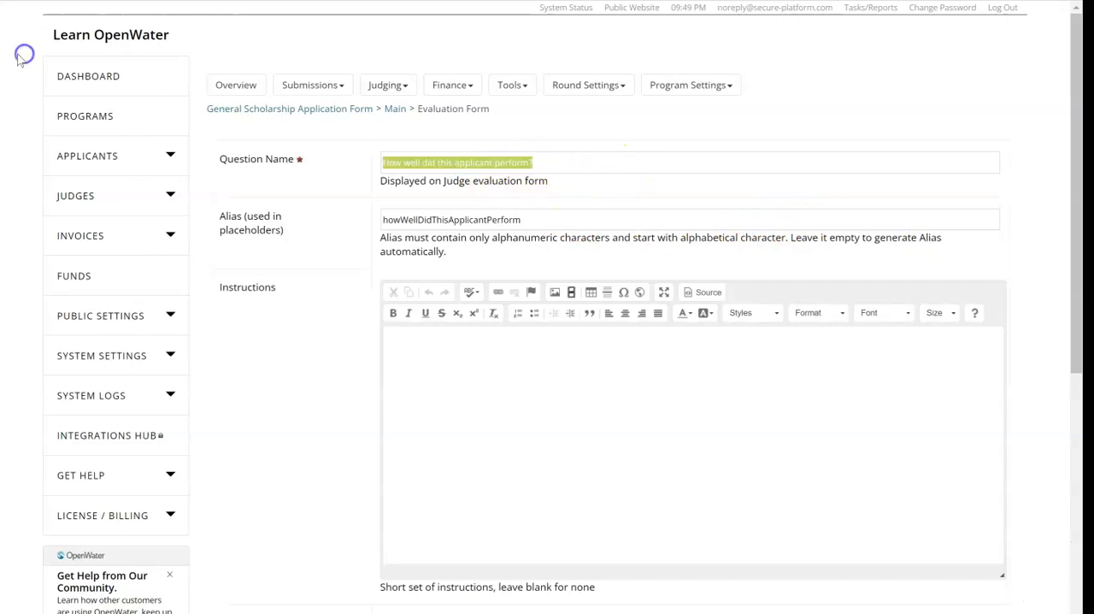
pyautogui.write('Does this scholarship deserve')
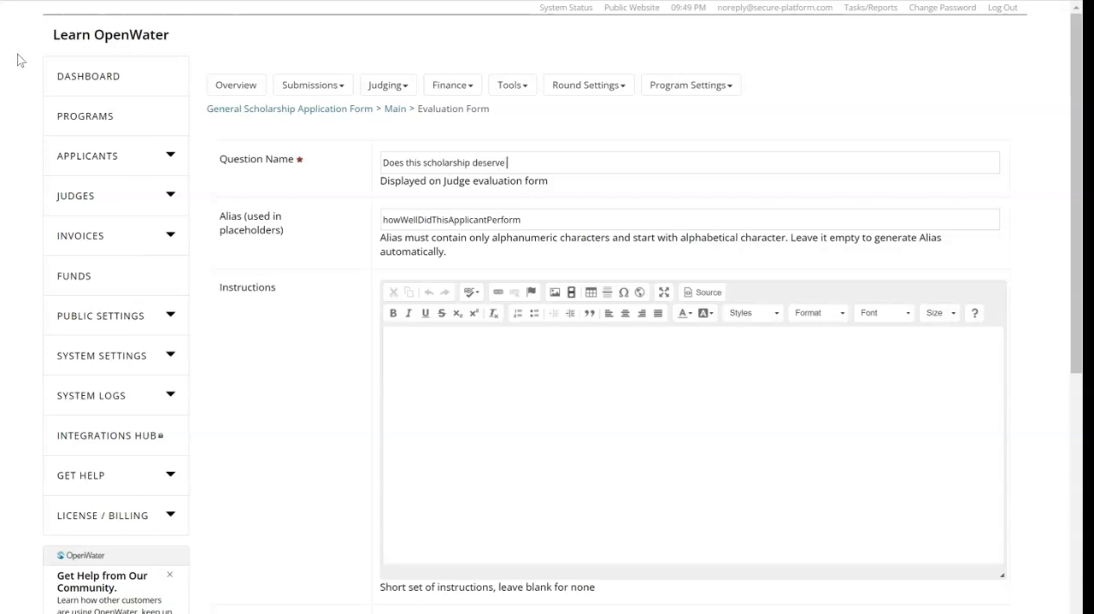
pyautogui.write('a merit award?')
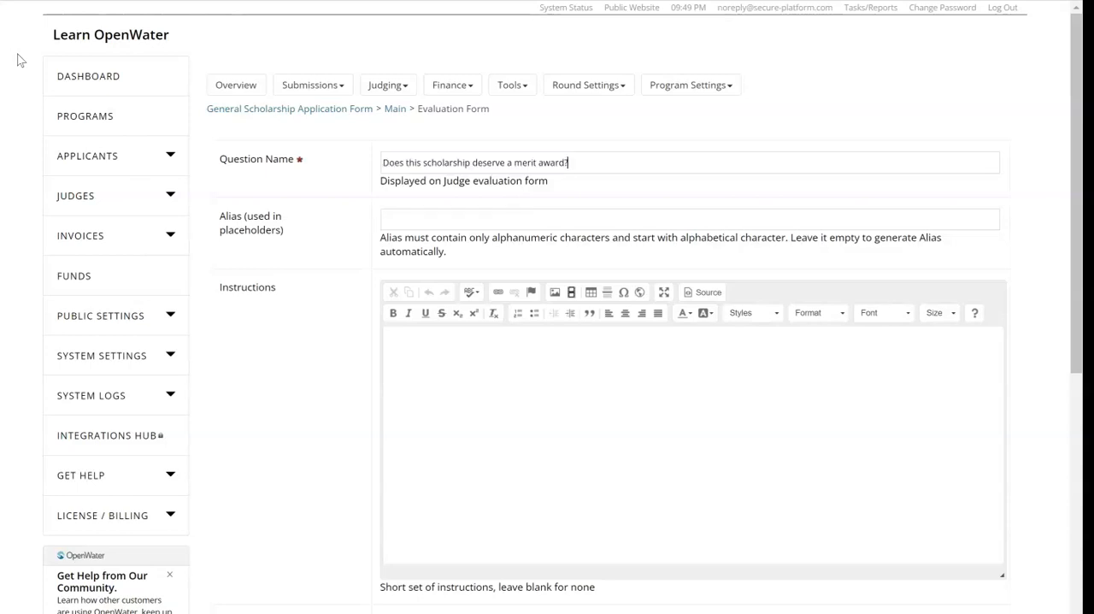
# - Change the question's answers to No, Maybe and Yes and save it
pyautogui.scroll(-3)
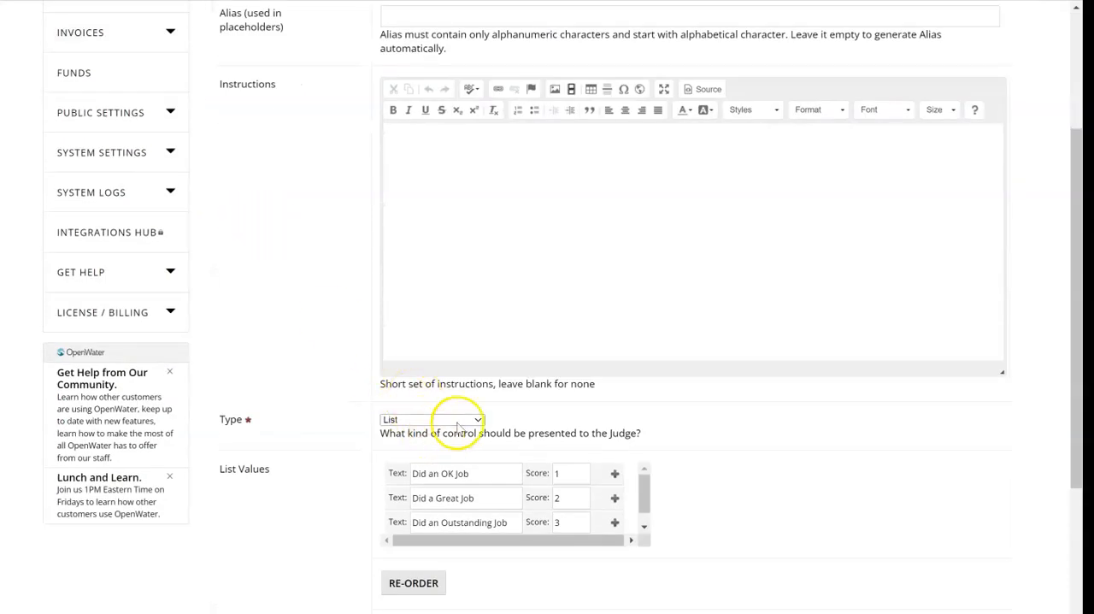
pyautogui.click(431, 420)
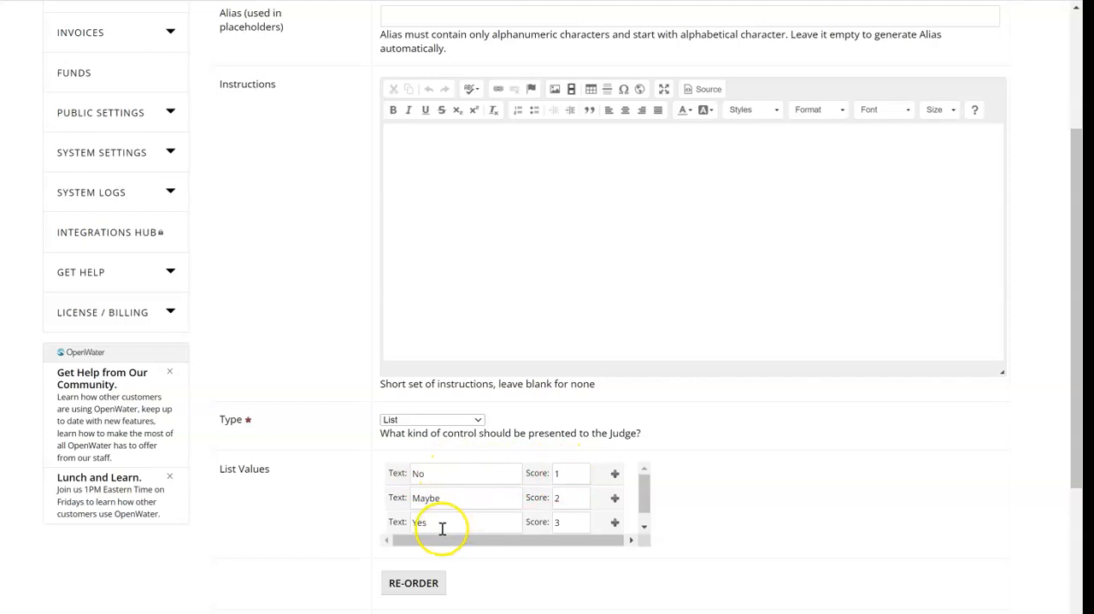
pyautogui.scroll(-3)
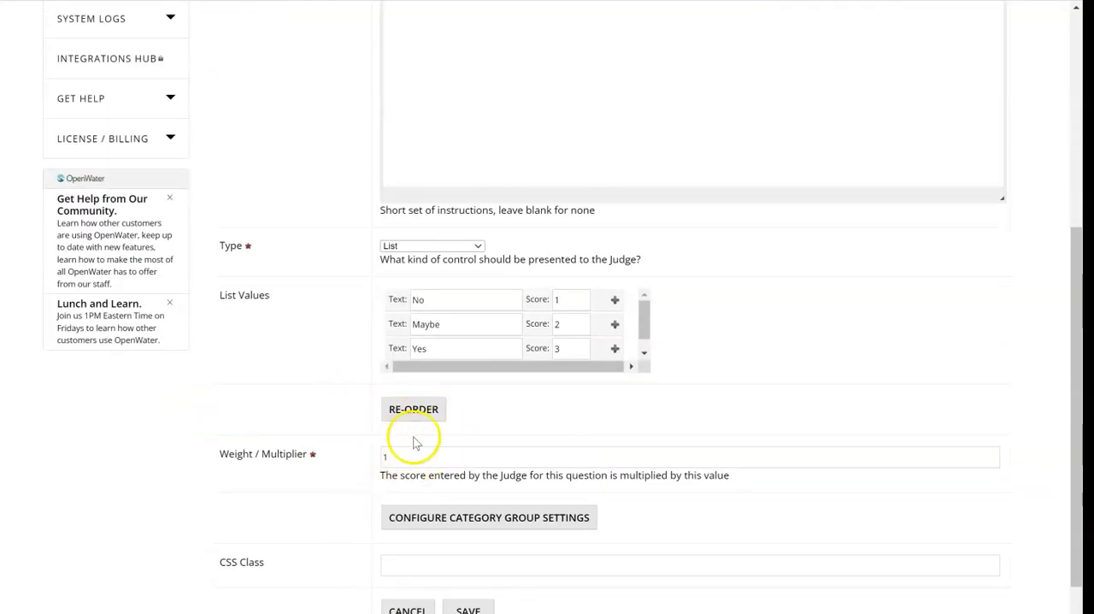
pyautogui.click(455, 348)
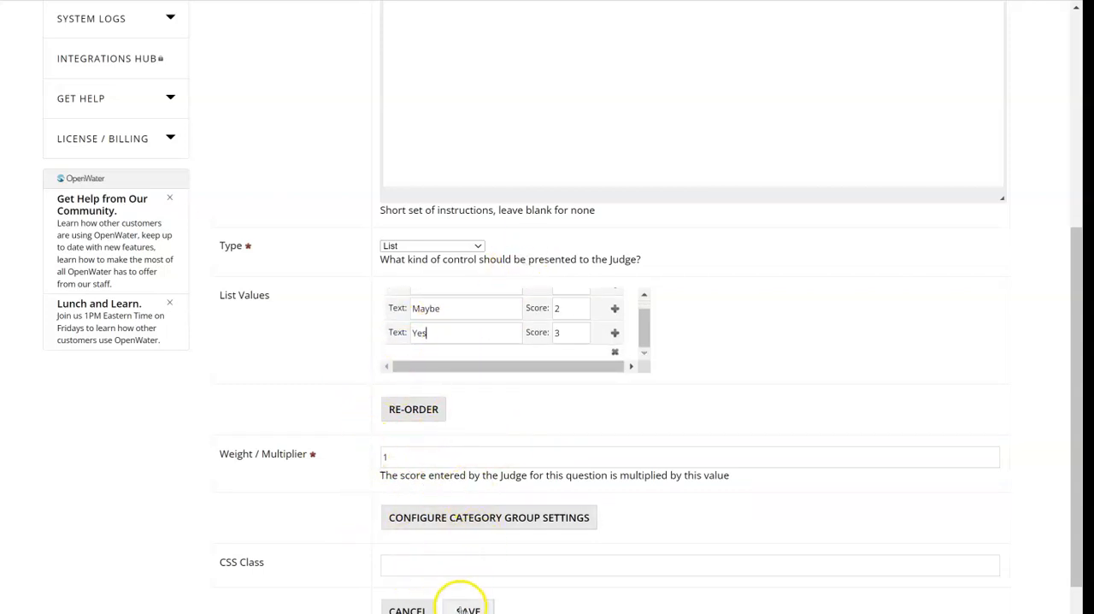
pyautogui.click(467, 608)
pyautogui.write('Comme')
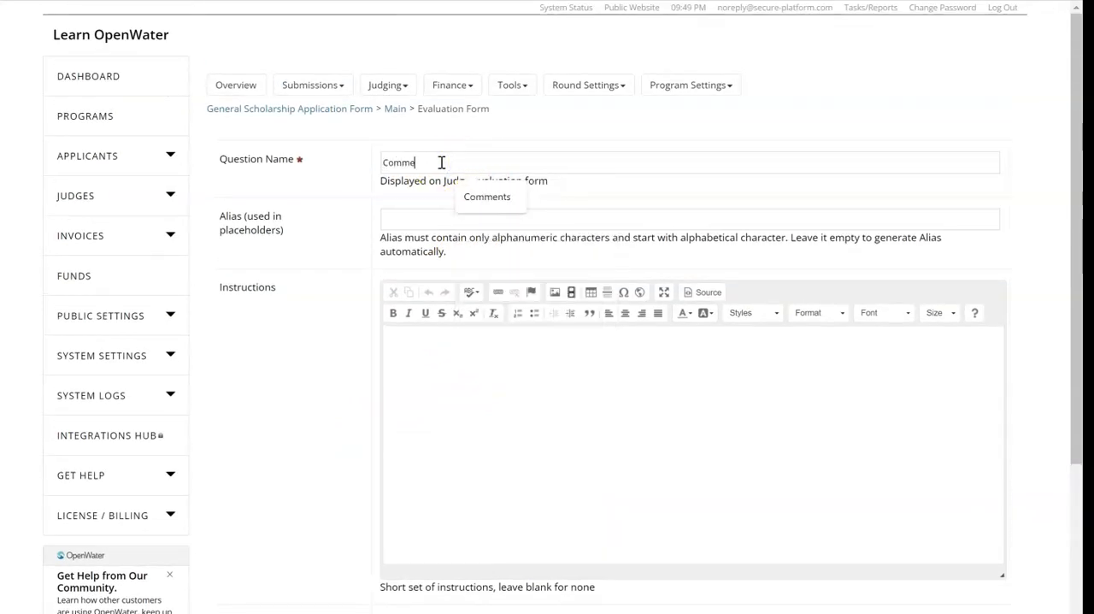
# - Save a Comments question of type Free Text to the evaluation scorecard
pyautogui.click(432, 402)
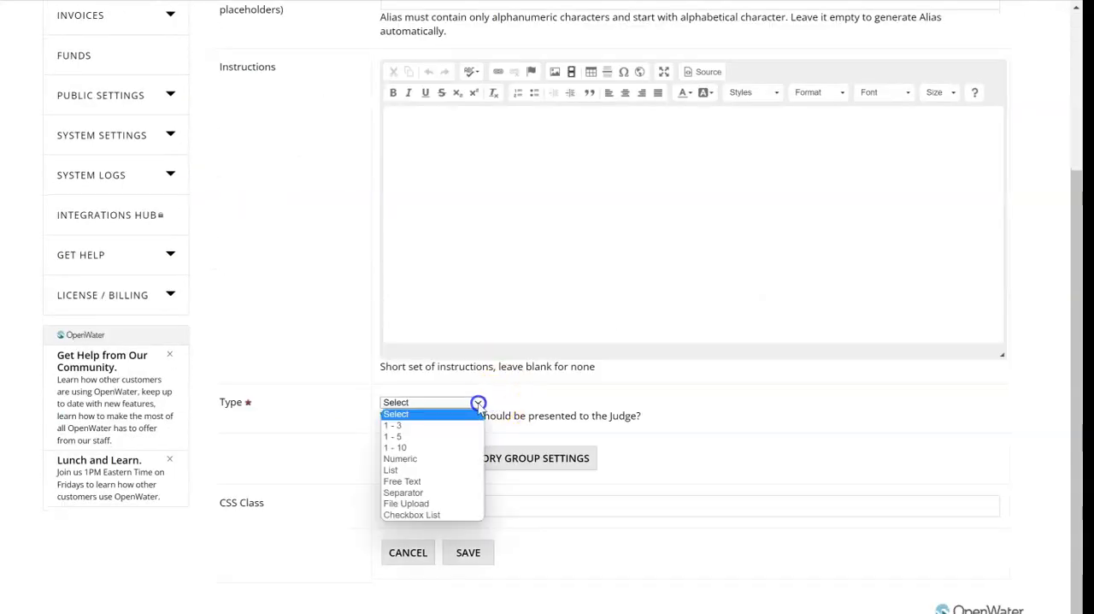
pyautogui.click(402, 480)
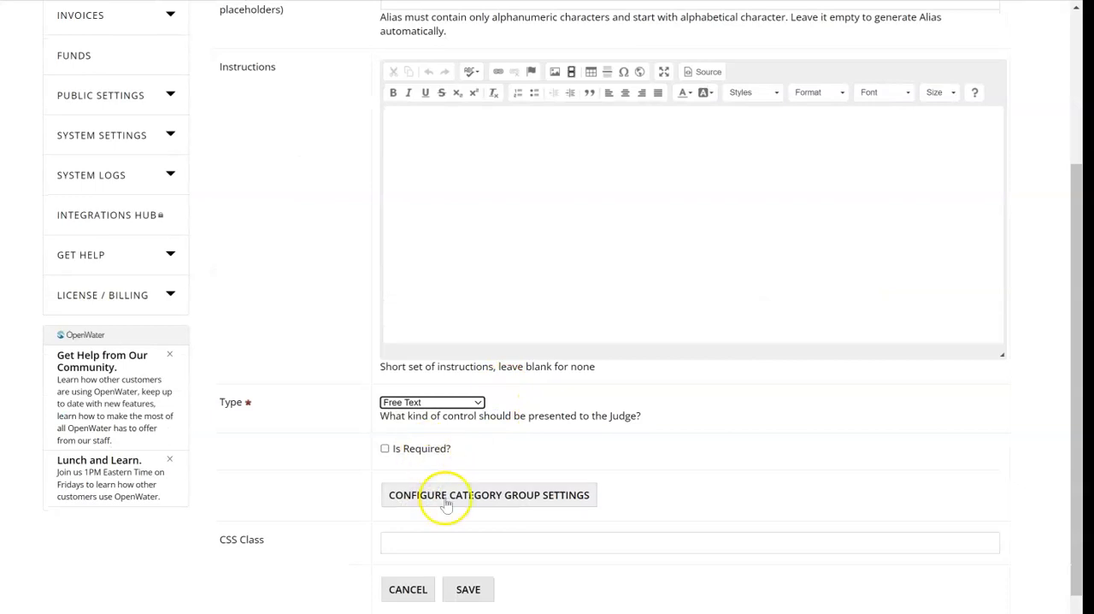
pyautogui.click(468, 589)
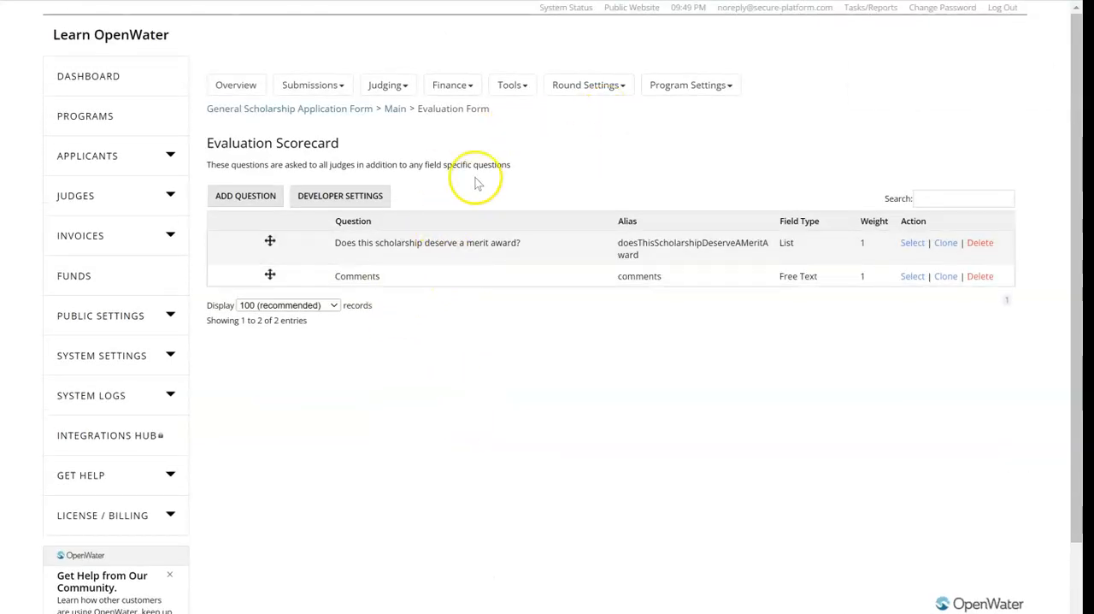
pyautogui.moveTo(430, 177)
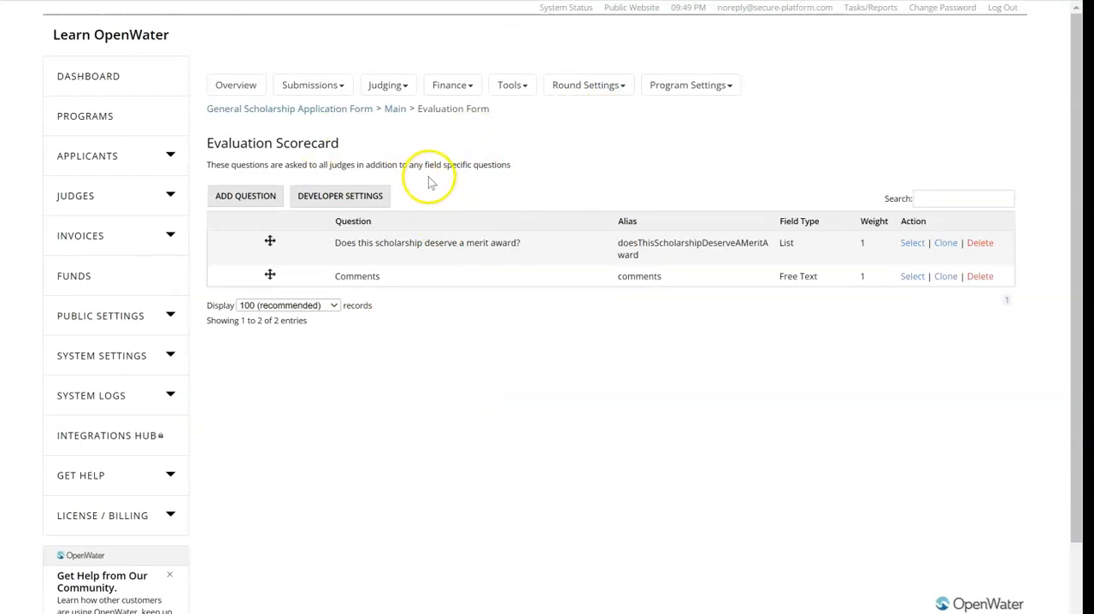
pyautogui.click(589, 84)
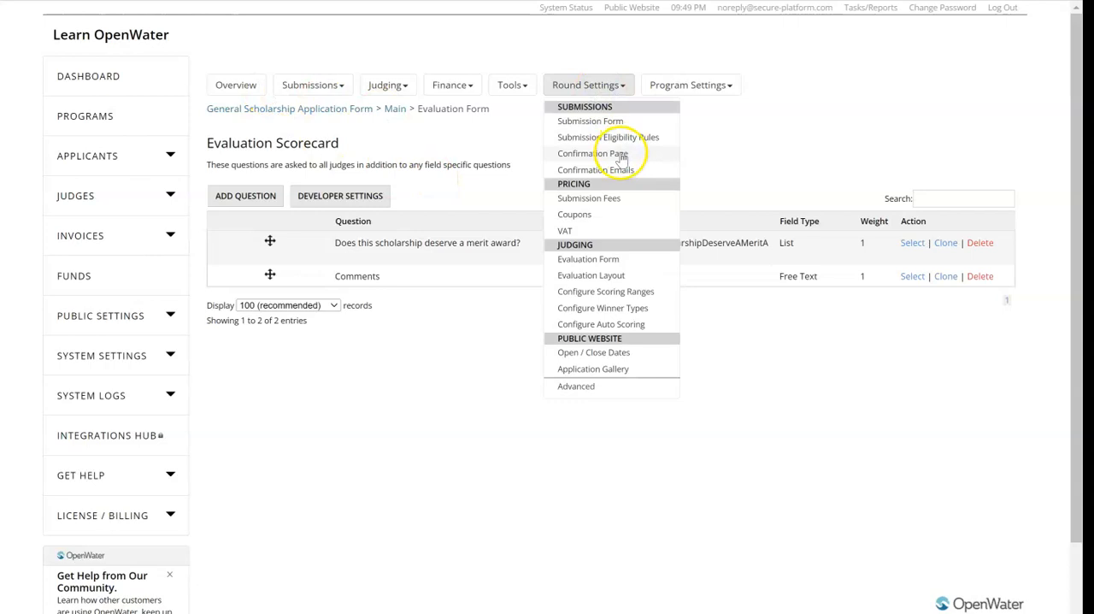
pyautogui.moveTo(614, 175)
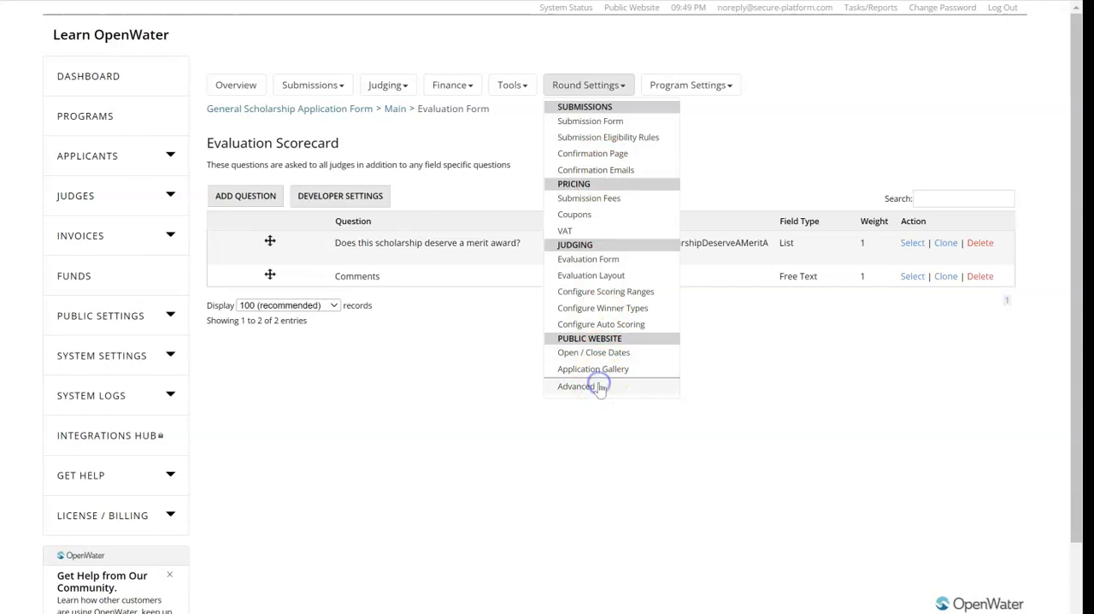
# - Review the advanced round settings, then open the submission form's Applicant Information page
pyautogui.click(576, 385)
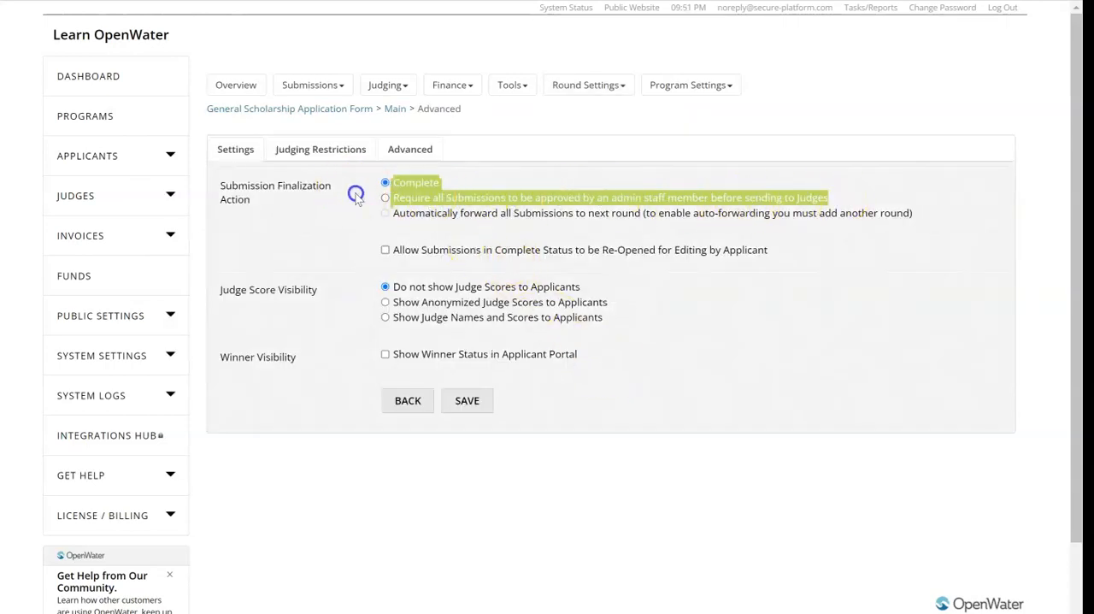
pyautogui.click(385, 182)
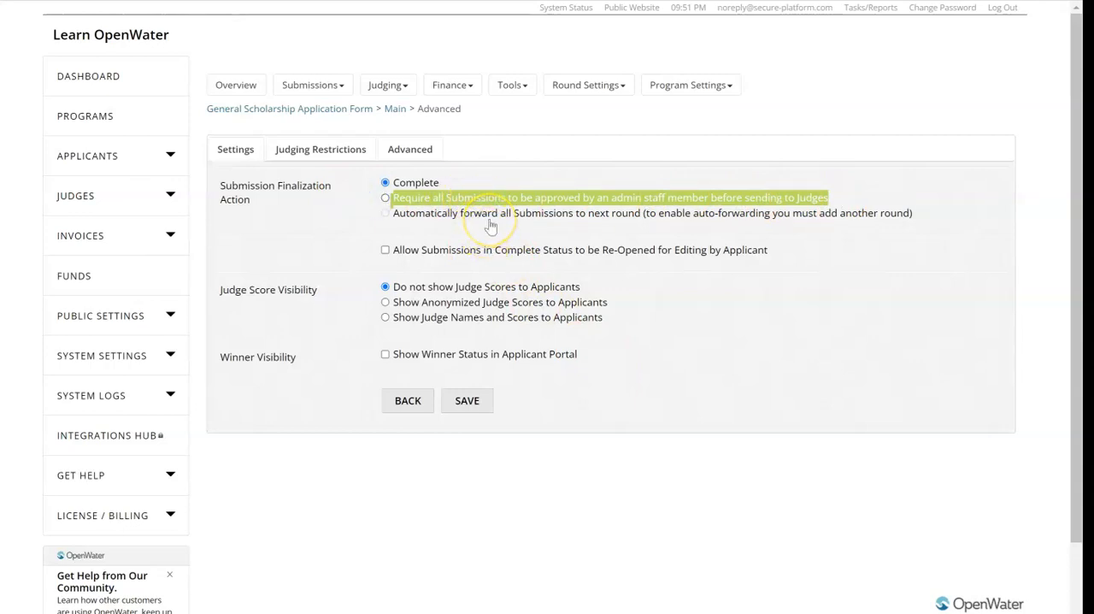
pyautogui.moveTo(528, 197)
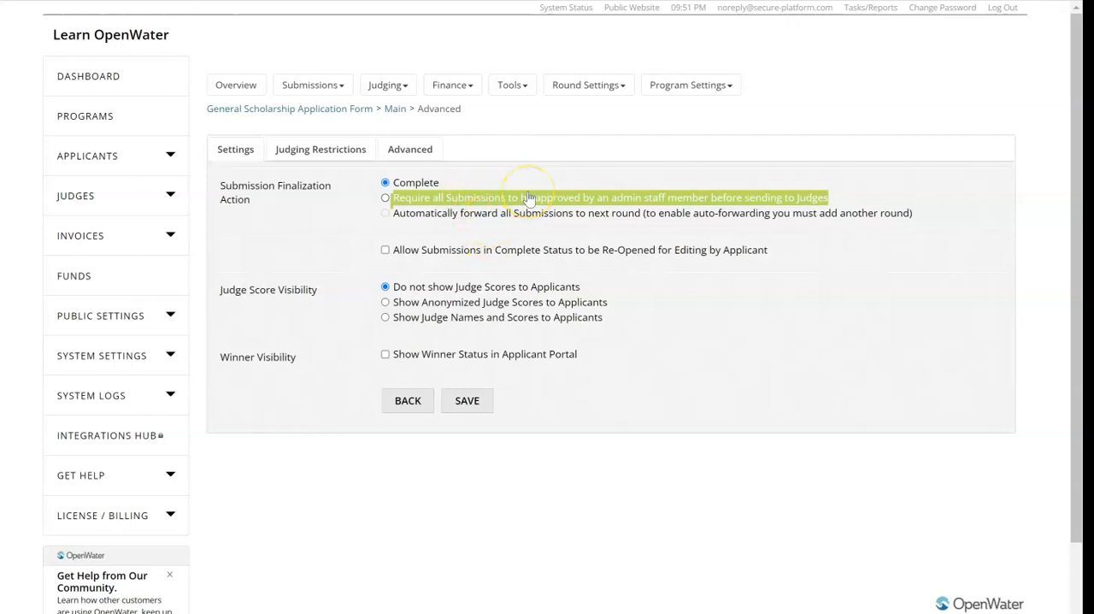
pyautogui.click(588, 85)
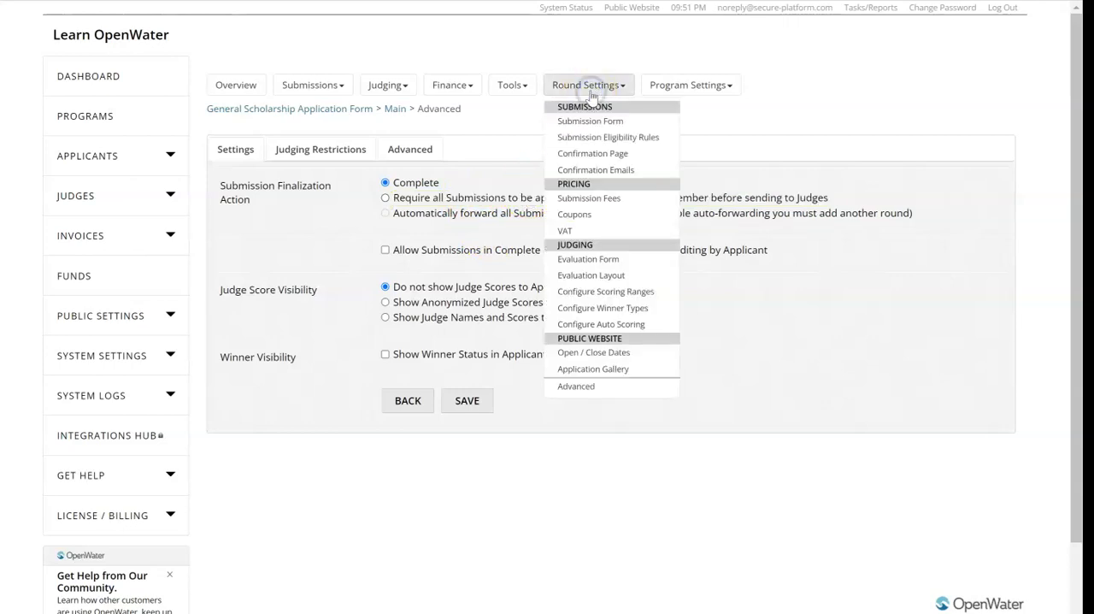
pyautogui.click(591, 274)
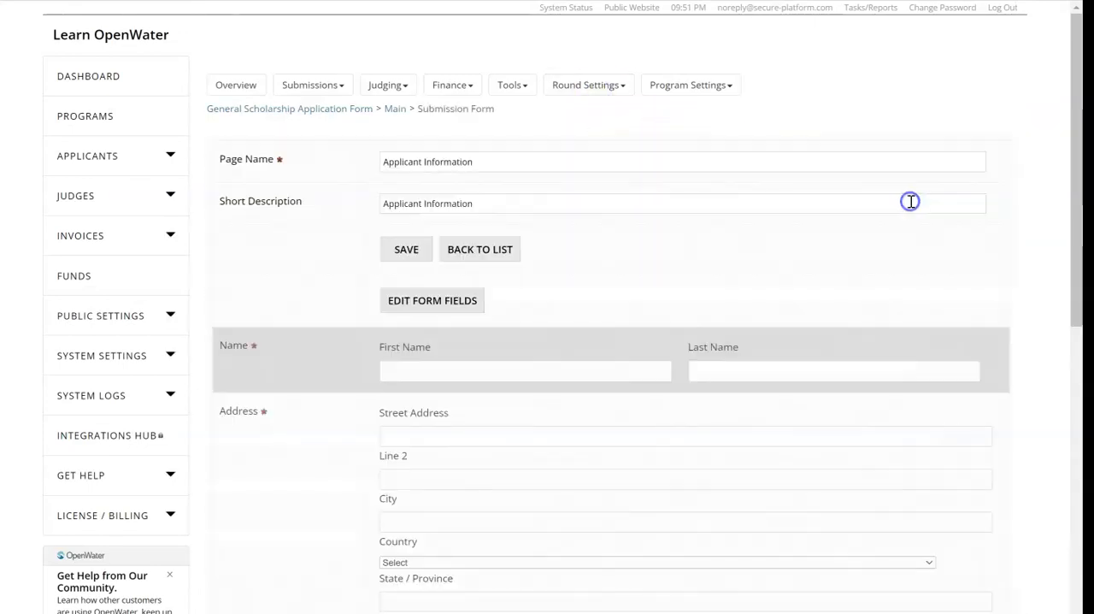
pyautogui.click(431, 300)
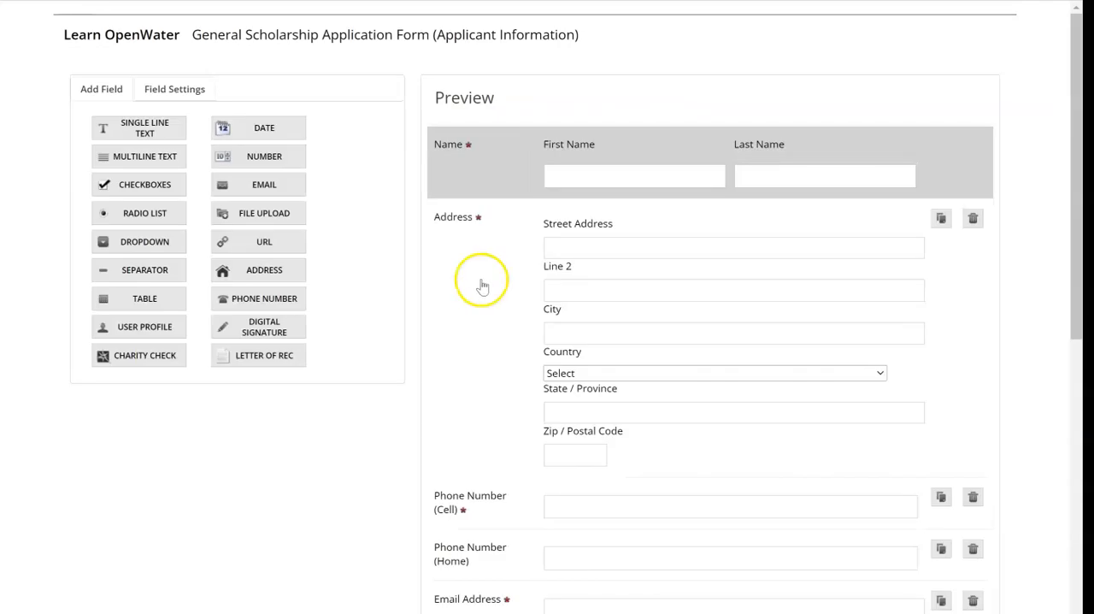
pyautogui.click(481, 282)
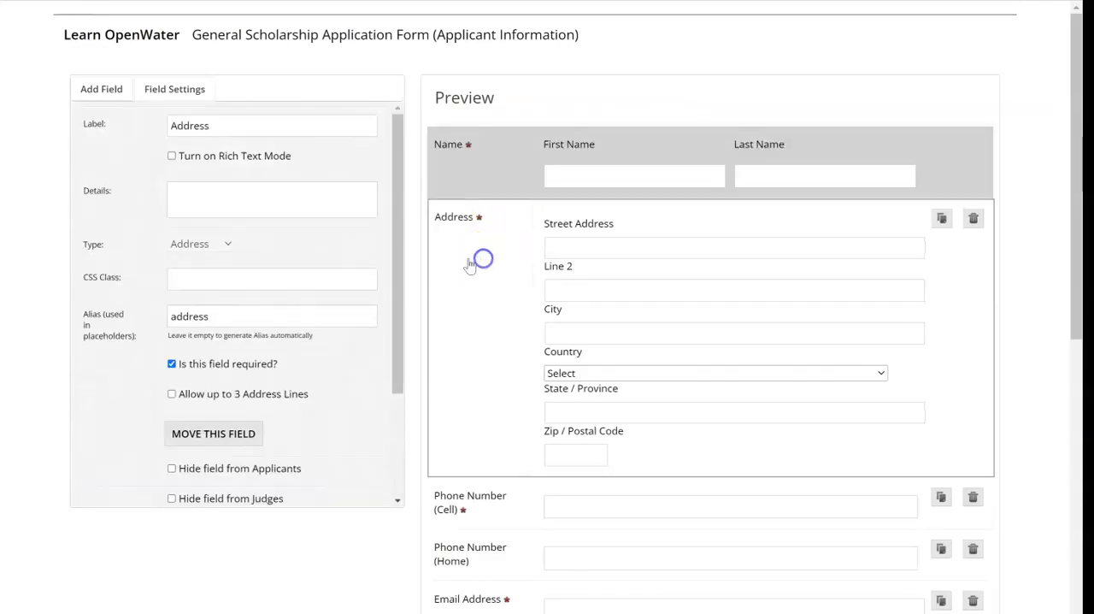
pyautogui.scroll(-3)
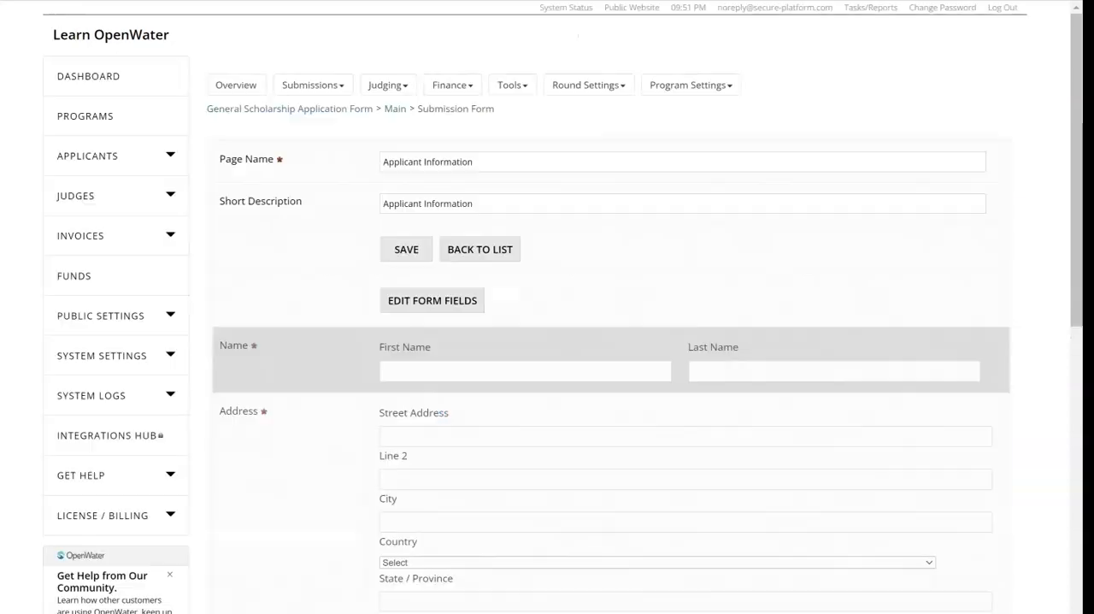
pyautogui.click(589, 84)
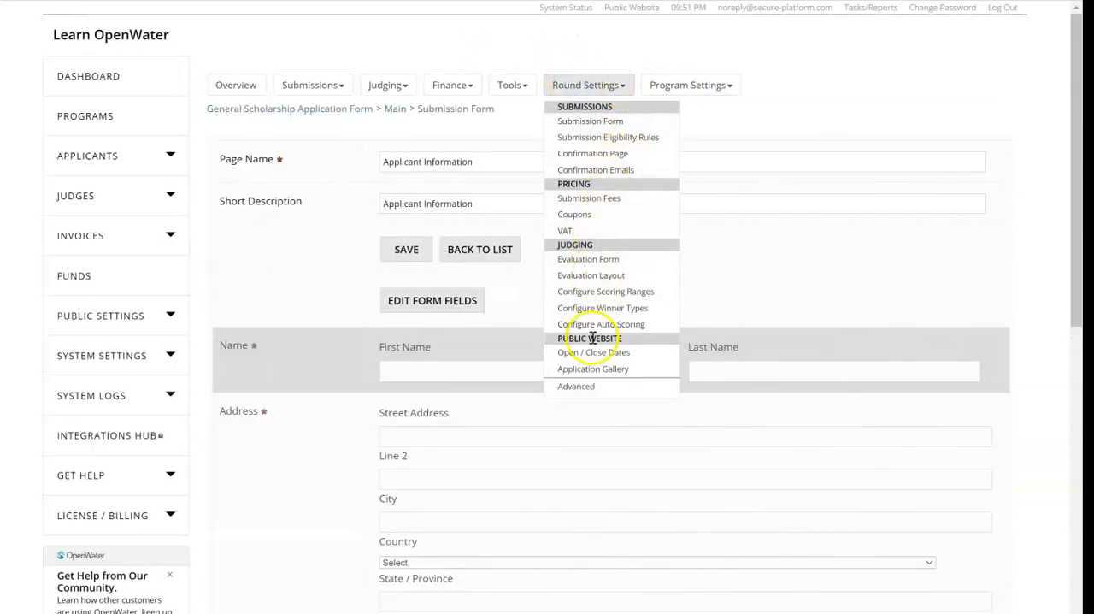
# - Set both submission and judging periods to 8/1/2022–8/31/2022 and save
pyautogui.click(593, 352)
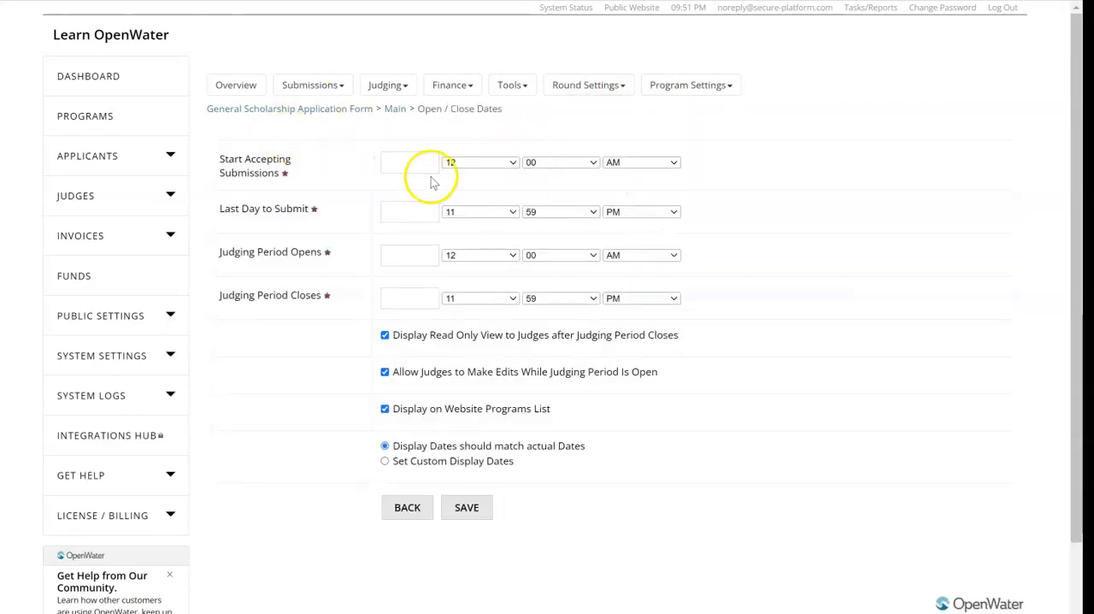
pyautogui.click(409, 211)
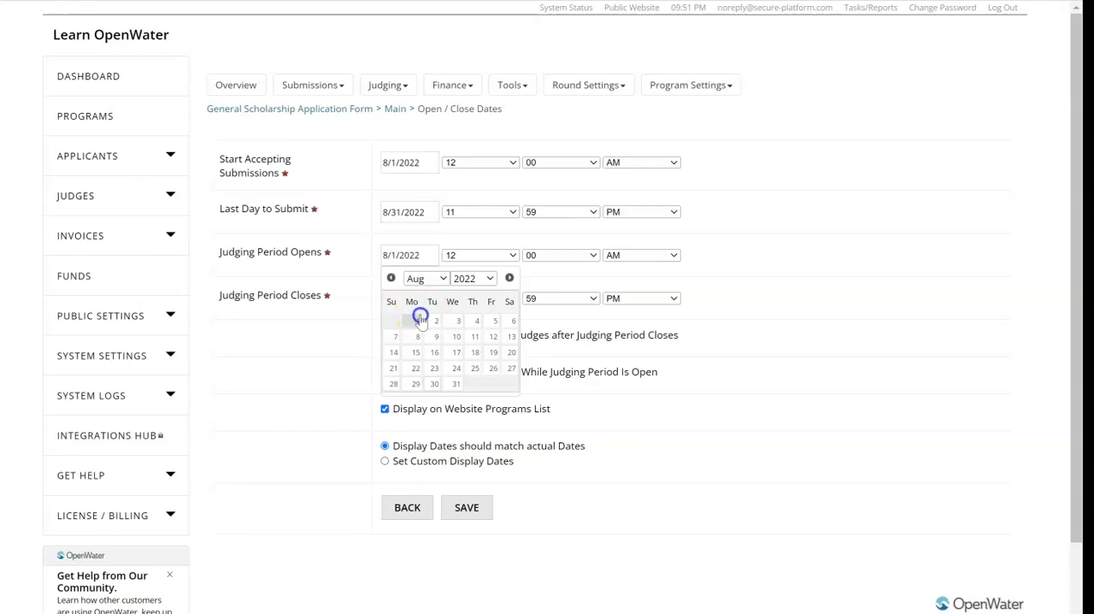
pyautogui.click(466, 506)
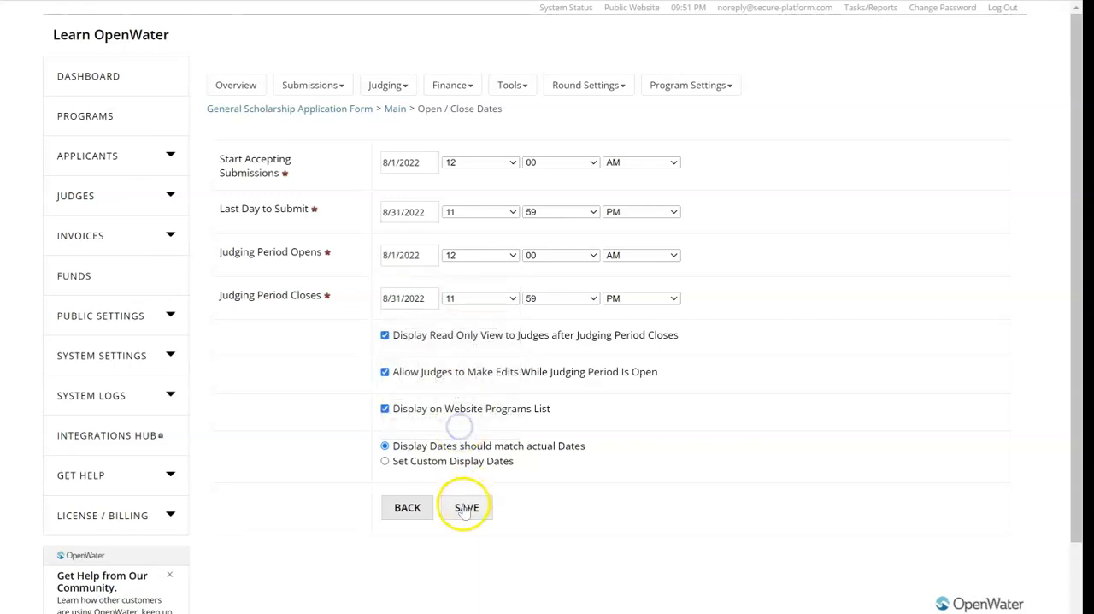
pyautogui.click(465, 506)
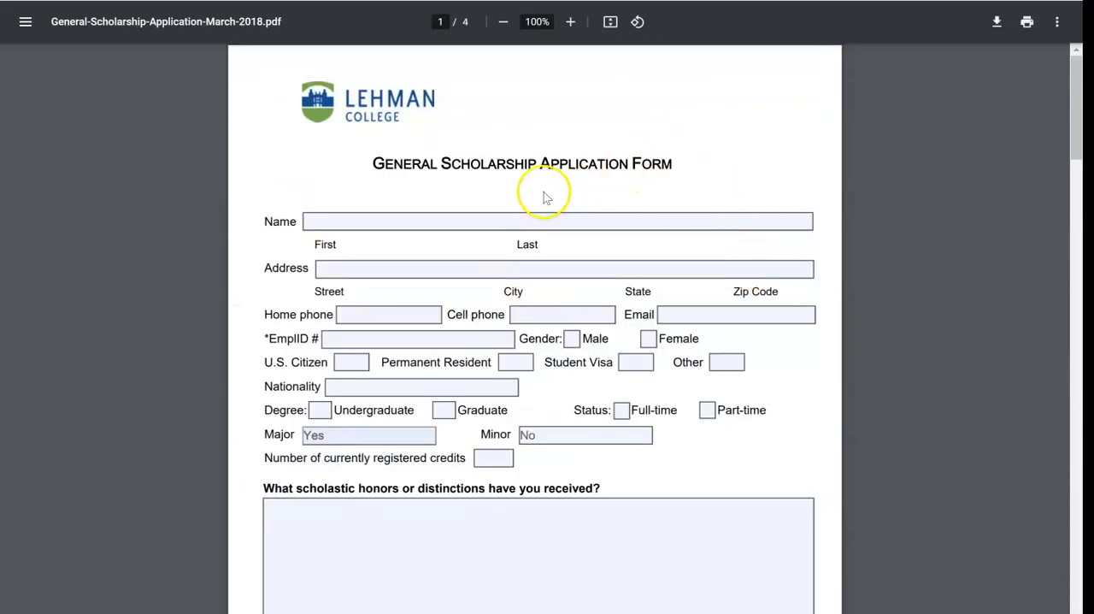
pyautogui.moveTo(342, 342)
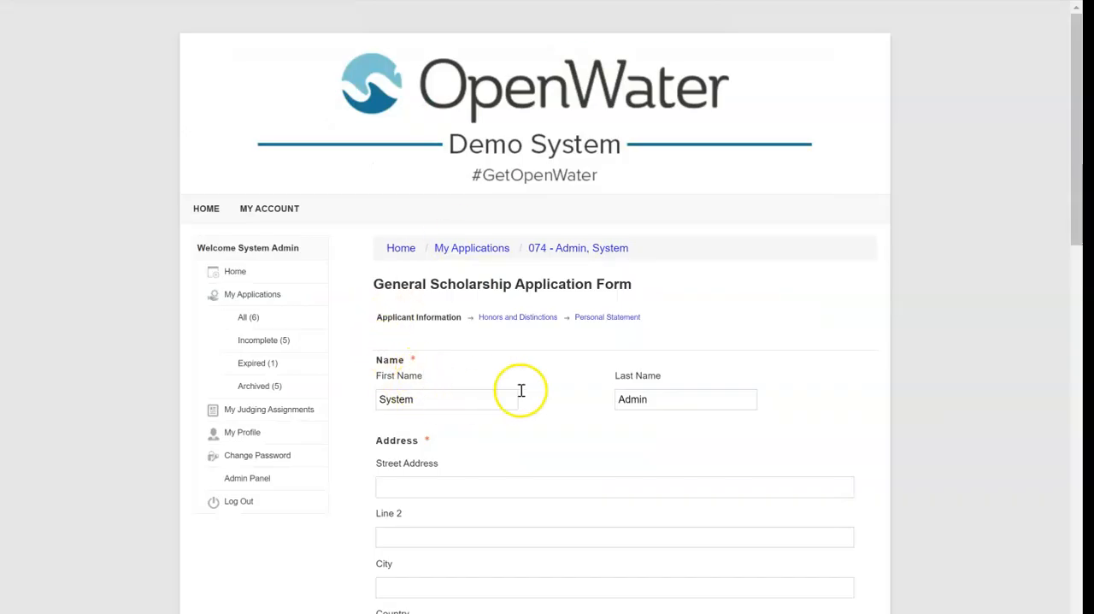
# - Complete the test application with an extra curricular activity, sign, and submit it
pyautogui.scroll(-3)
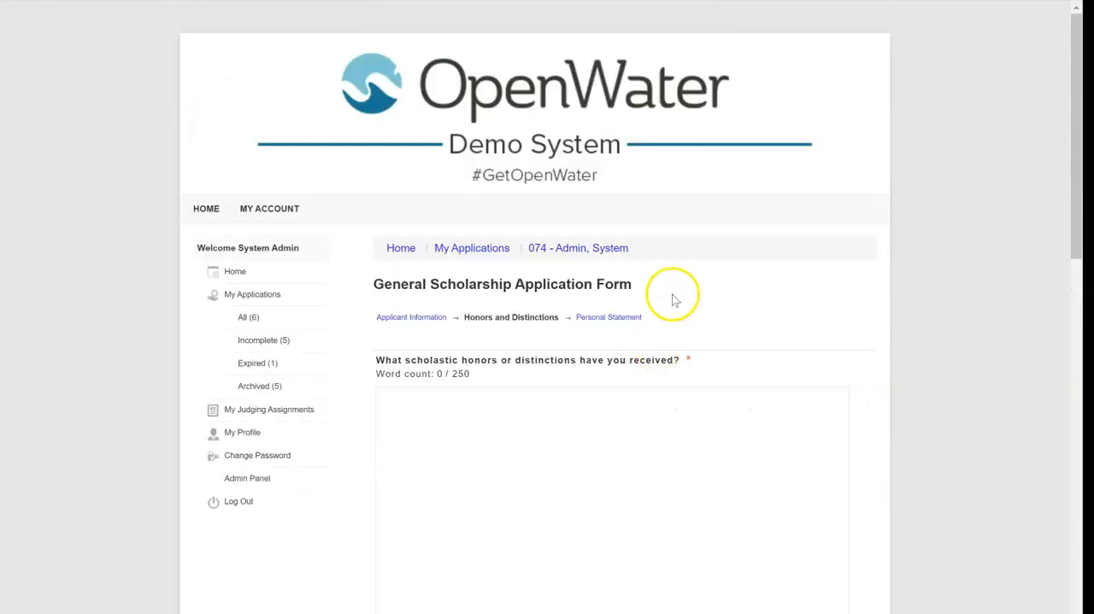
pyautogui.scroll(-3)
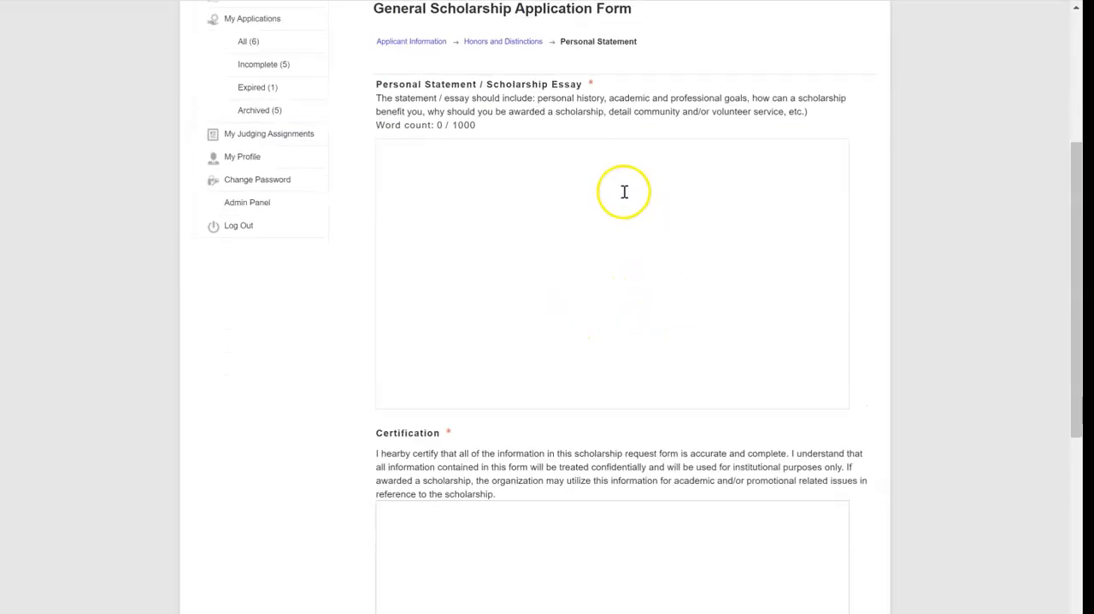
pyautogui.scroll(-3)
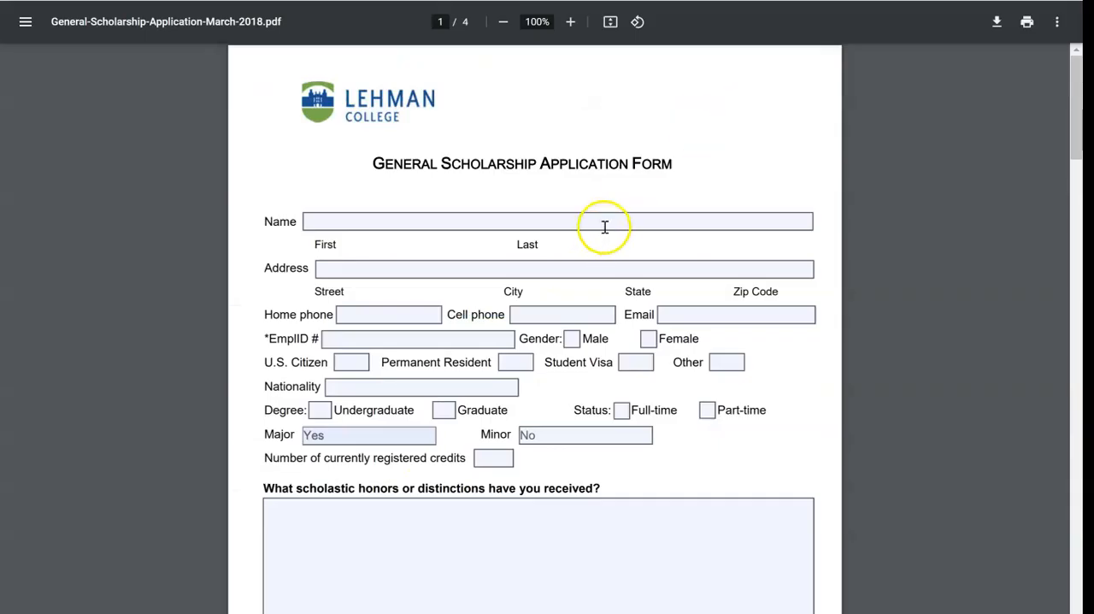
pyautogui.moveTo(1082, 94)
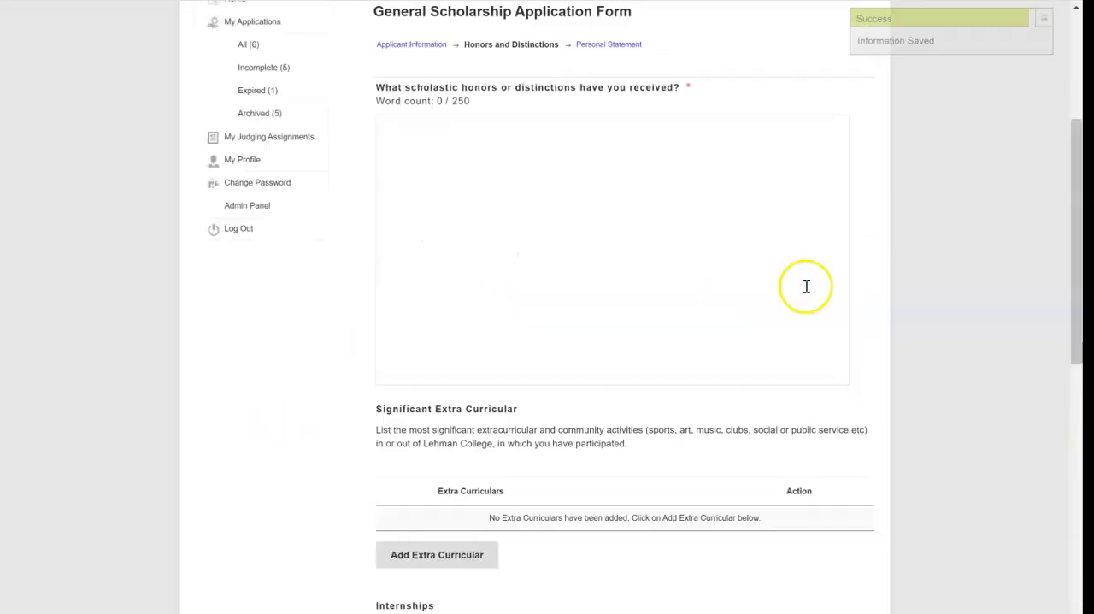
pyautogui.click(436, 554)
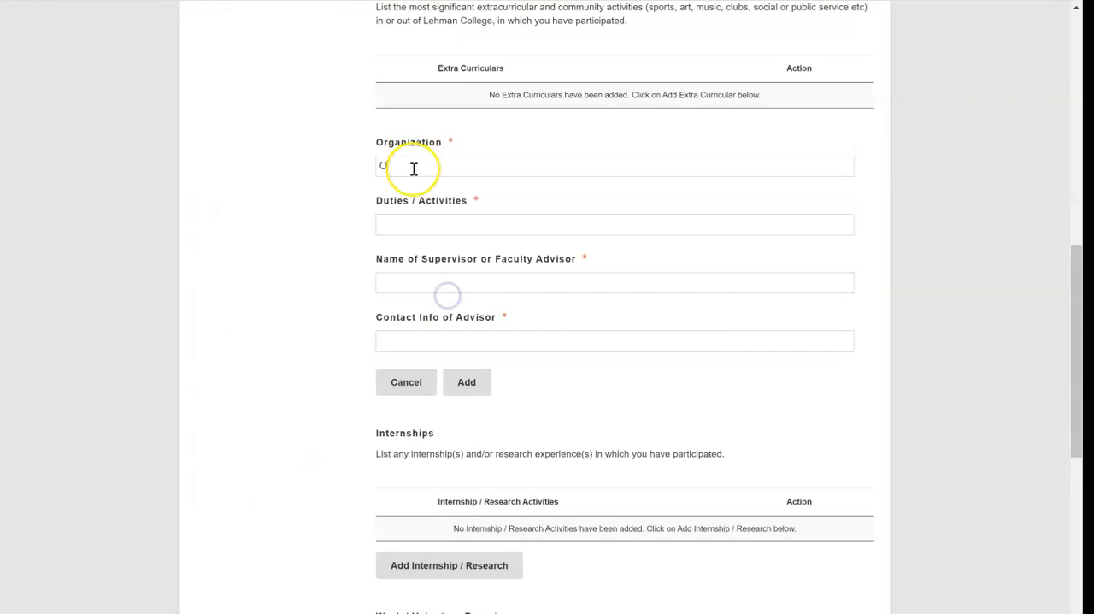
pyautogui.scroll(-3)
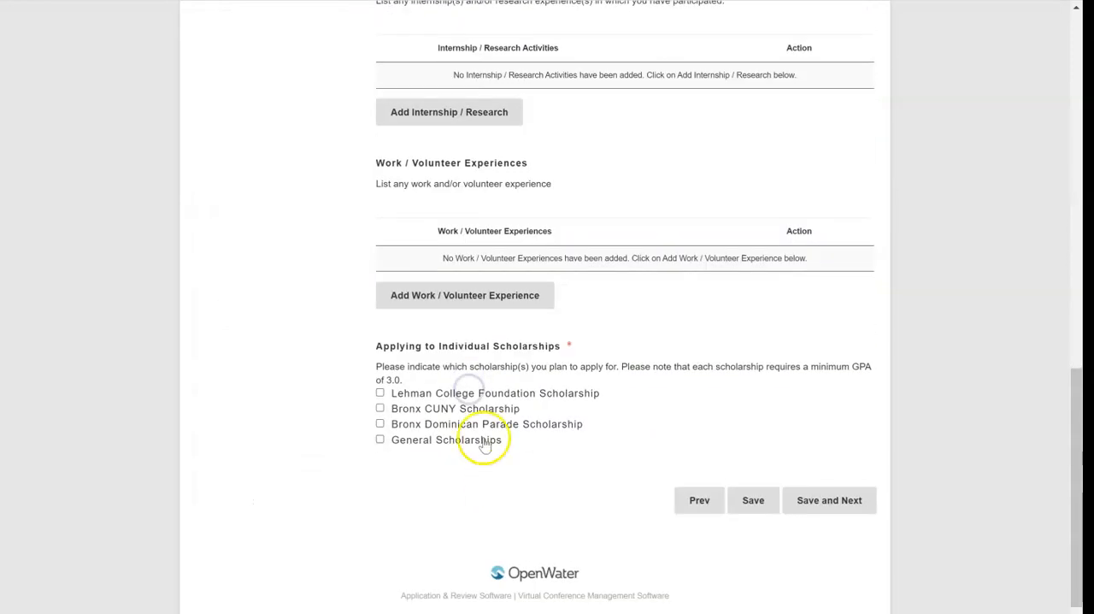
pyautogui.click(821, 464)
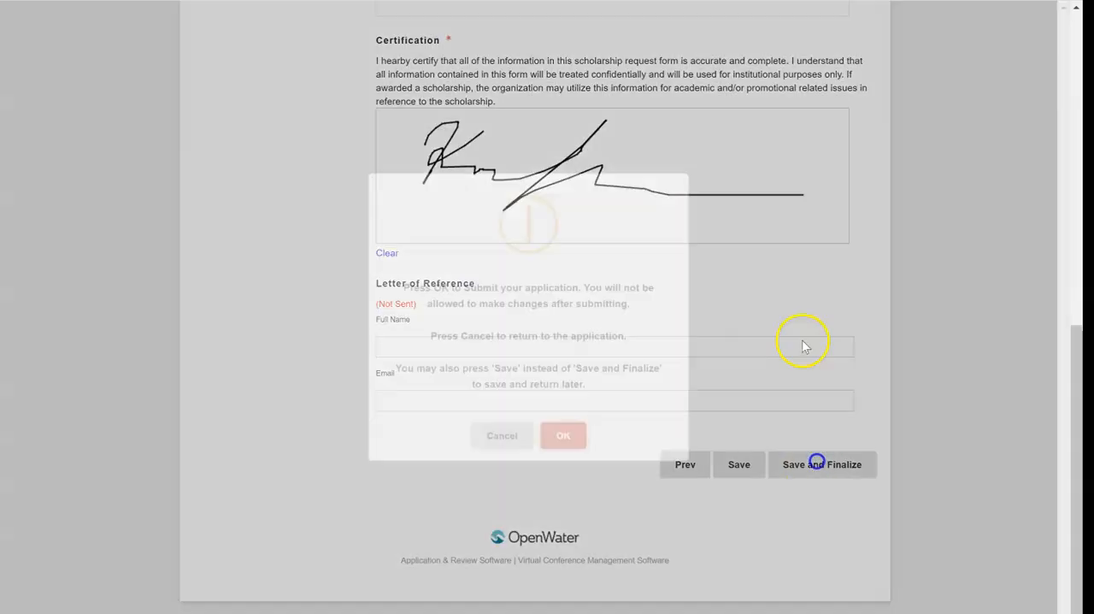
pyautogui.click(563, 436)
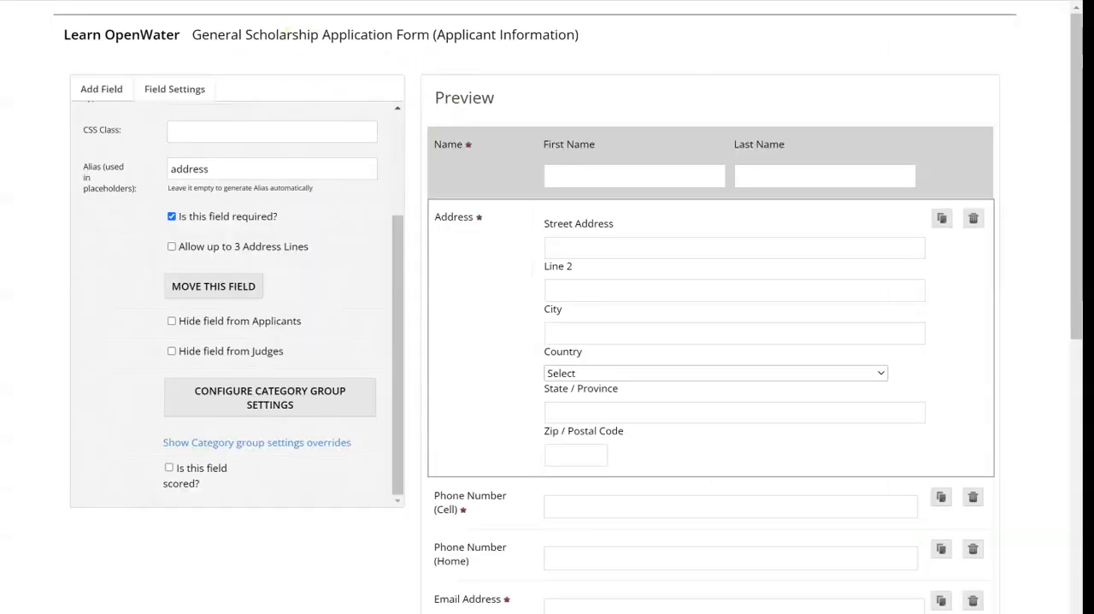
# - View the program's judges and open System Admin's one unassigned submission
pyautogui.click(330, 85)
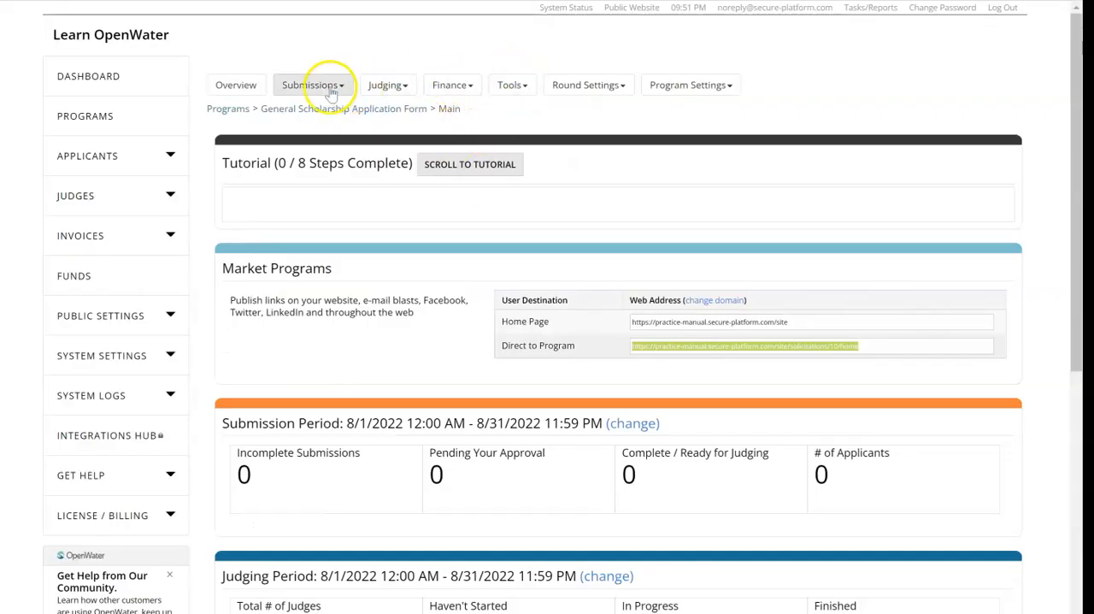
pyautogui.click(386, 85)
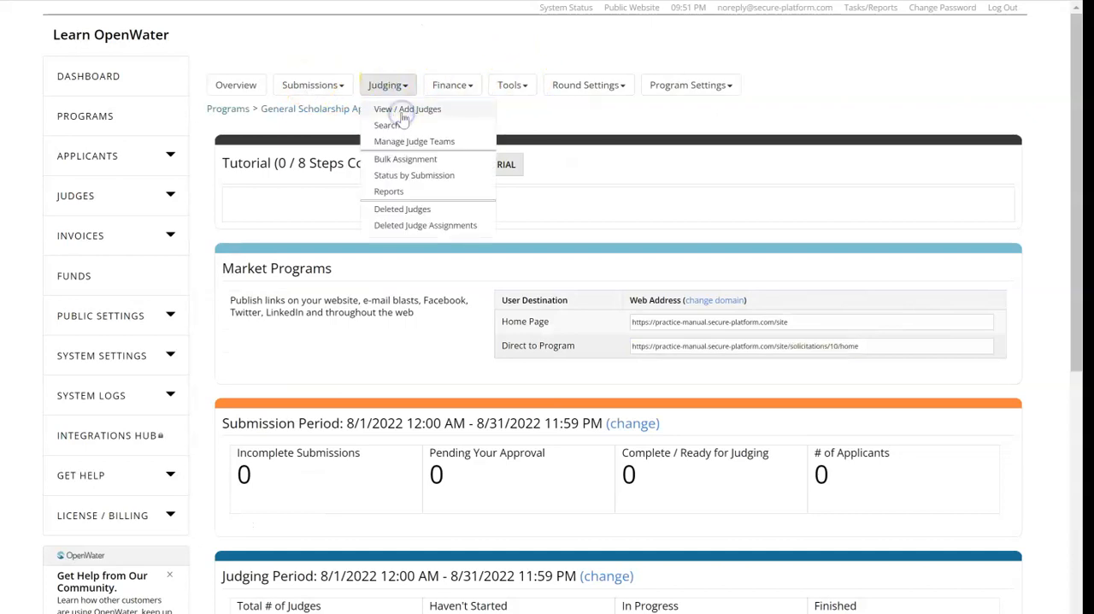
pyautogui.click(407, 109)
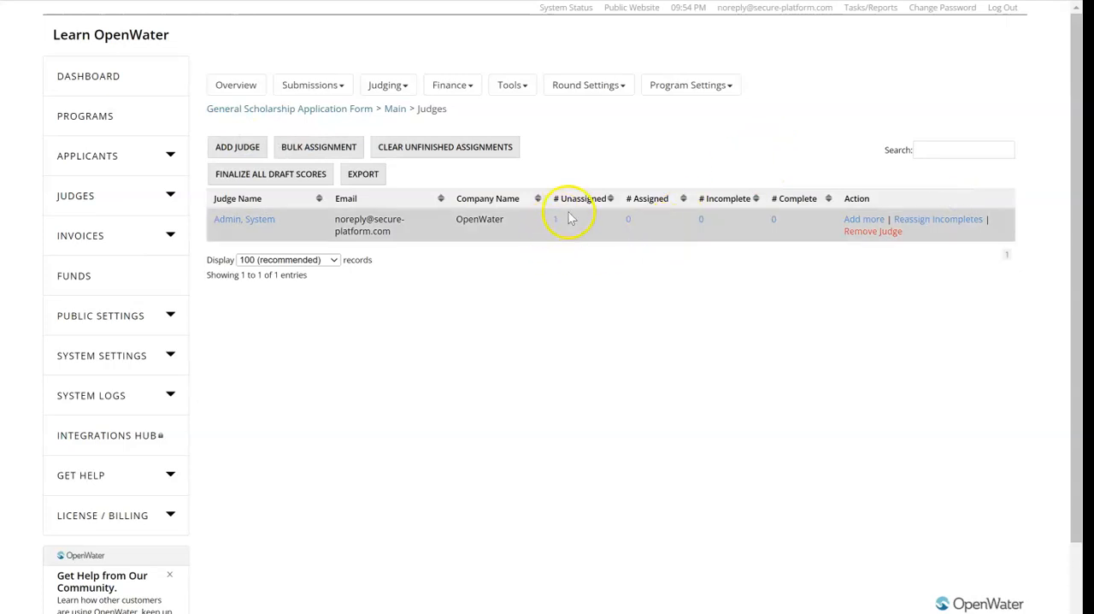
pyautogui.click(556, 219)
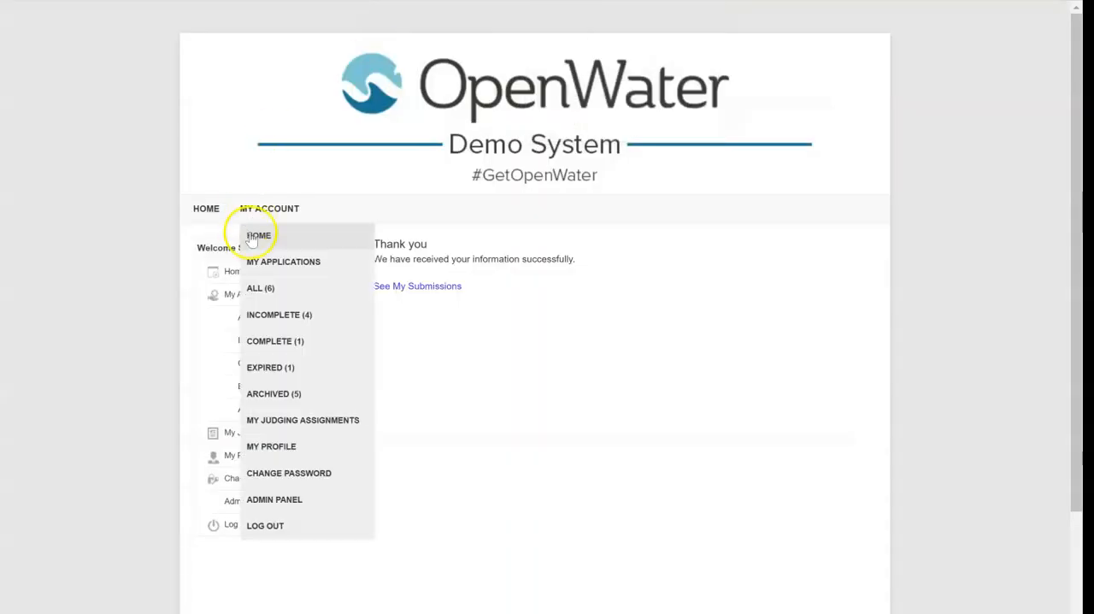
# - Open application 074 from the portal's judging assignments
pyautogui.click(258, 235)
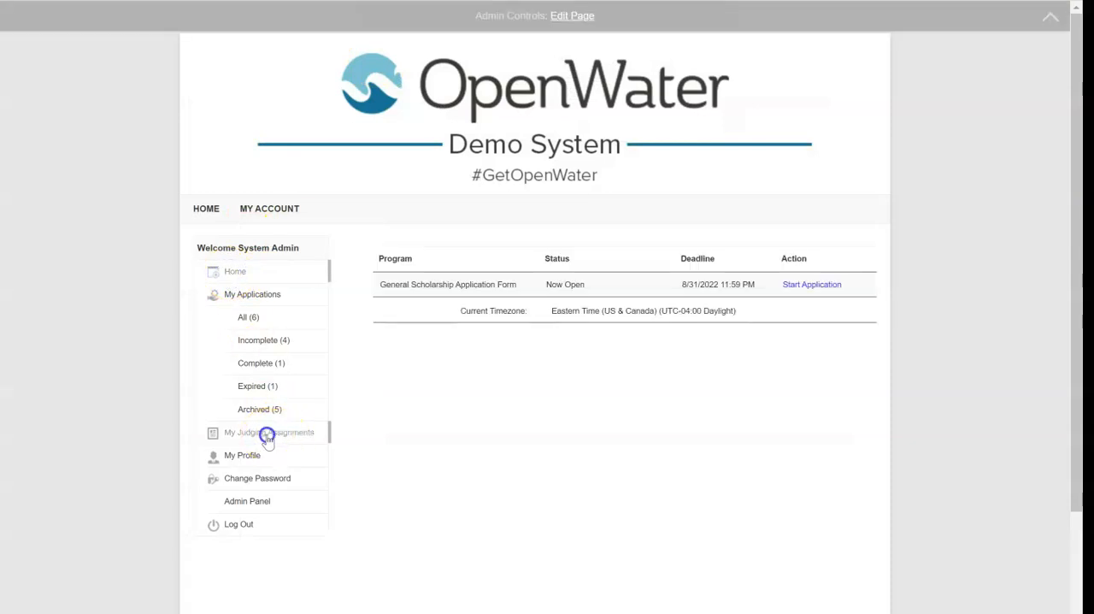
pyautogui.click(269, 431)
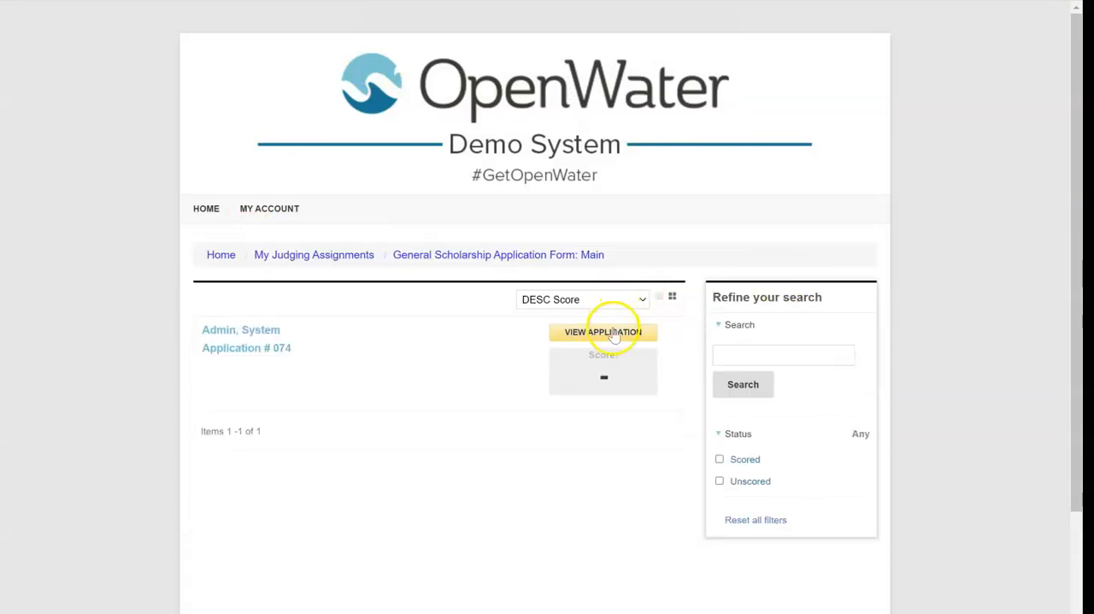
pyautogui.click(603, 332)
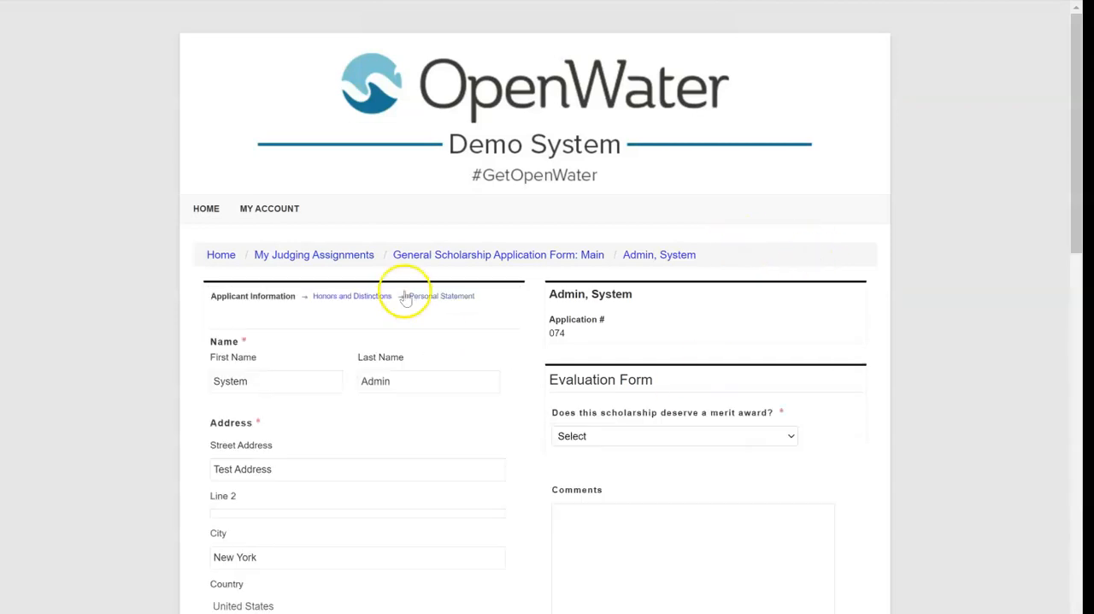
pyautogui.scroll(-3)
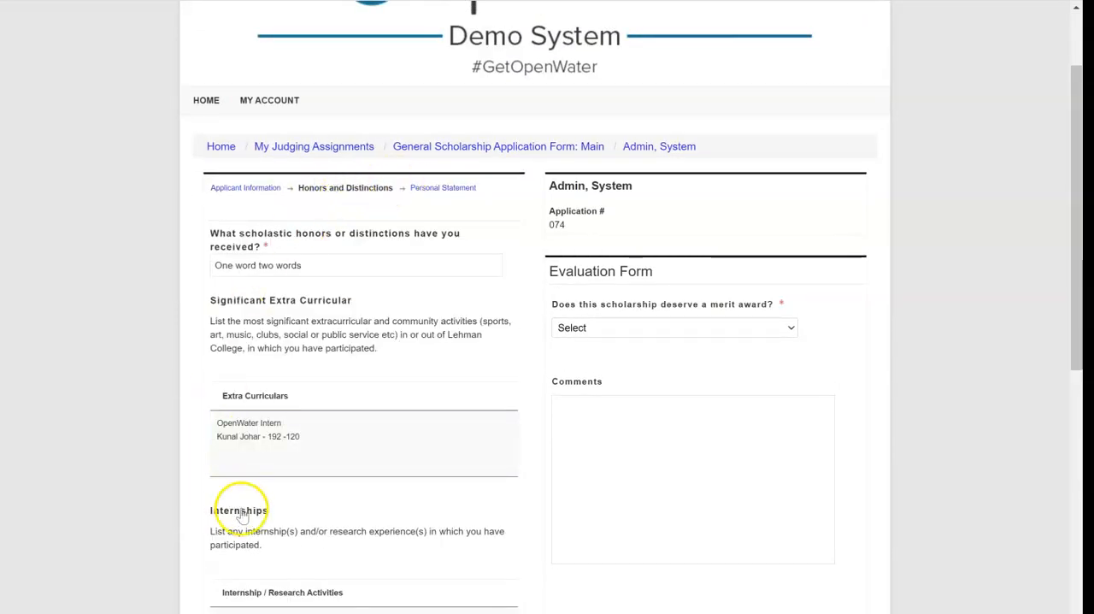
# - Answer Yes to the merit award question, comment 'Deserves a scholarship!', and save
pyautogui.click(673, 328)
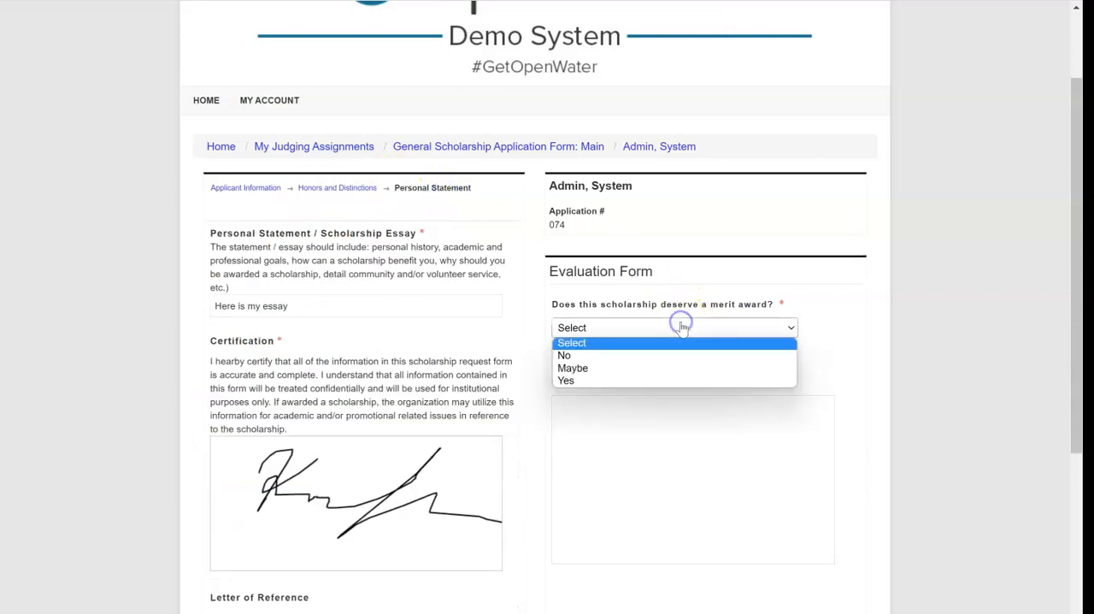
pyautogui.click(572, 368)
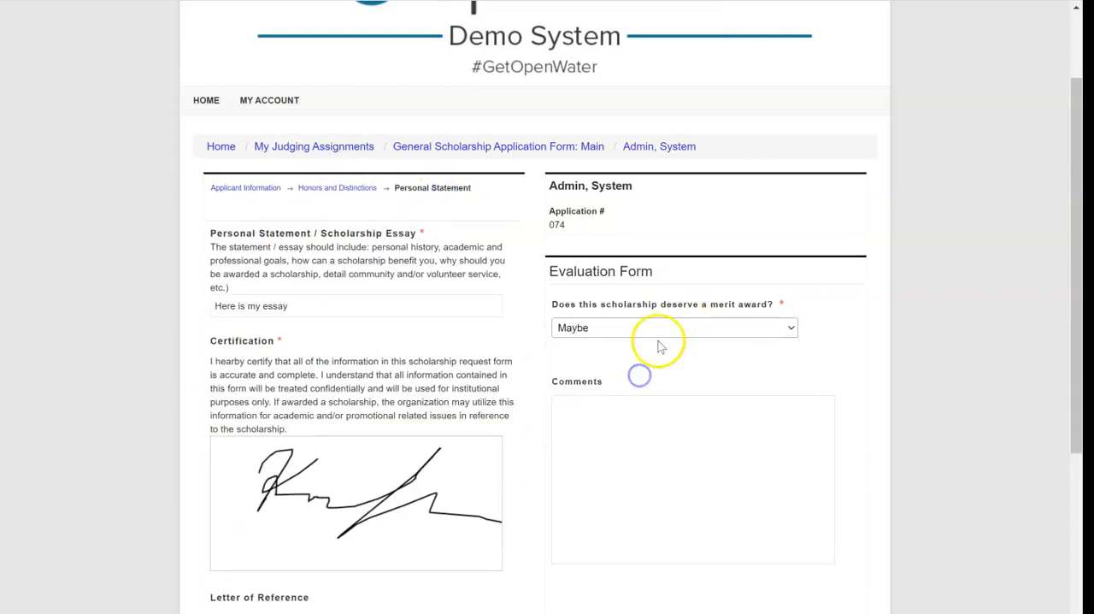
pyautogui.click(673, 328)
pyautogui.write('Deserves a s')
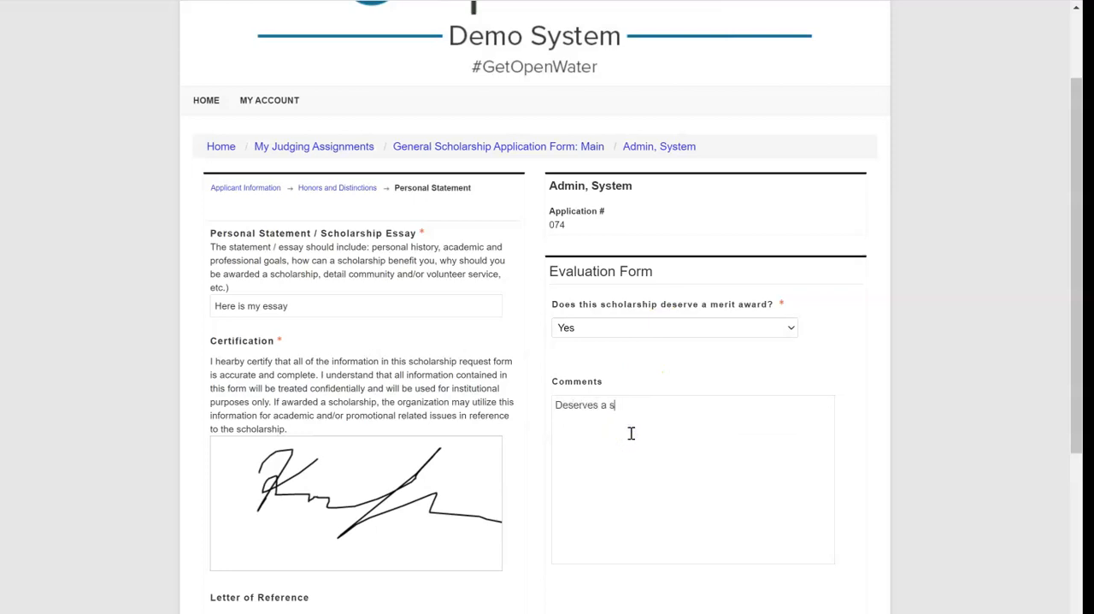
pyautogui.write('cholarship!')
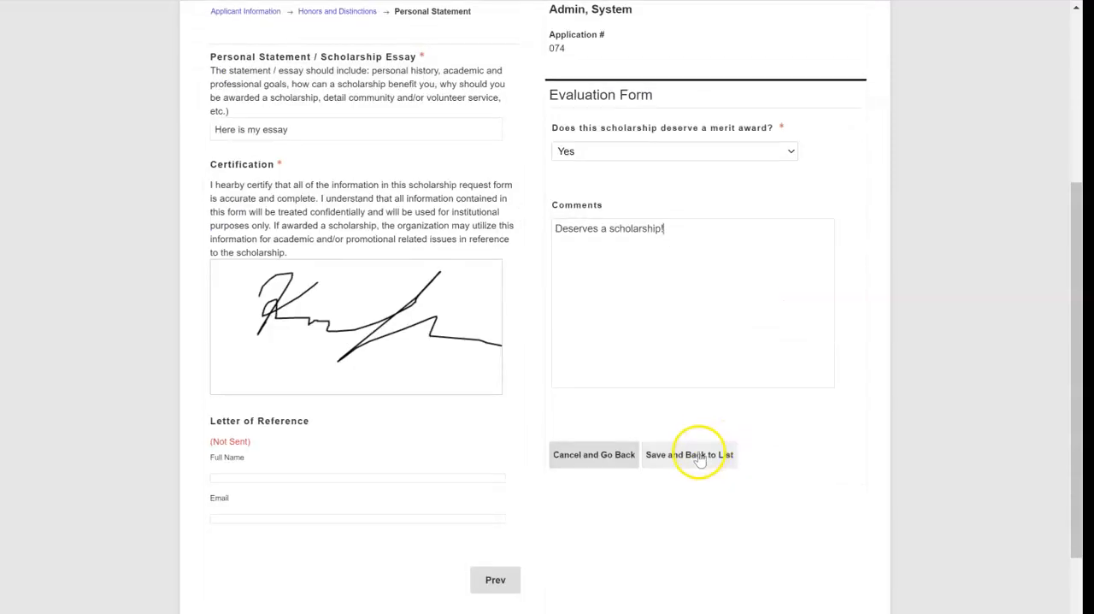
pyautogui.click(690, 454)
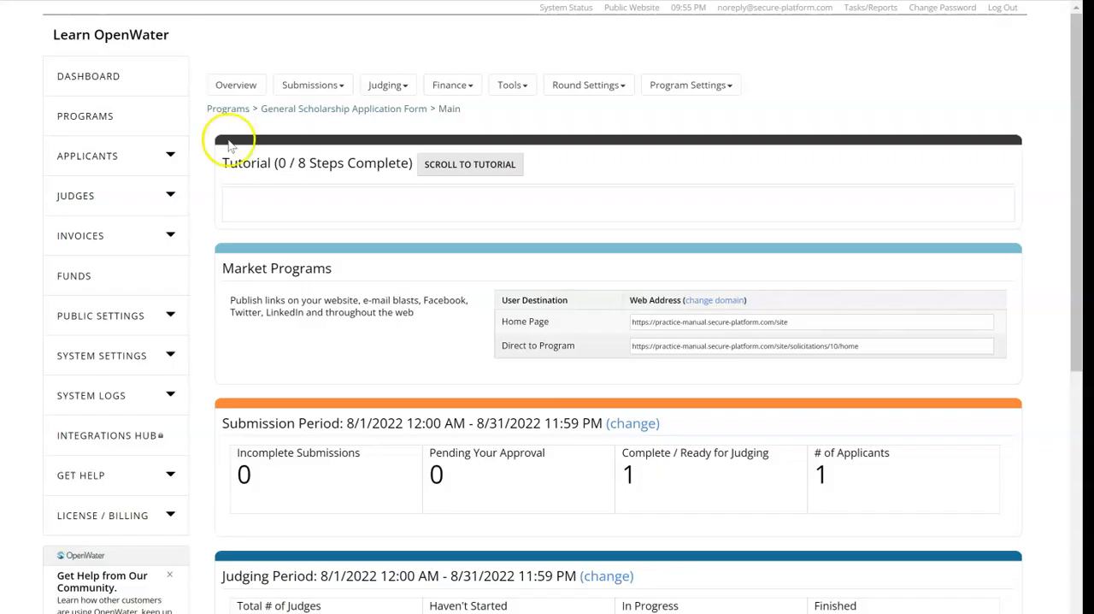
# - From the Scores / Results summary, set application 074 to winner status
pyautogui.click(509, 85)
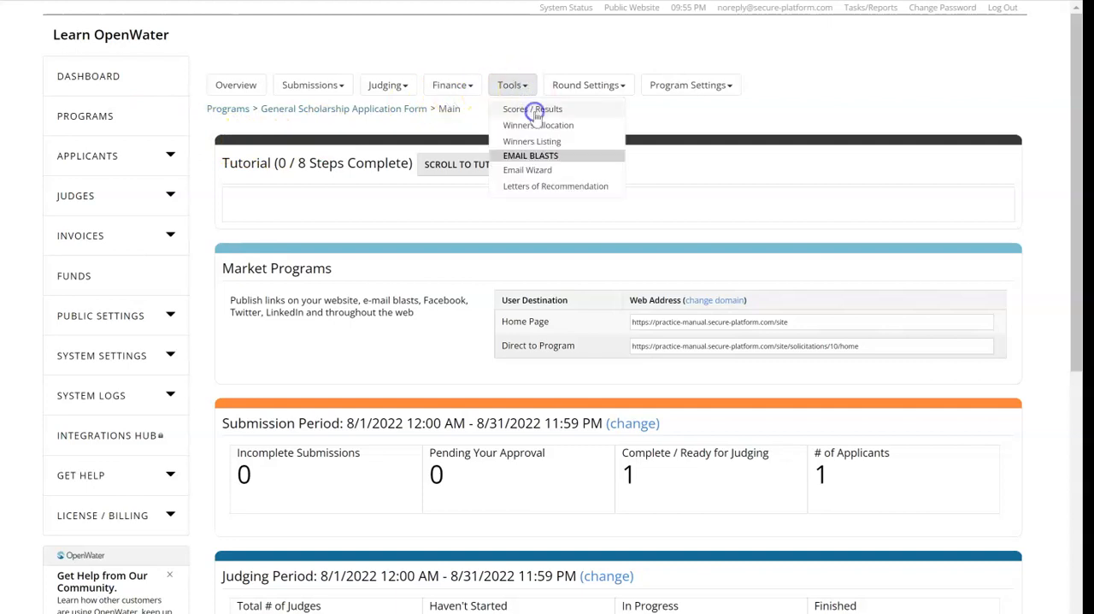
pyautogui.click(532, 108)
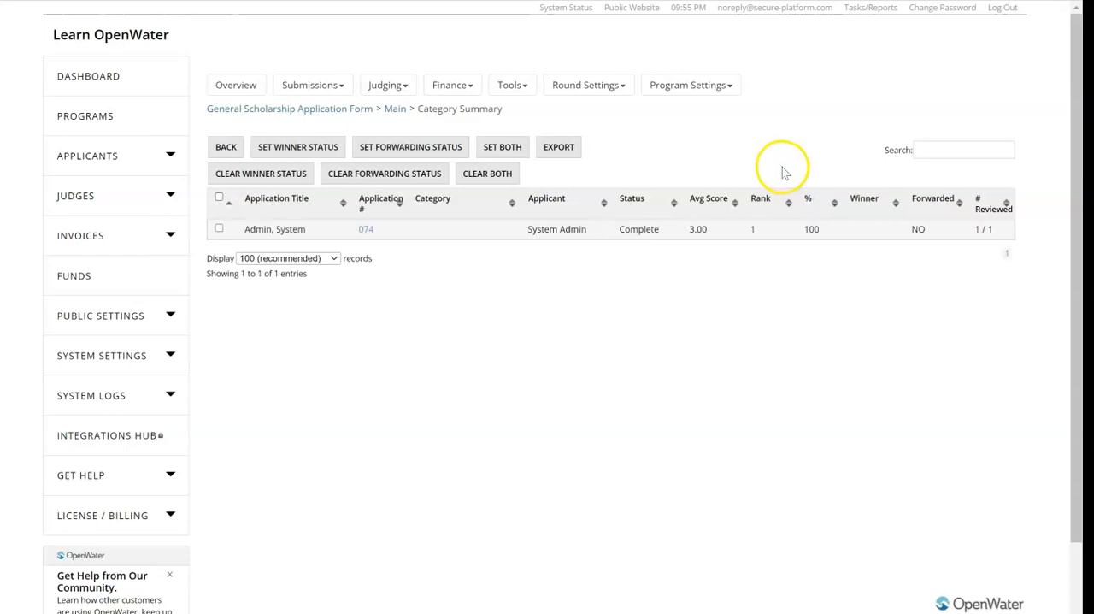
pyautogui.moveTo(732, 228)
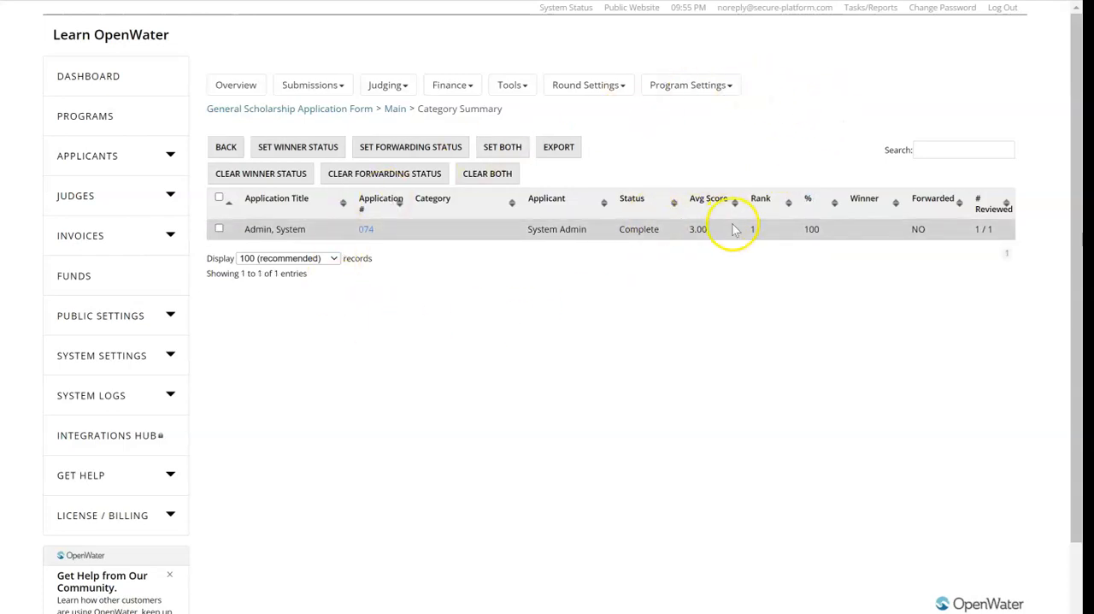
pyautogui.moveTo(643, 229)
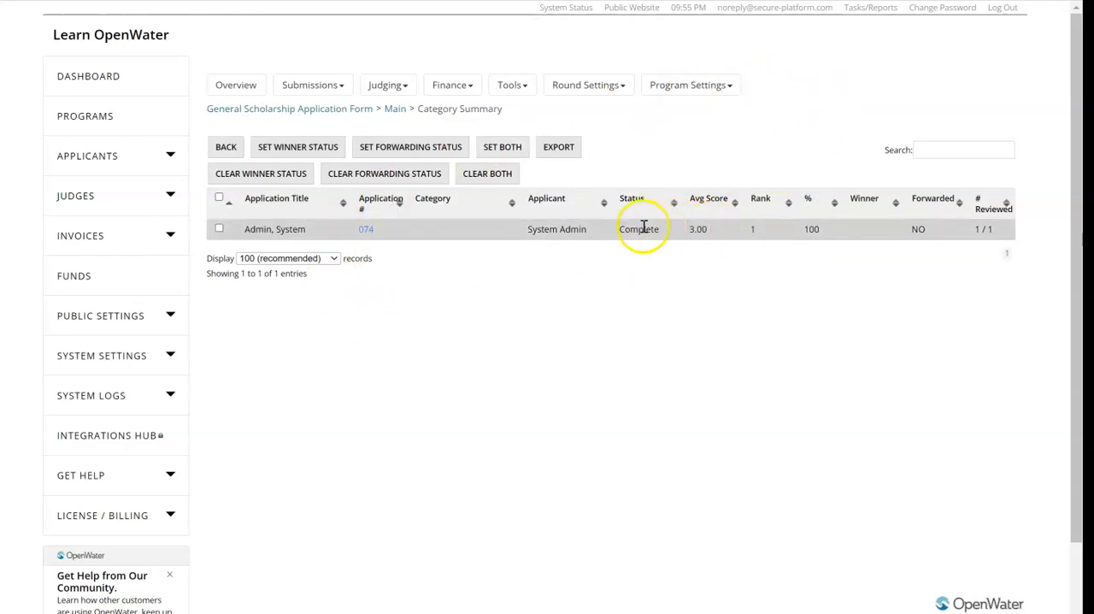
pyautogui.moveTo(812, 228)
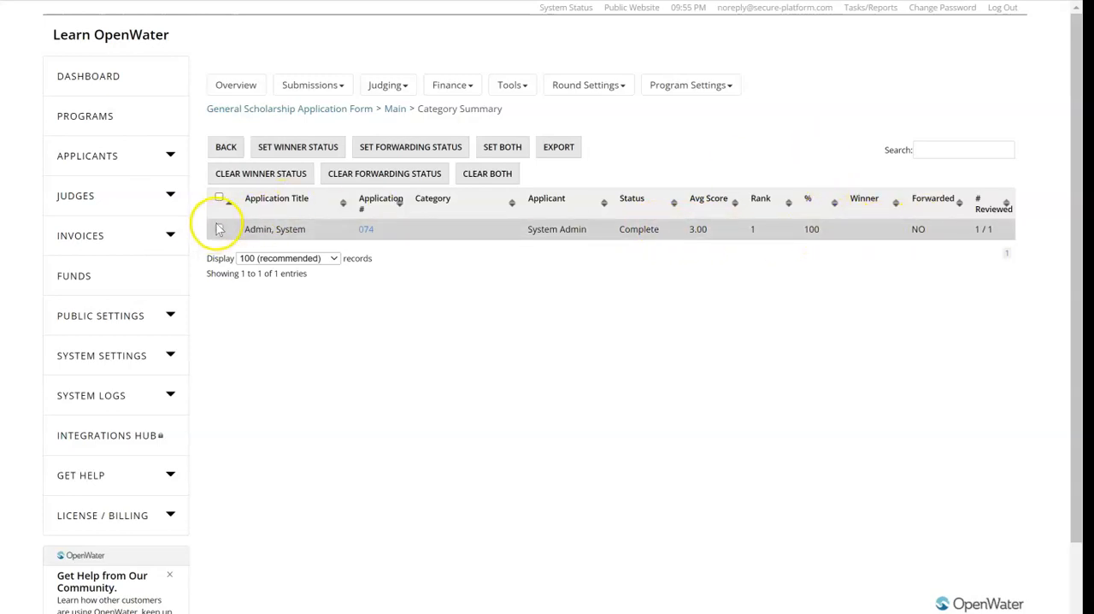
pyautogui.click(219, 198)
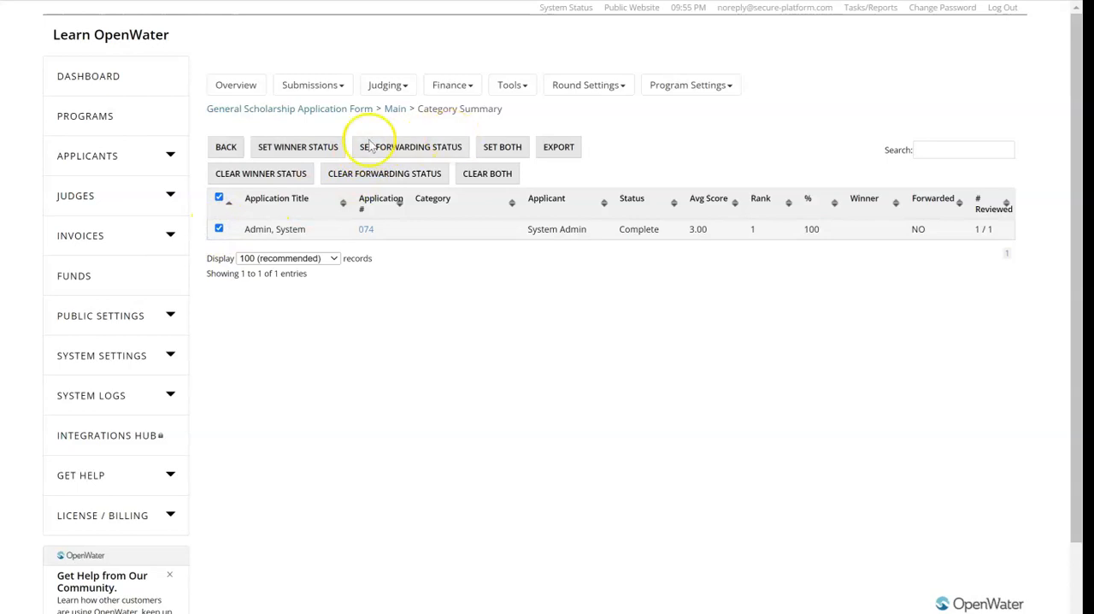
pyautogui.click(411, 146)
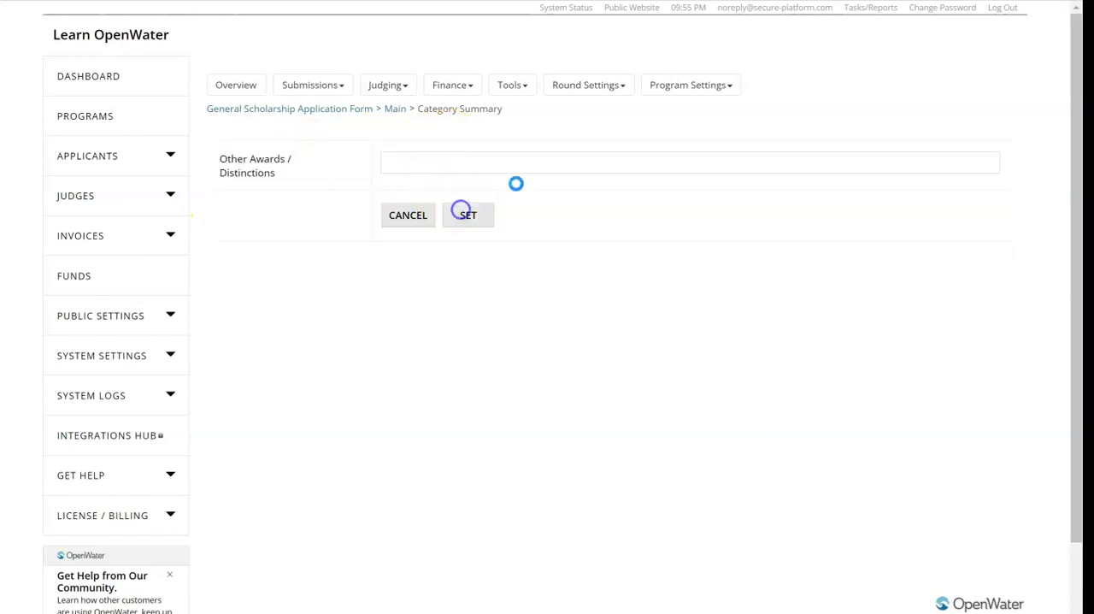
pyautogui.click(467, 214)
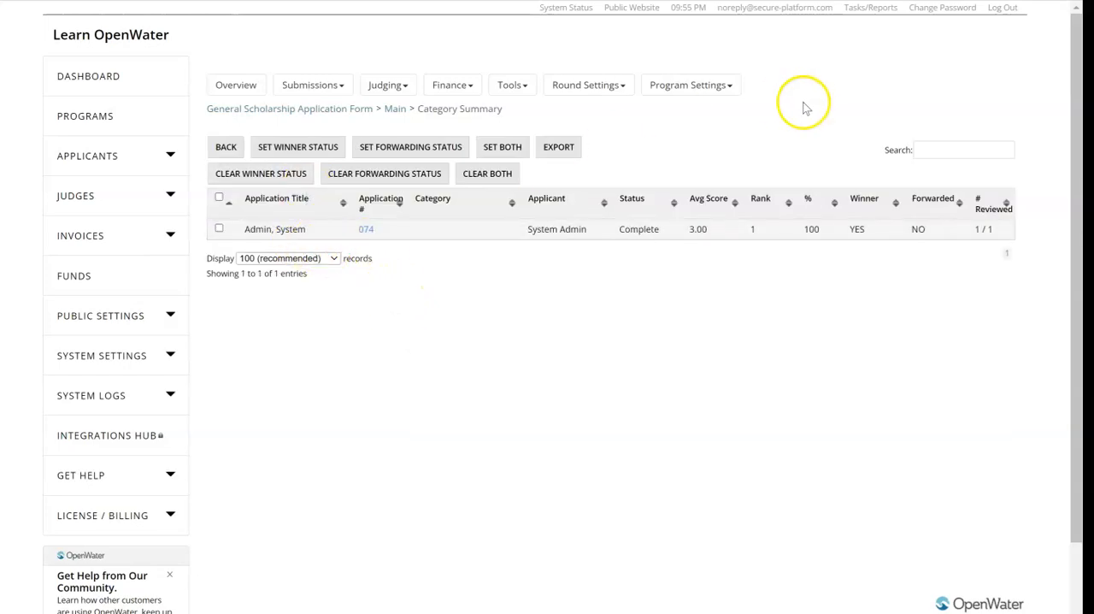
pyautogui.moveTo(61, 109)
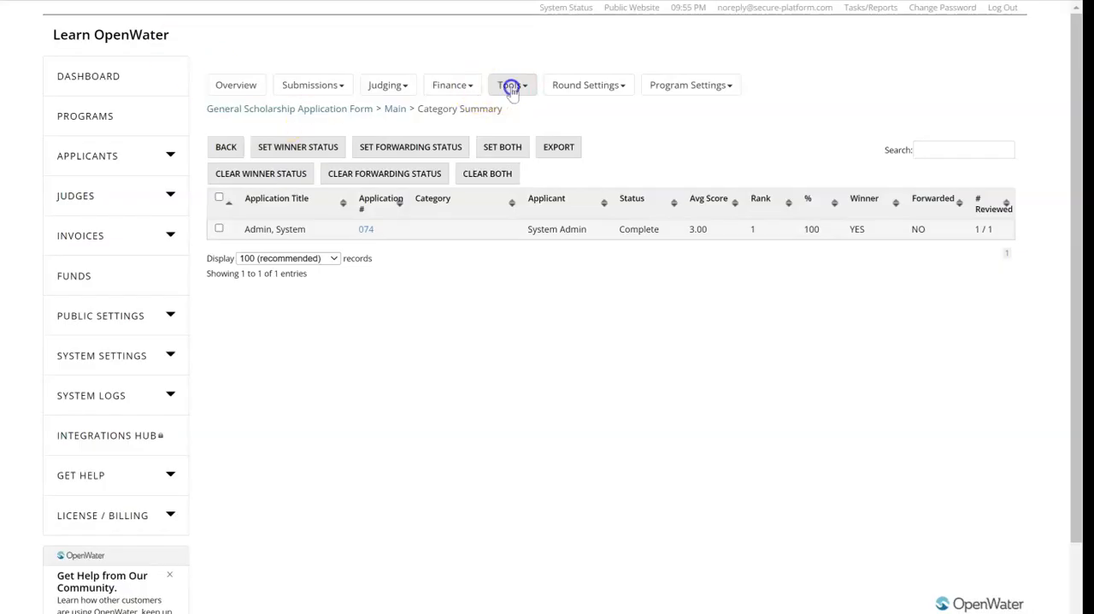
# - Open the 'Applicants who are Winners' email blast on its Email Template settings
pyautogui.click(511, 84)
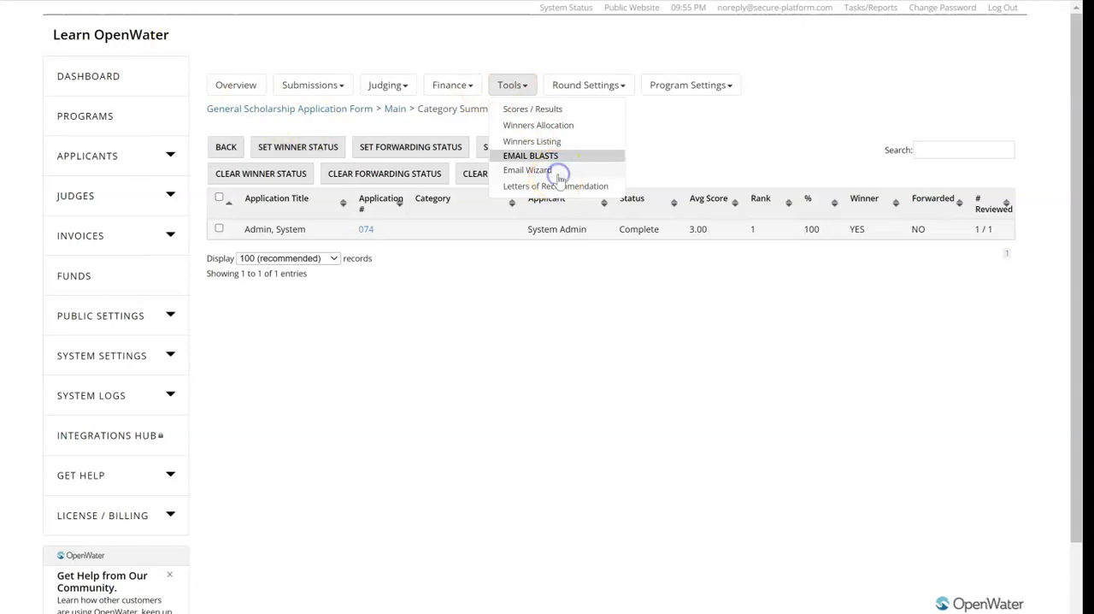
pyautogui.click(530, 156)
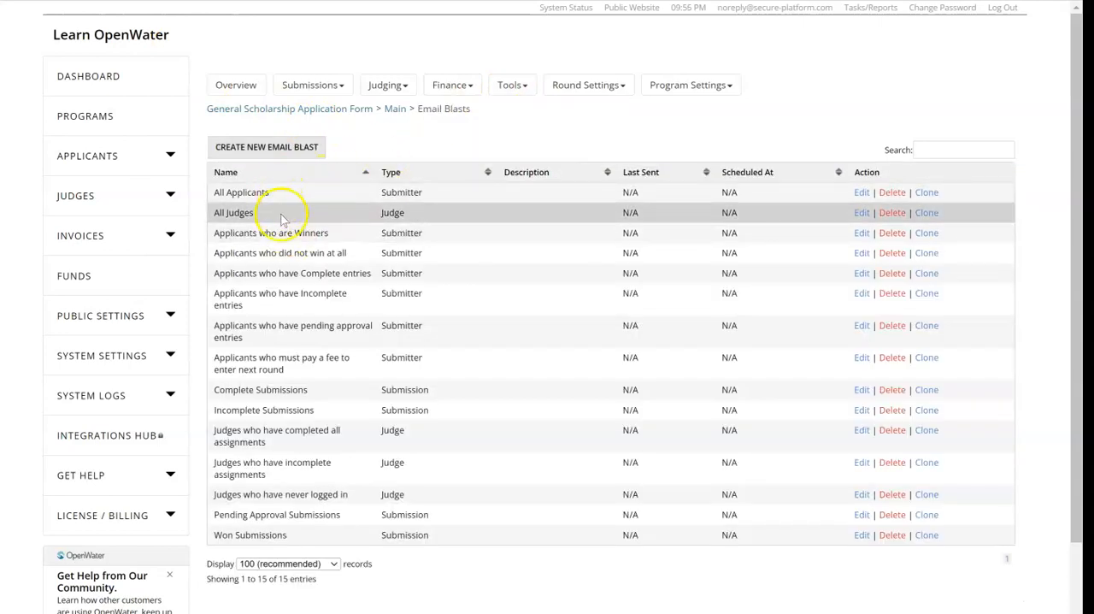
pyautogui.moveTo(315, 430)
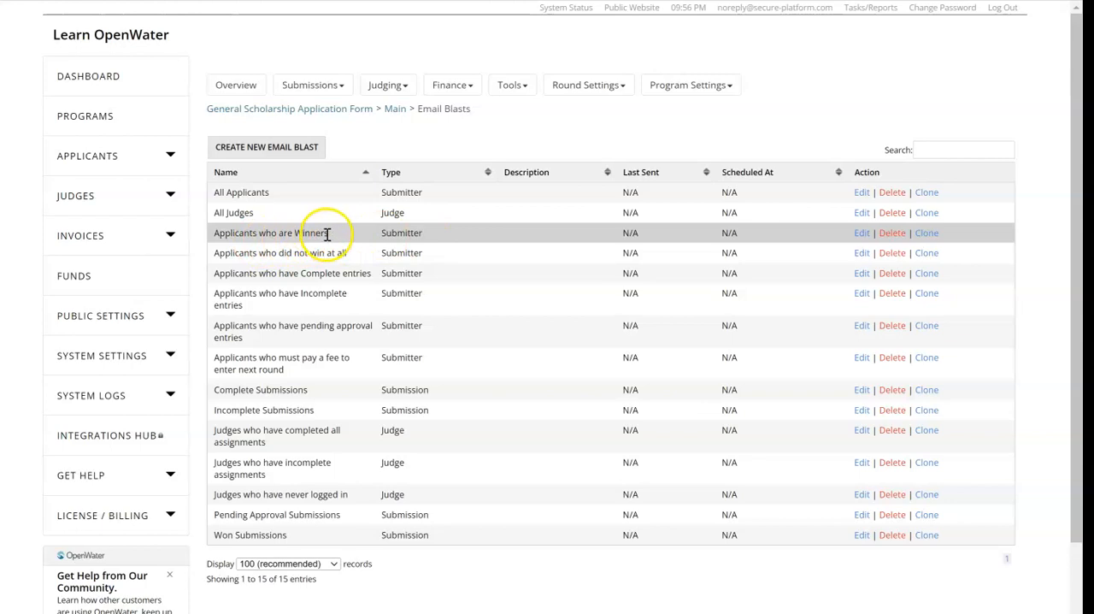
pyautogui.moveTo(722, 213)
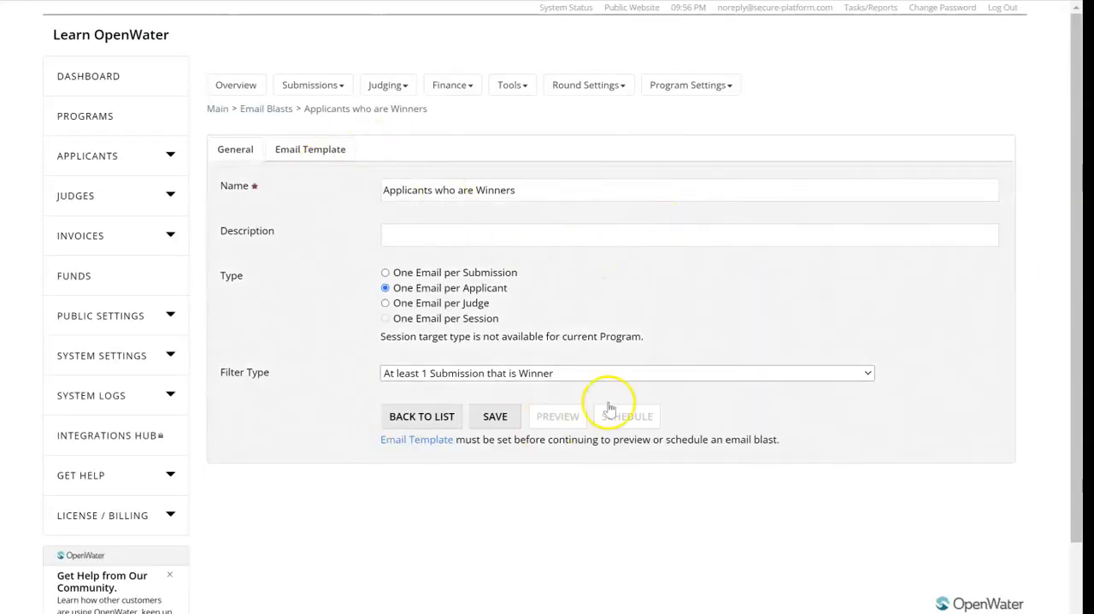
pyautogui.click(310, 149)
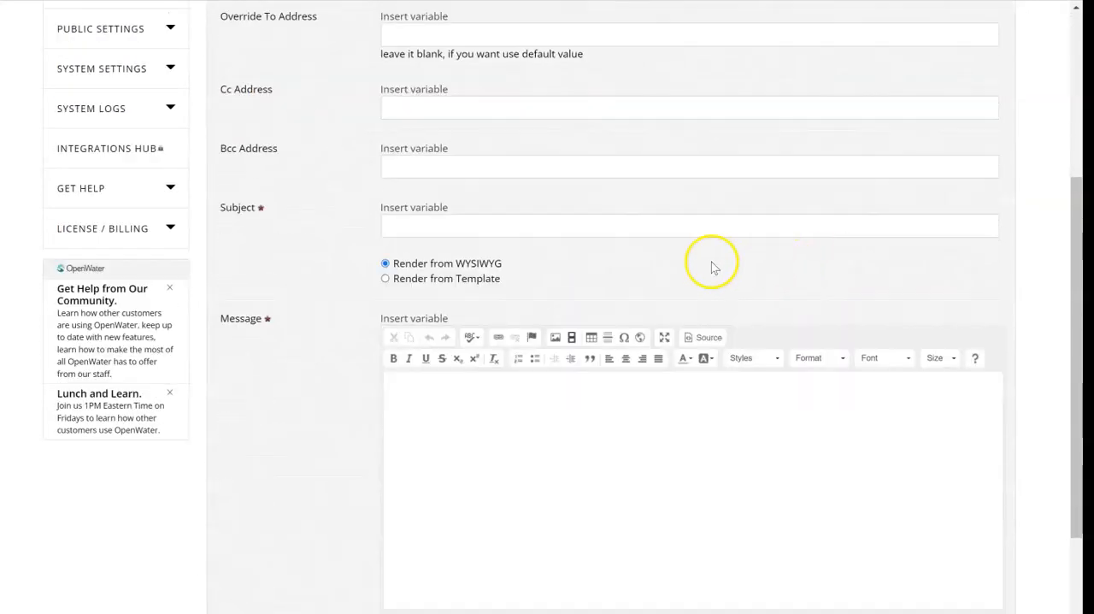
pyautogui.scroll(-3)
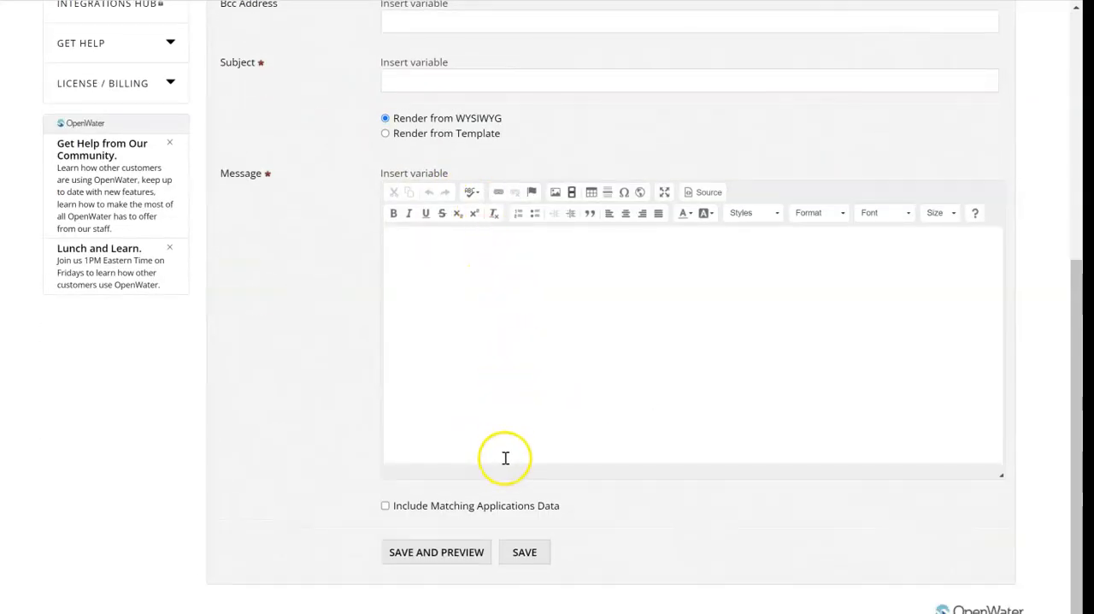
pyautogui.moveTo(452, 384)
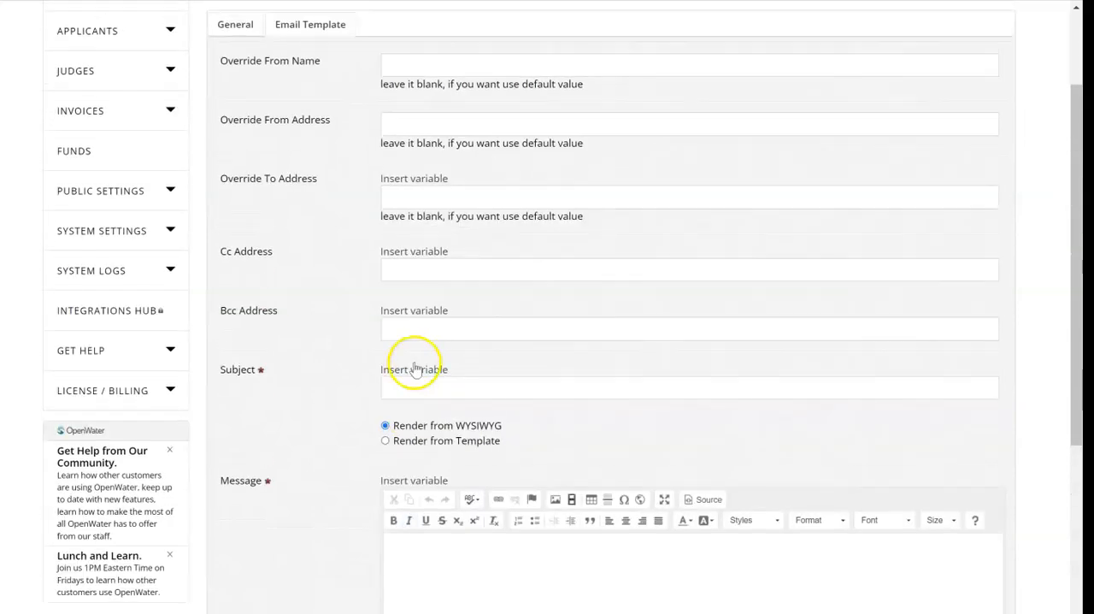
# - Enter subject 'Congratulations - Scholarship Winner' and message 'Congratulations' plus applicant first name
pyautogui.write('Congr')
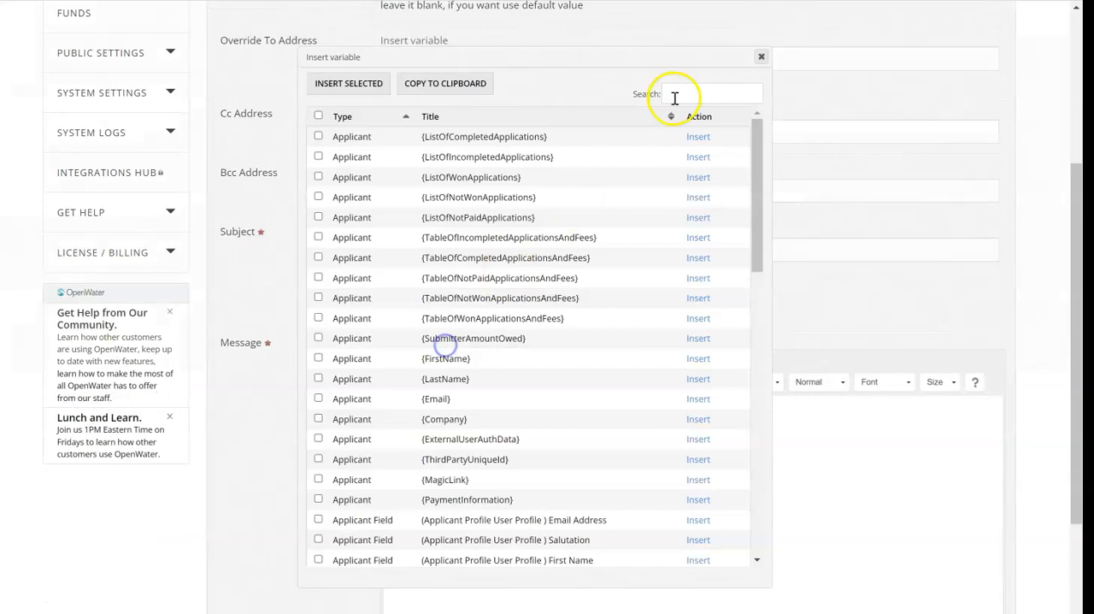
pyautogui.write('applica')
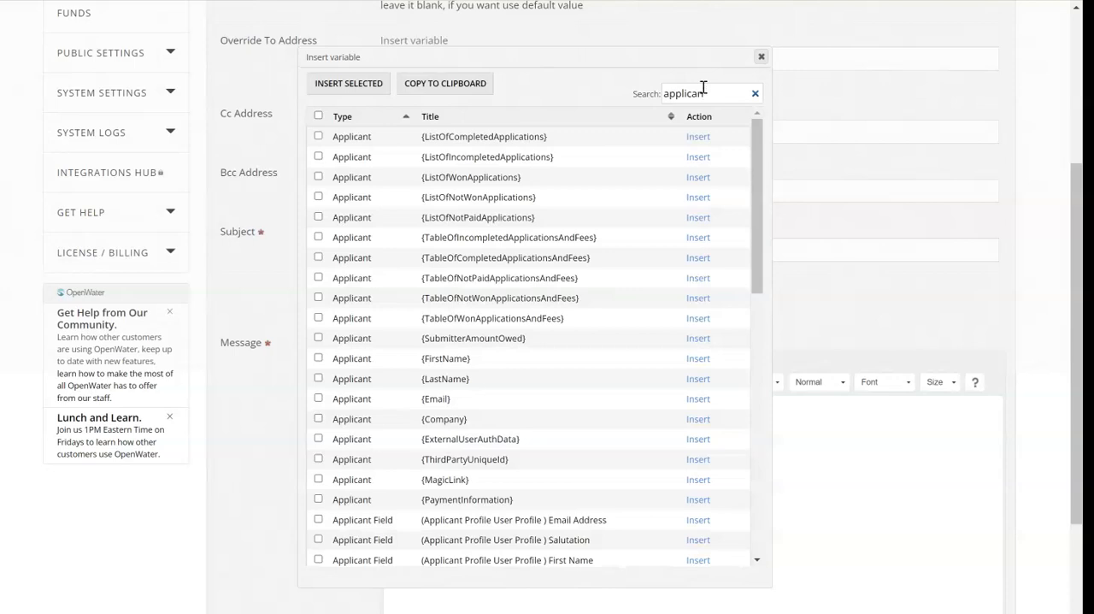
pyautogui.write('name')
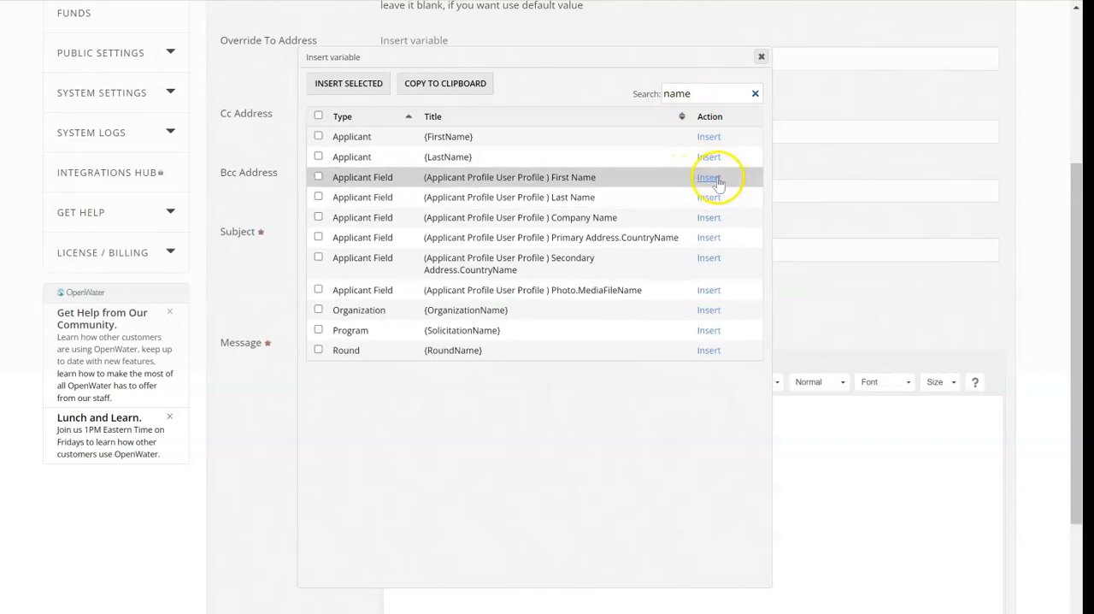
pyautogui.click(709, 177)
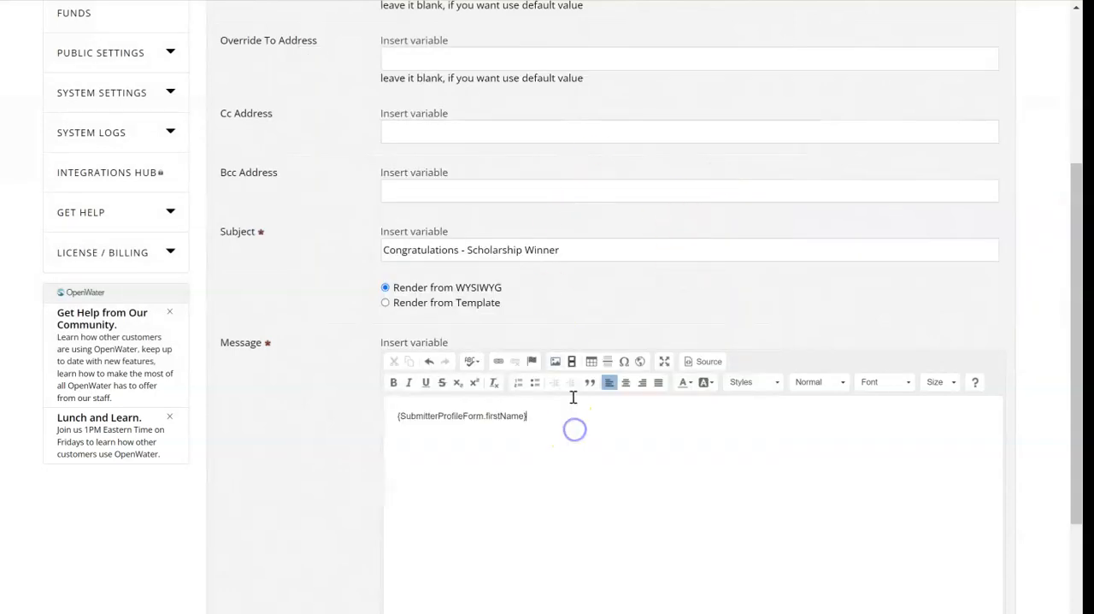
pyautogui.write('Congratulations')
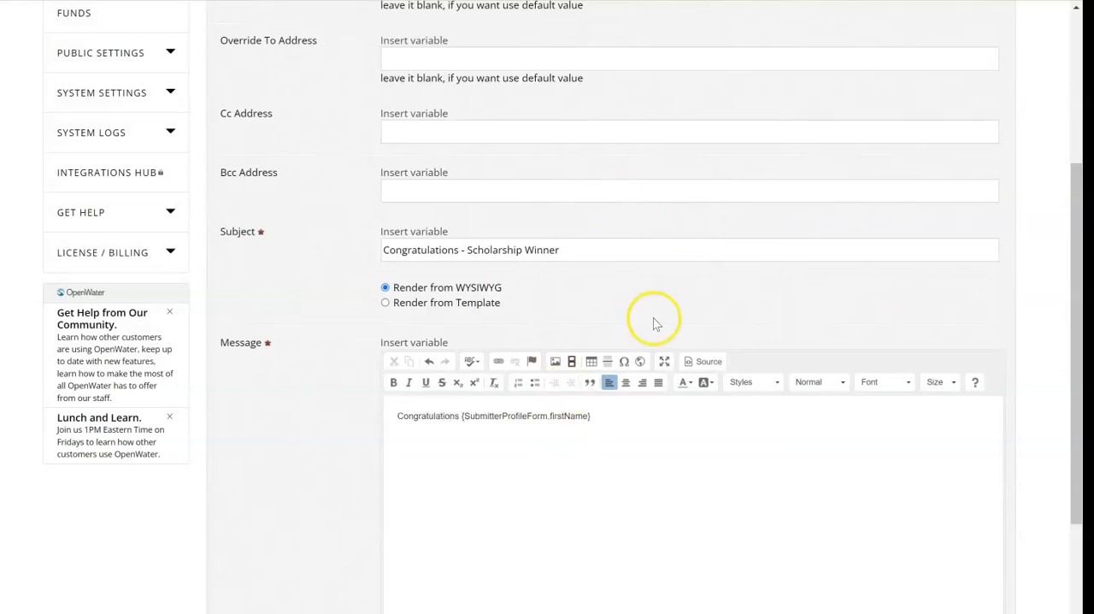
pyautogui.scroll(-3)
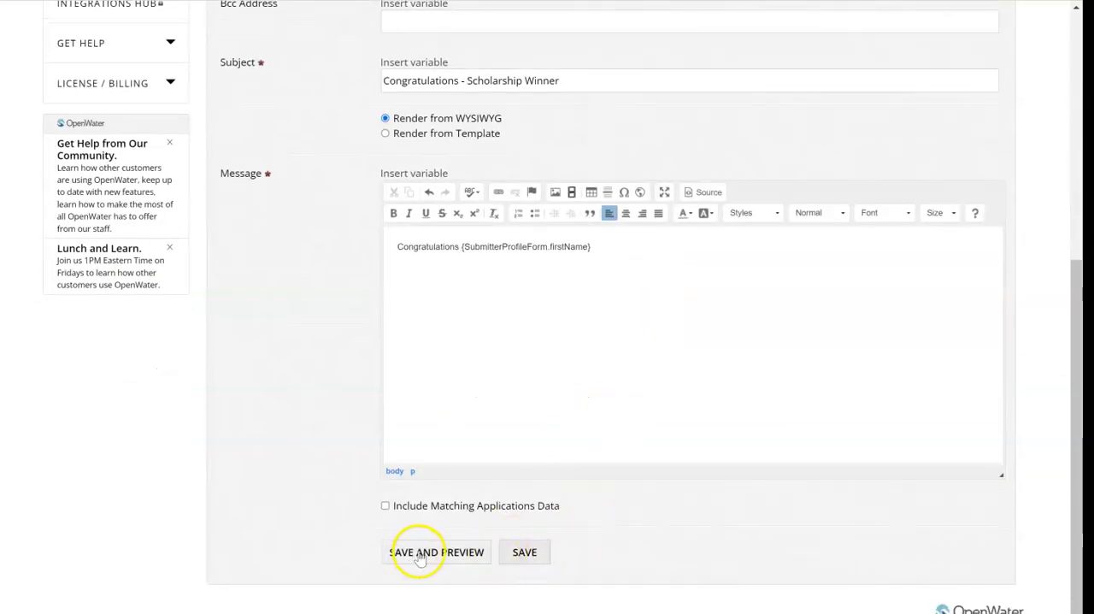
# - Save and preview the winners email, showing one match greeting 'Congratulations System'
pyautogui.click(418, 552)
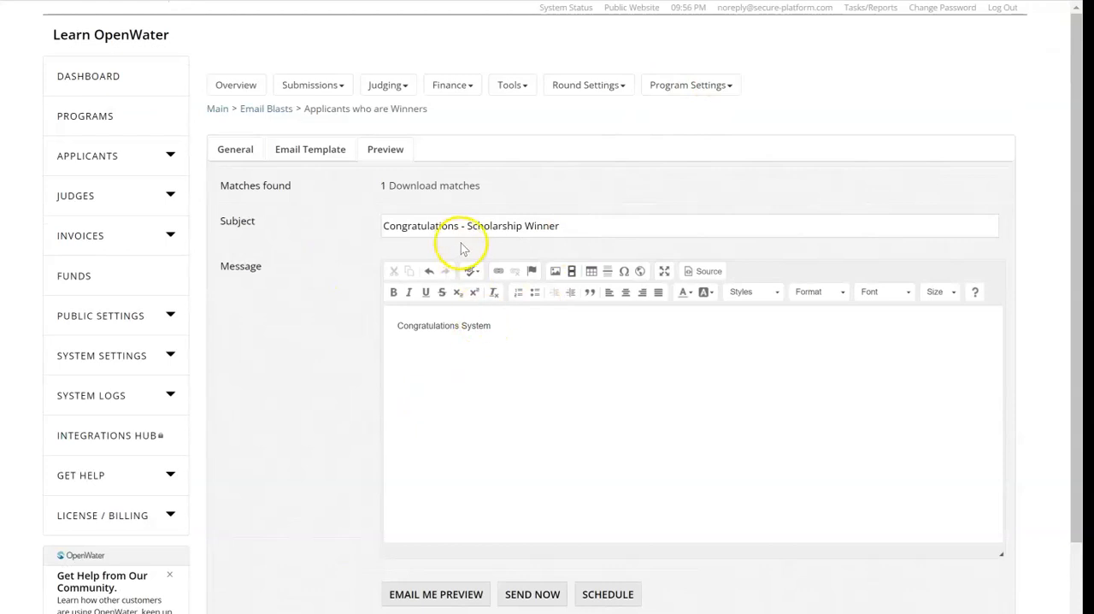
pyautogui.scroll(-3)
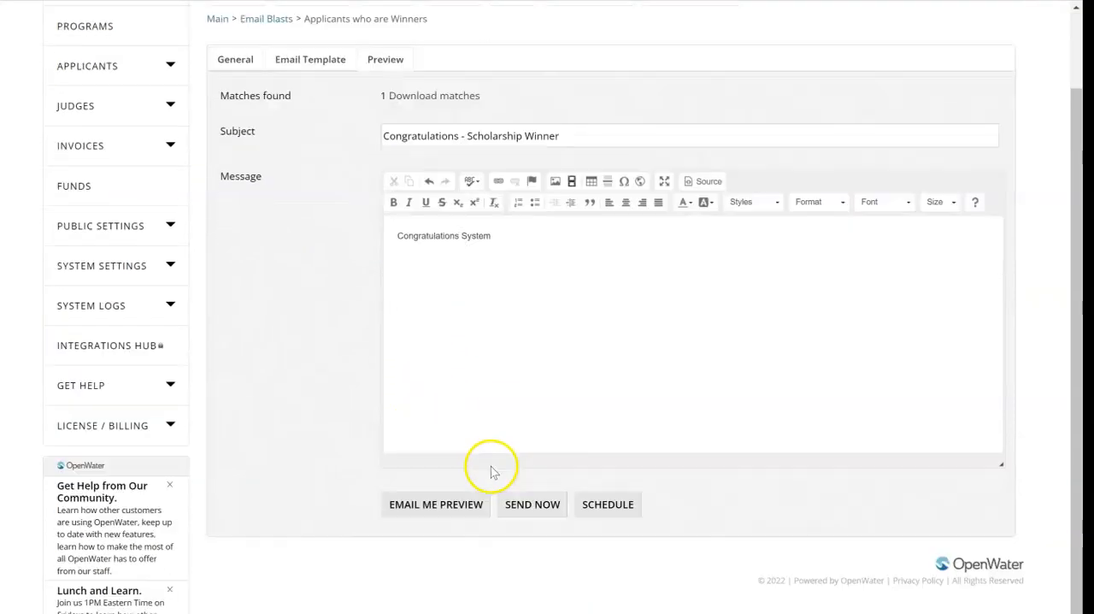